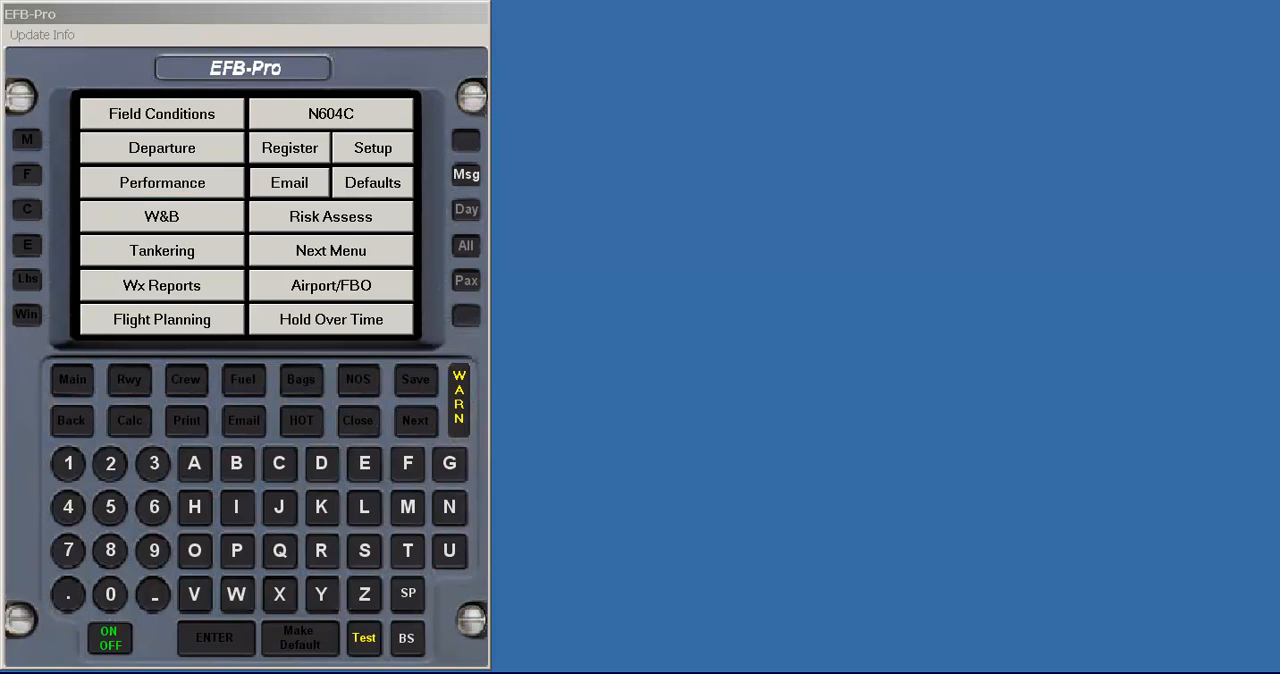
- Place M/F passengers in four cabin seats and enter a 200 lb passenger weight
click(332, 216)
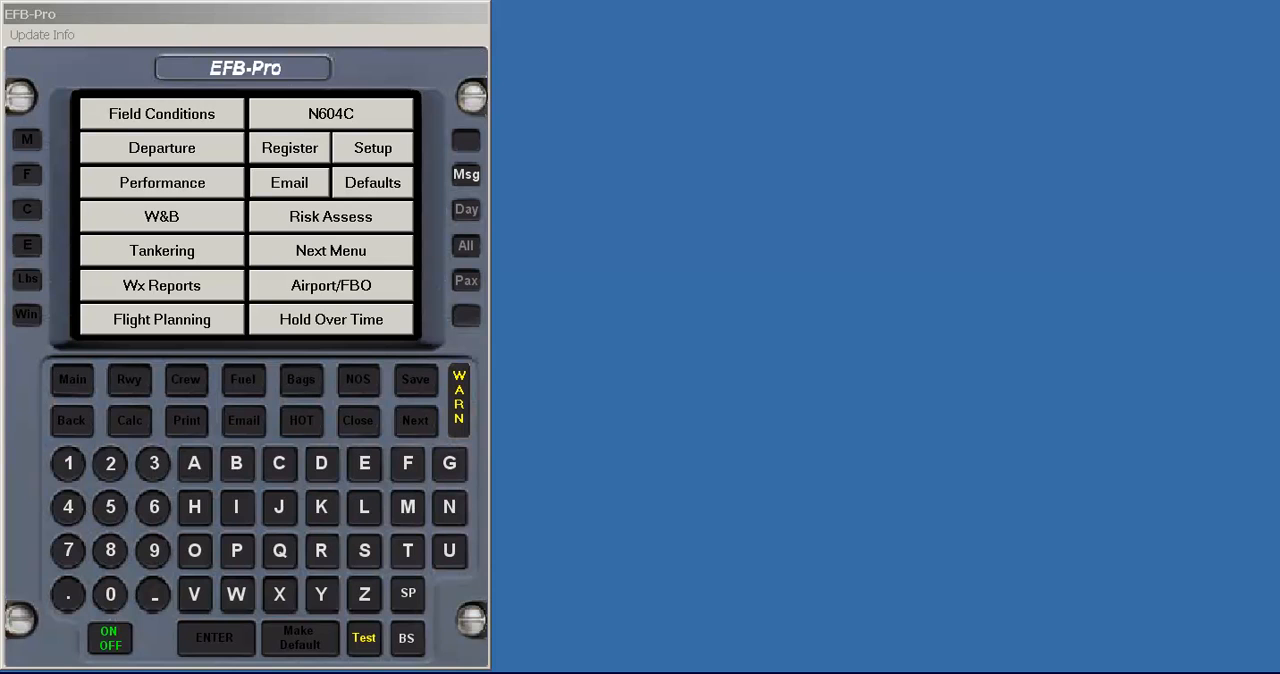
click(160, 320)
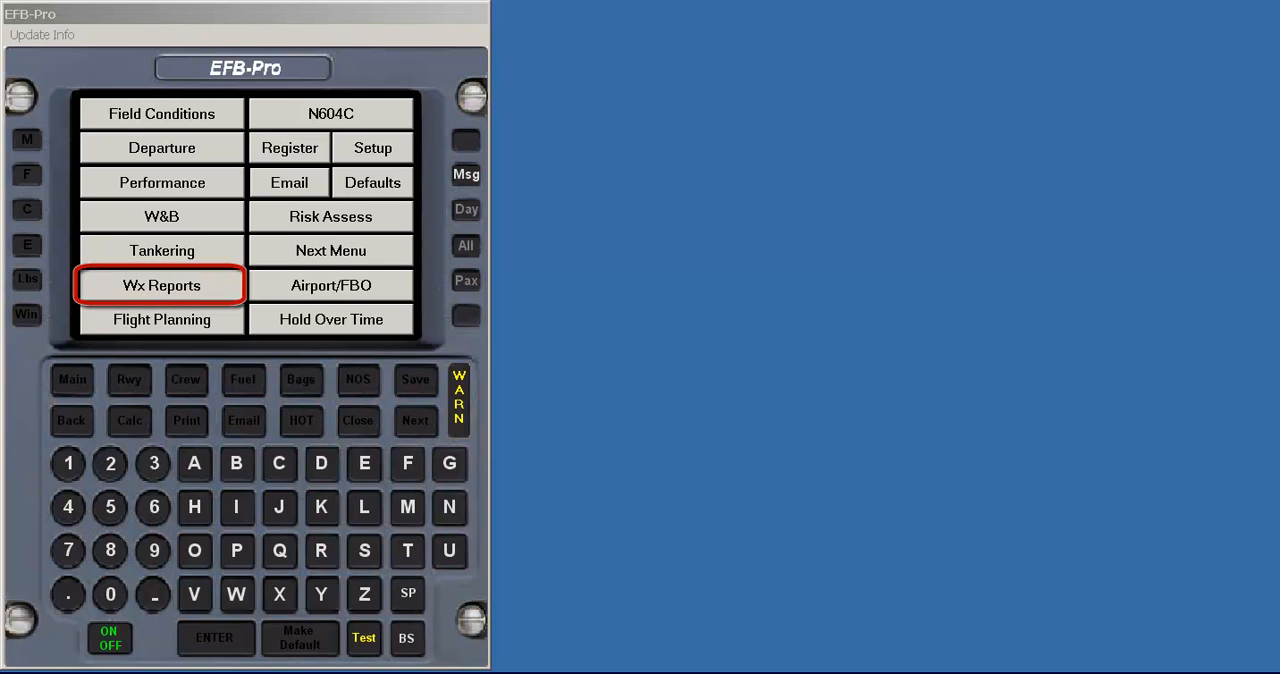
click(330, 284)
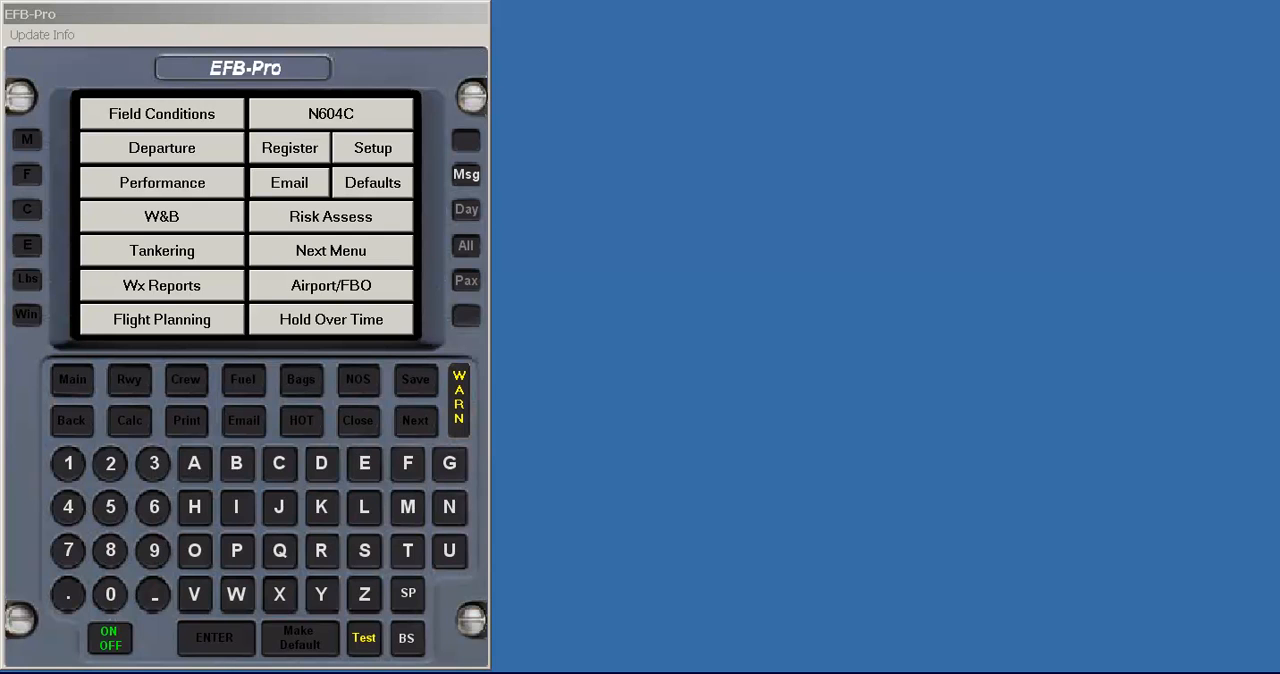
mouse_move(68, 544)
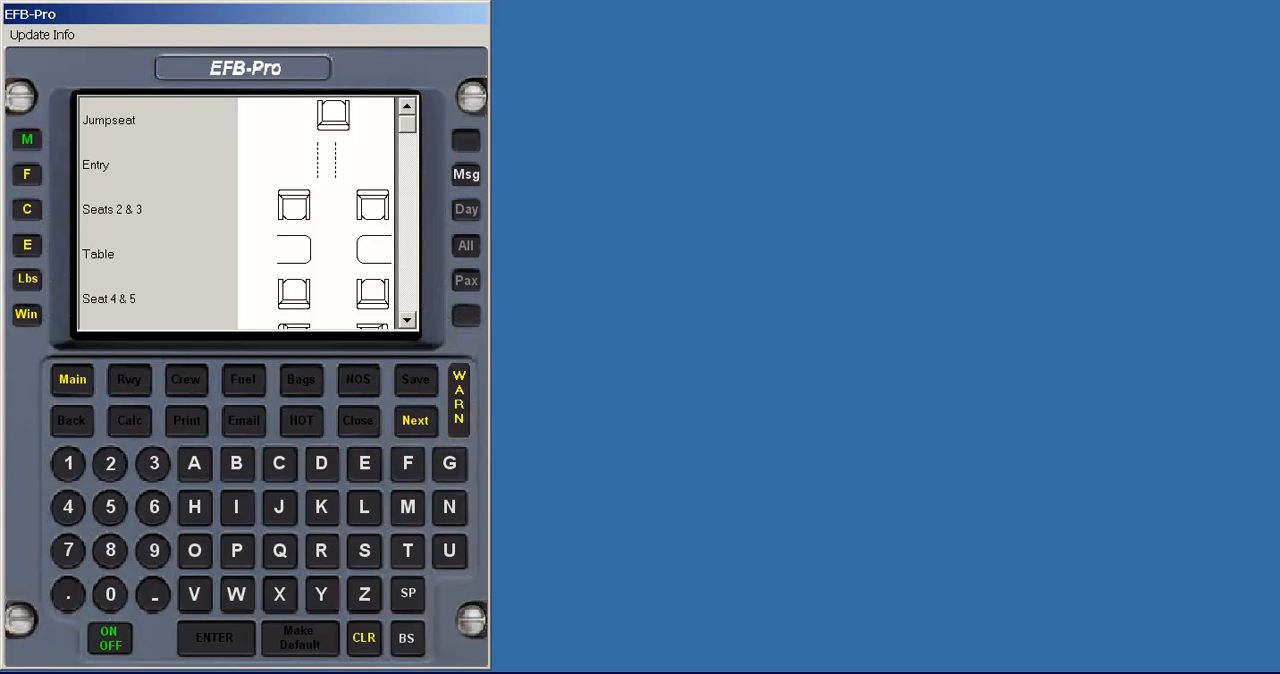
mouse_move(292, 208)
text(2)
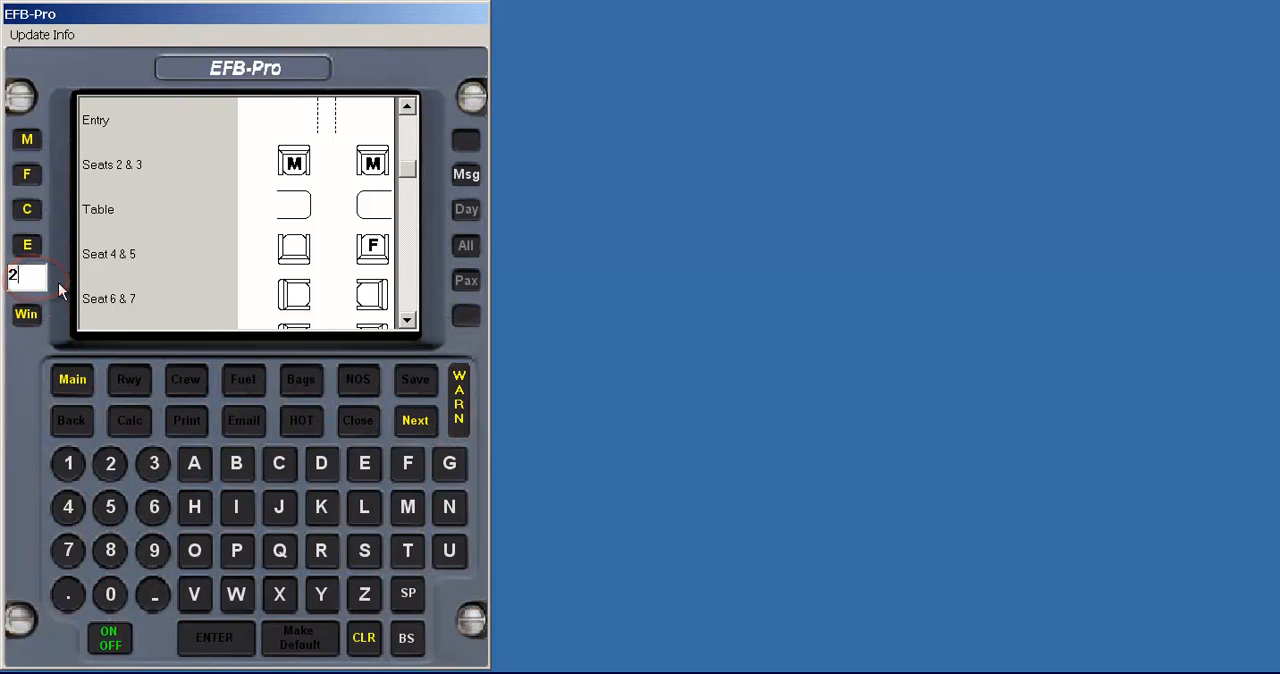
text(00)
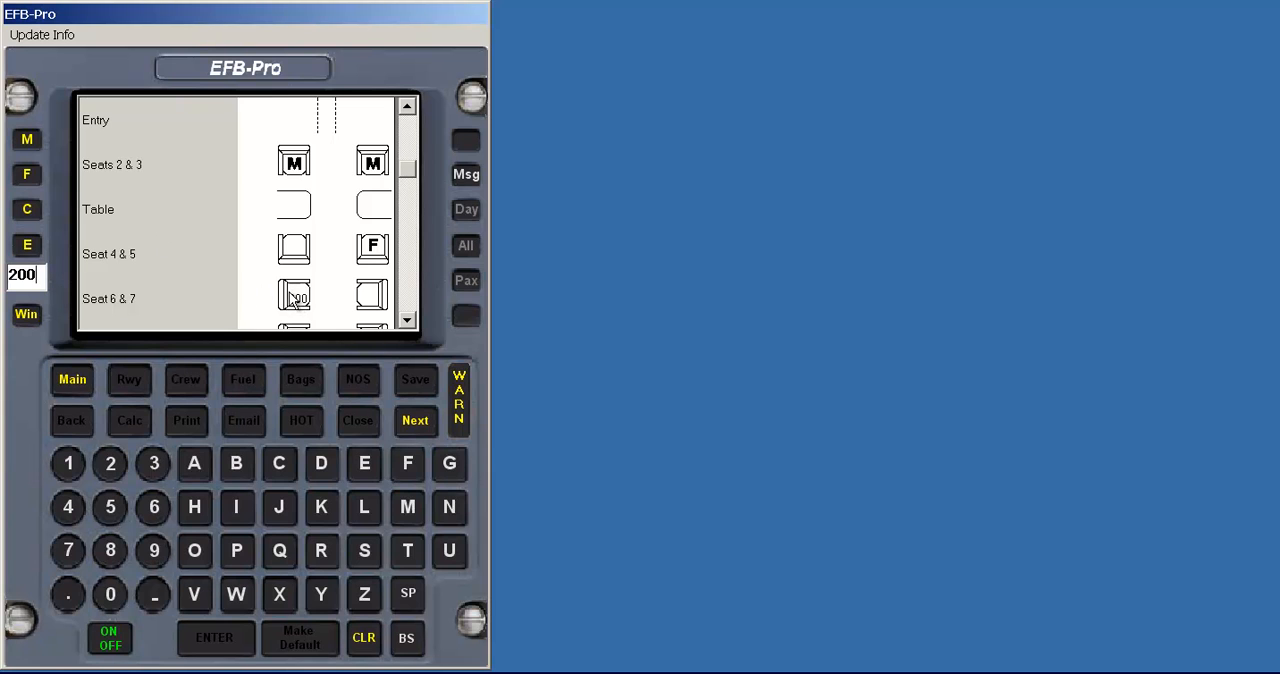
mouse_move(294, 296)
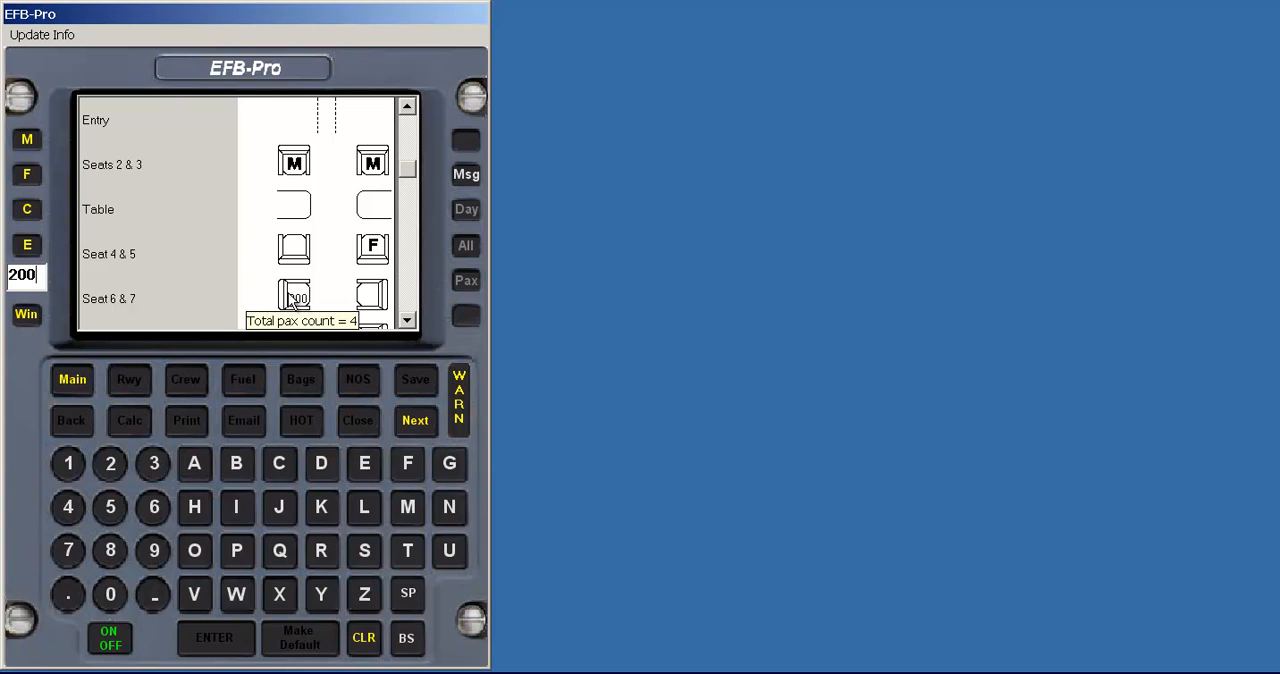
click(416, 420)
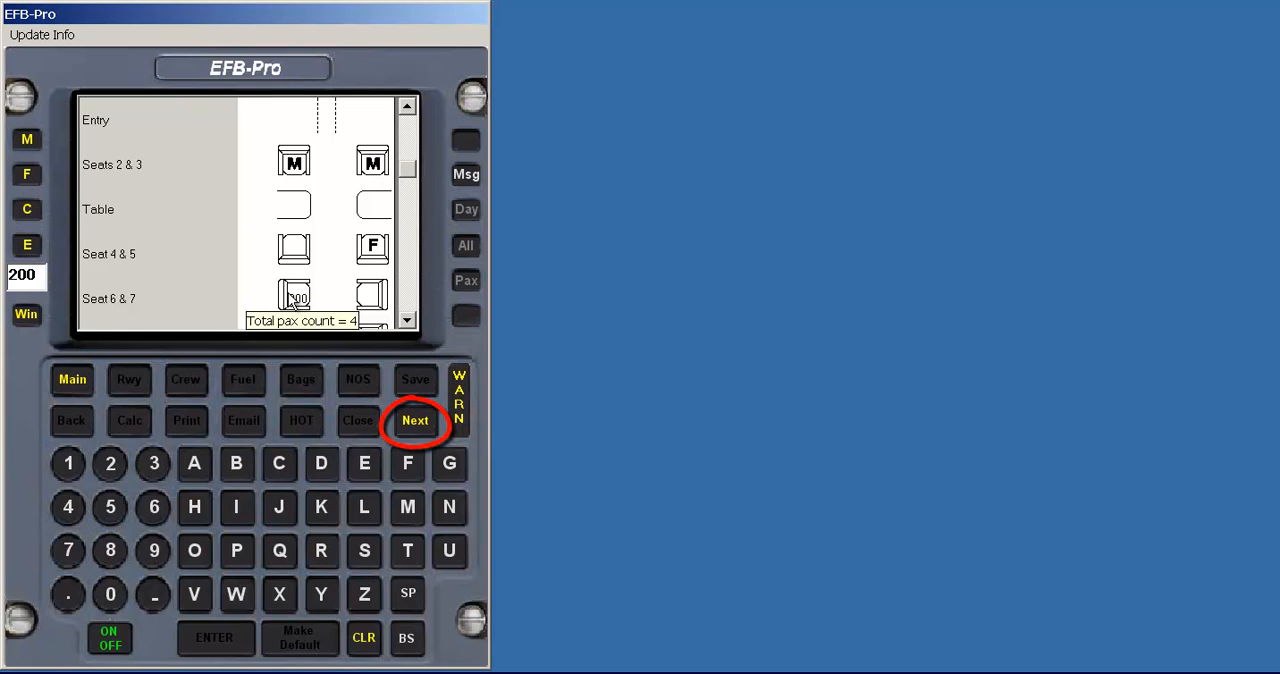
- Pass the 200/200 crew weights and enter 8000 total fuel for ramp weight 36149.25
click(416, 420)
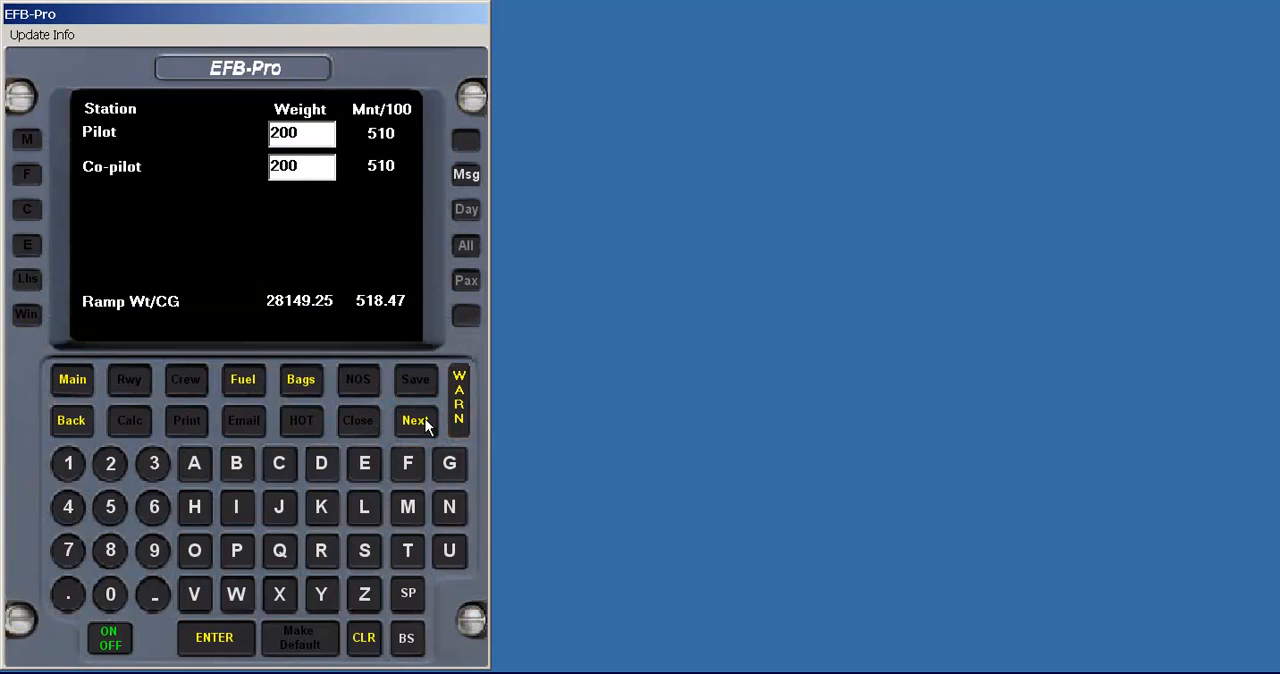
mouse_move(420, 424)
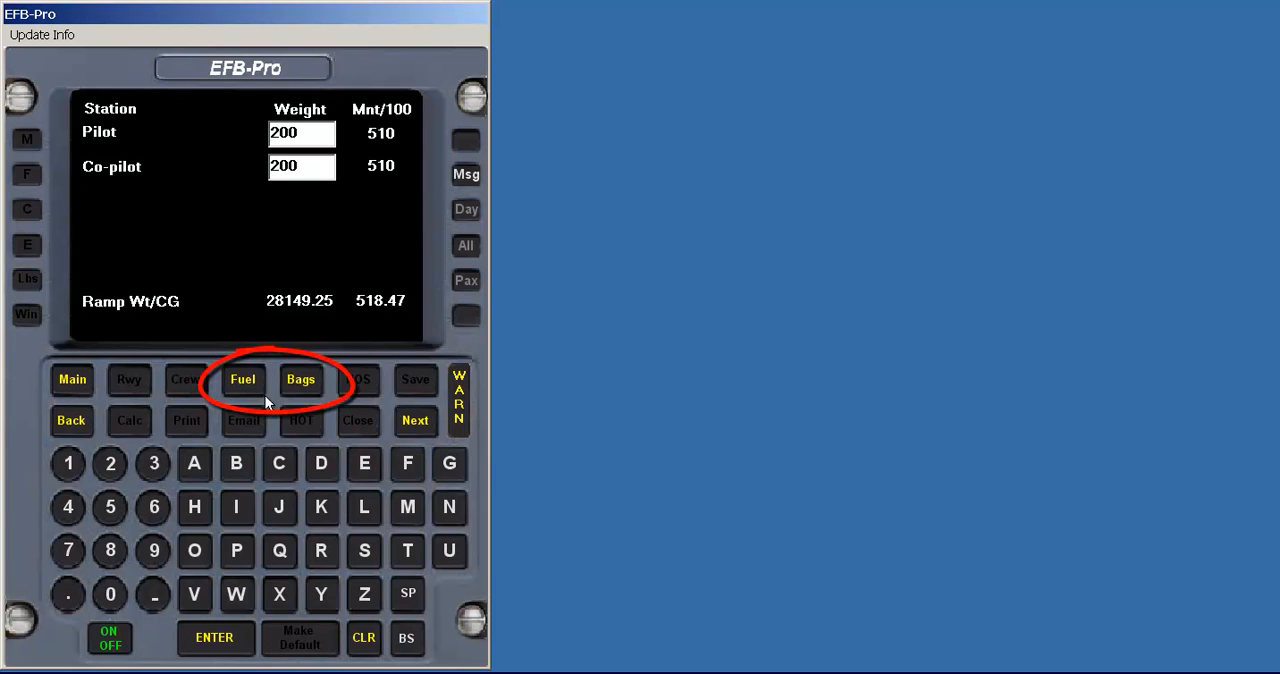
mouse_move(250, 390)
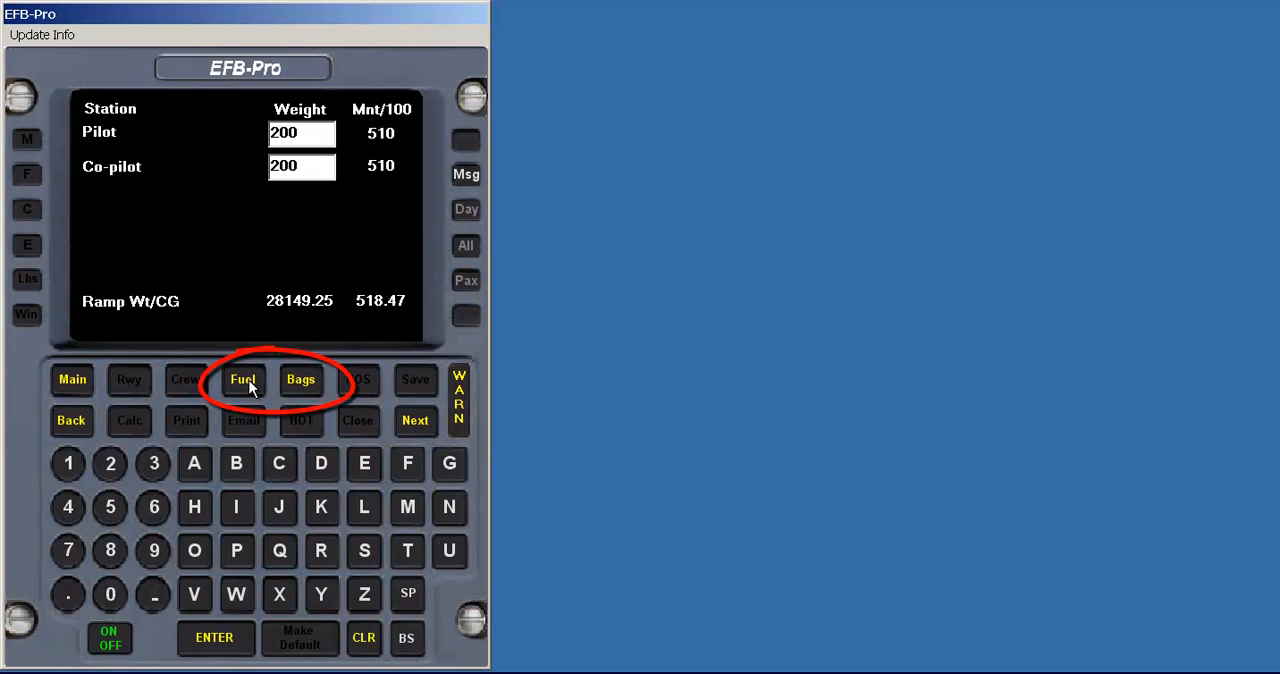
click(244, 380)
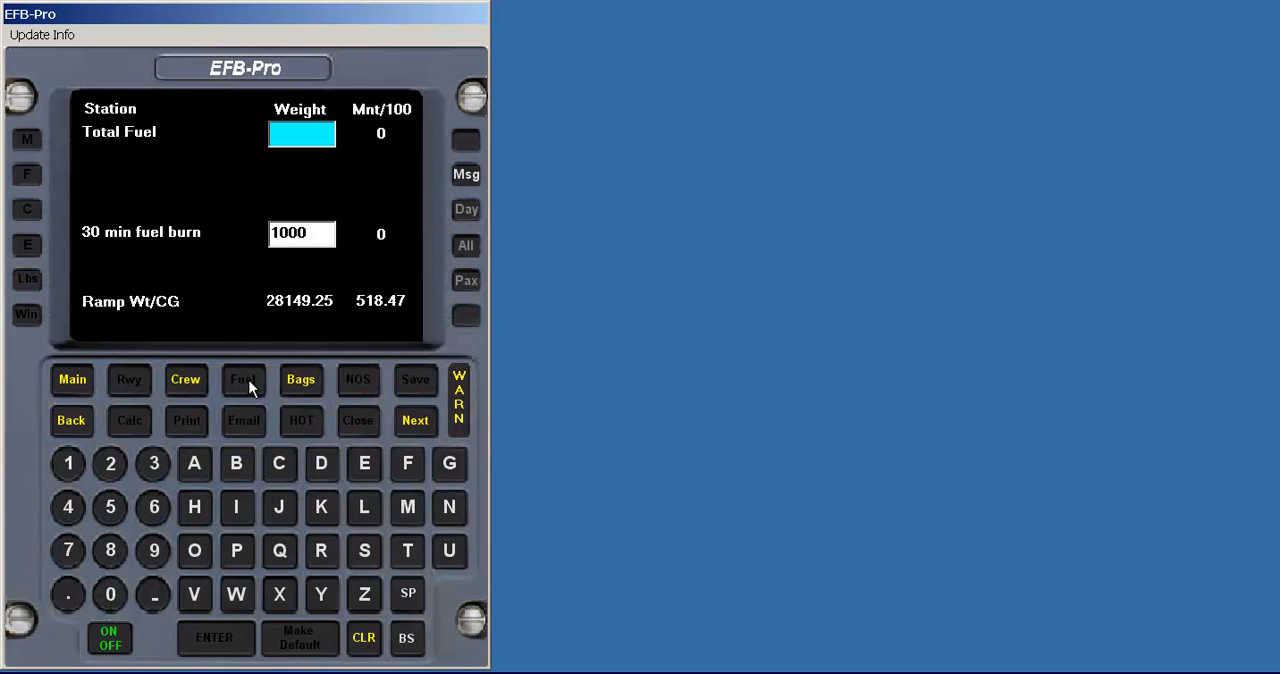
text(8000)
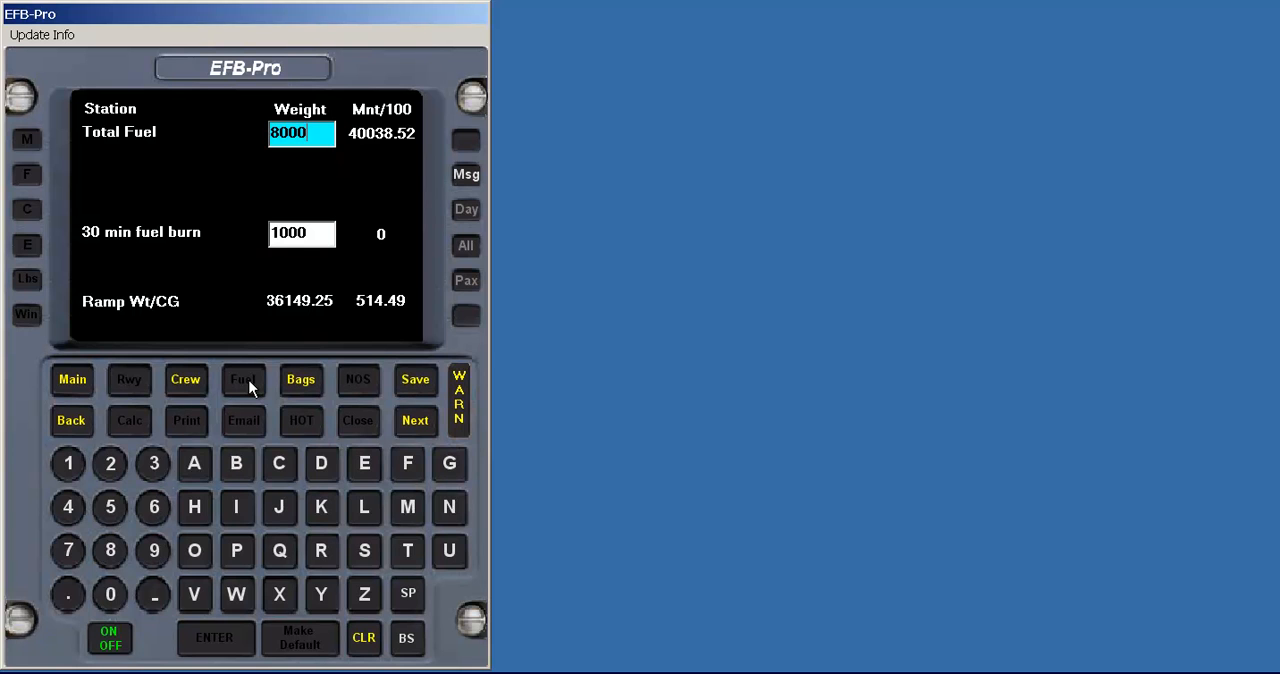
mouse_move(276, 390)
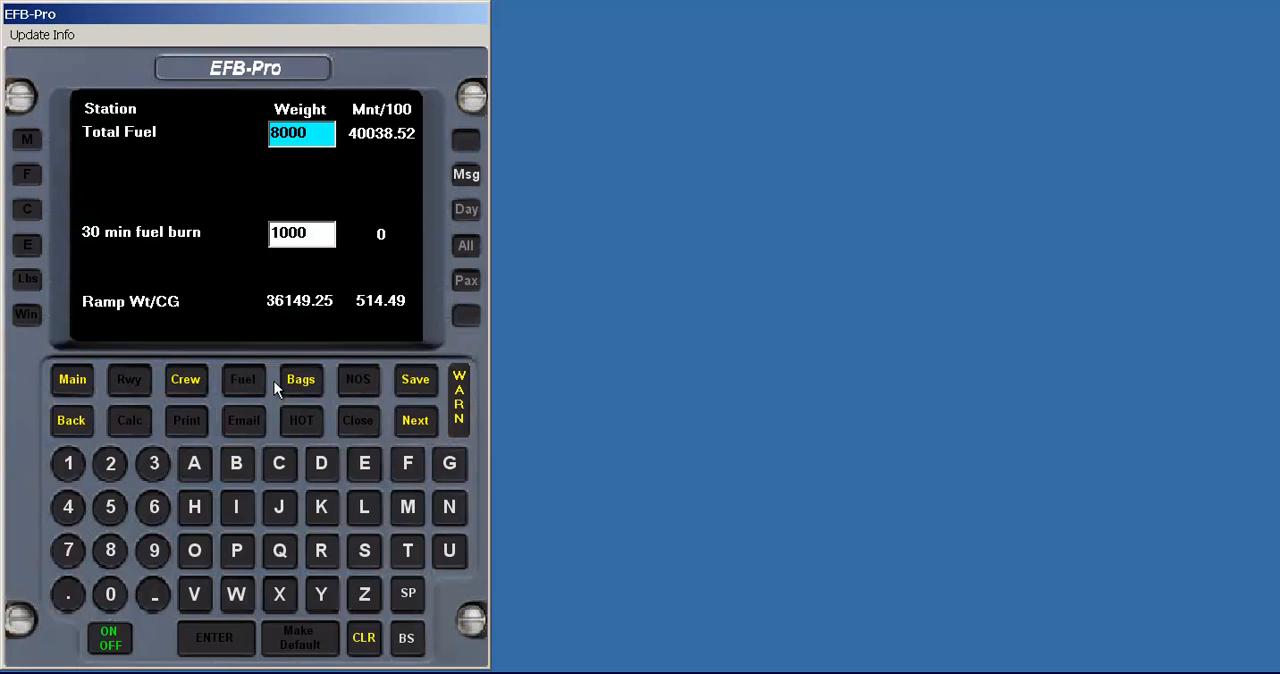
mouse_move(416, 420)
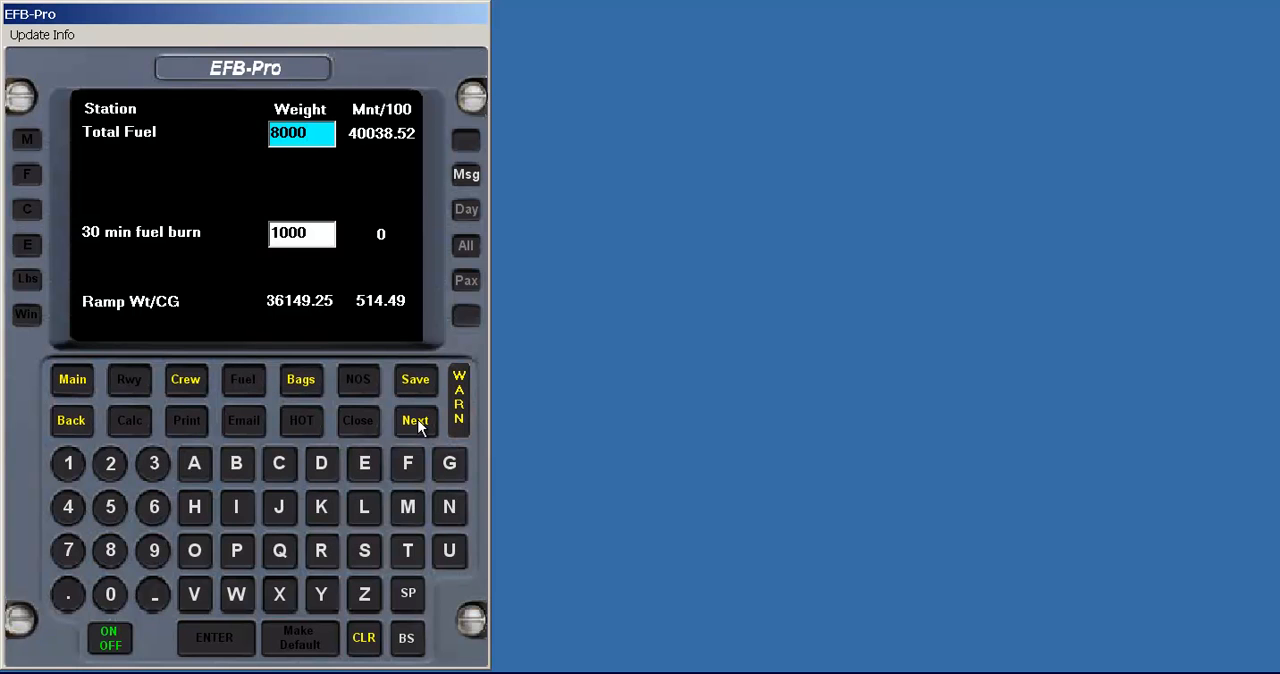
- Show the N604C W&B summary and set enroute fuel burn 6000 for landing weight 29999
click(416, 420)
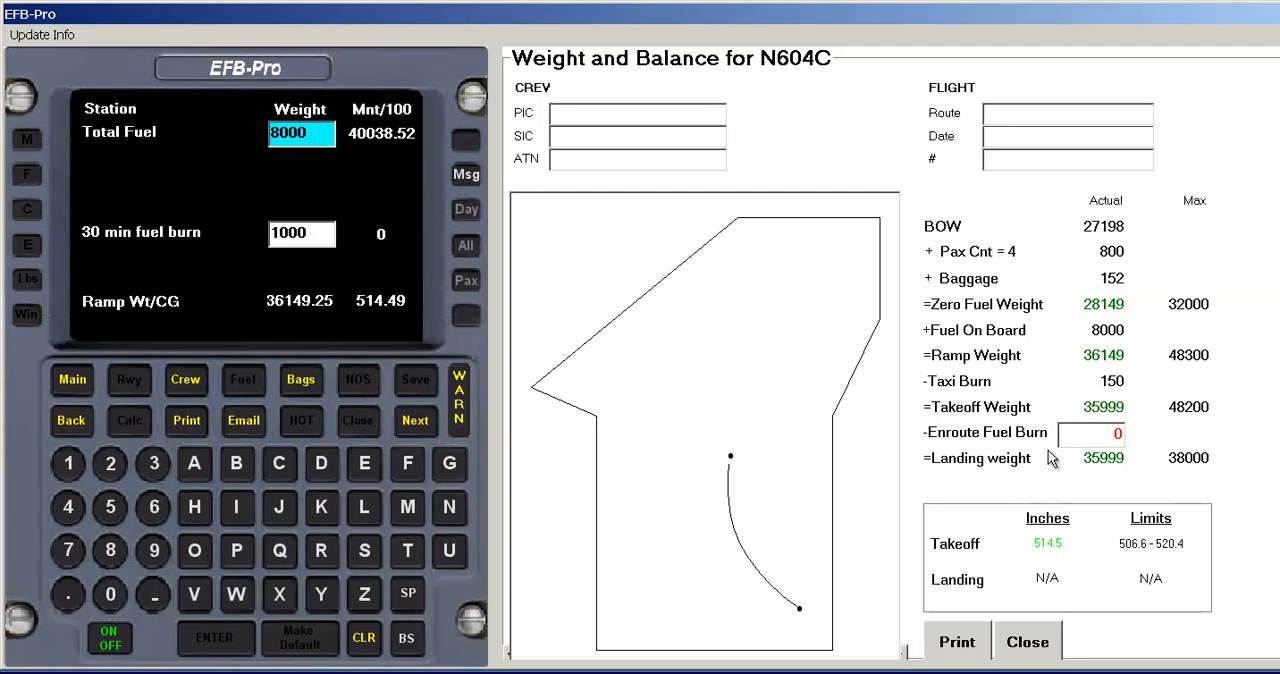
click(1092, 432)
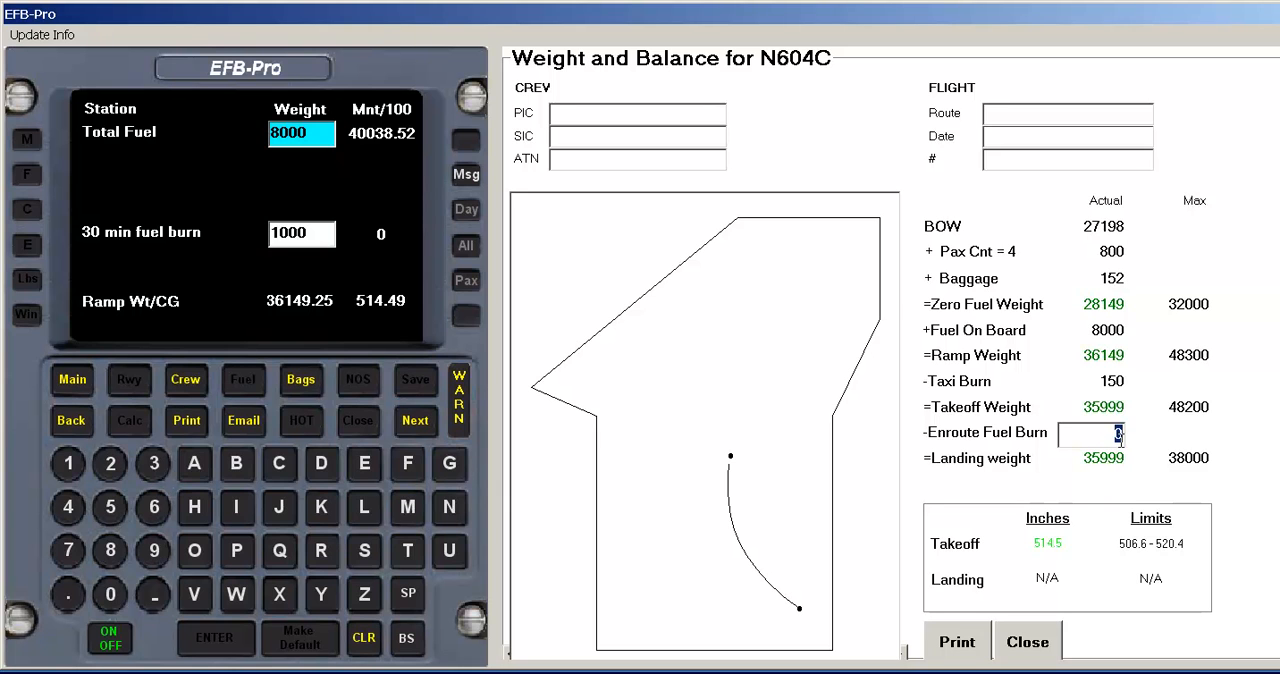
text(6000)
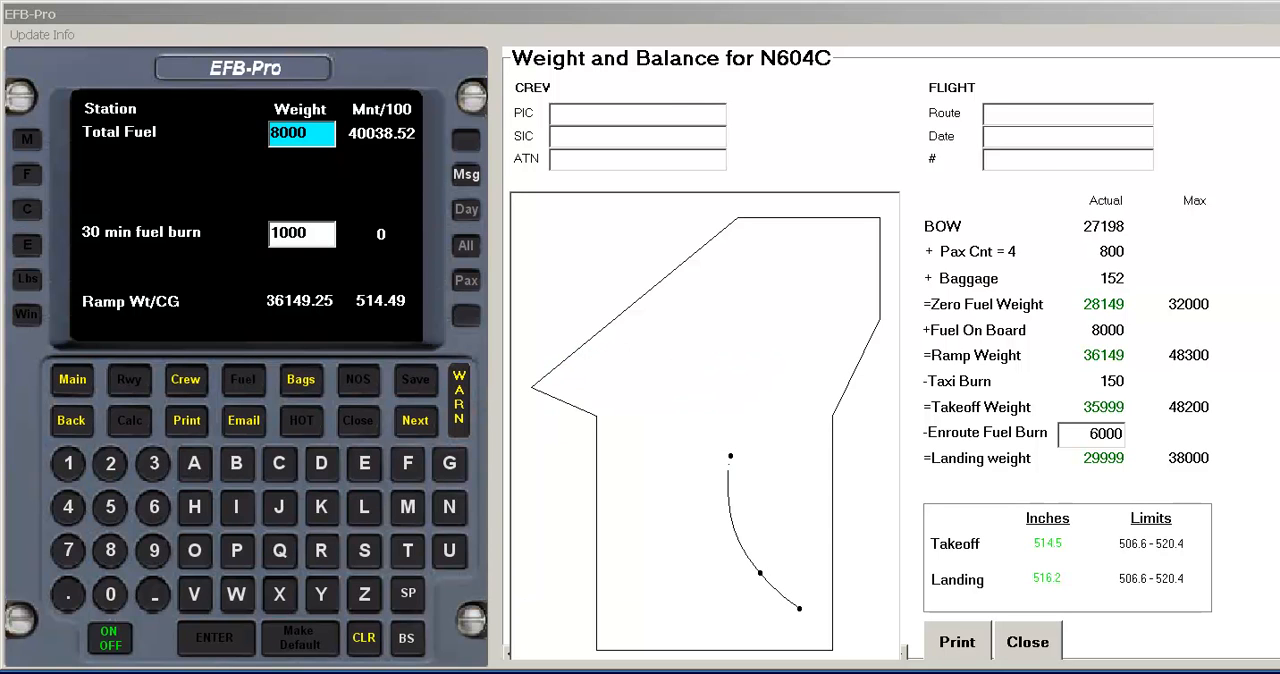
mouse_move(560, 512)
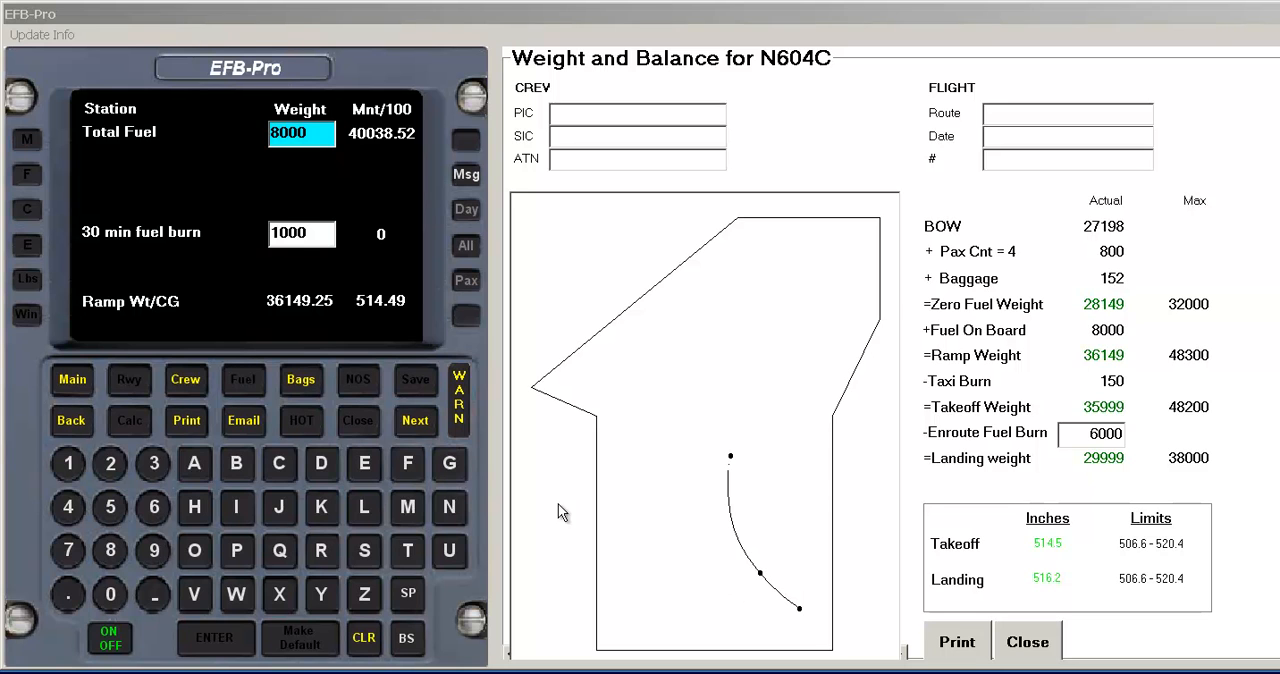
click(458, 398)
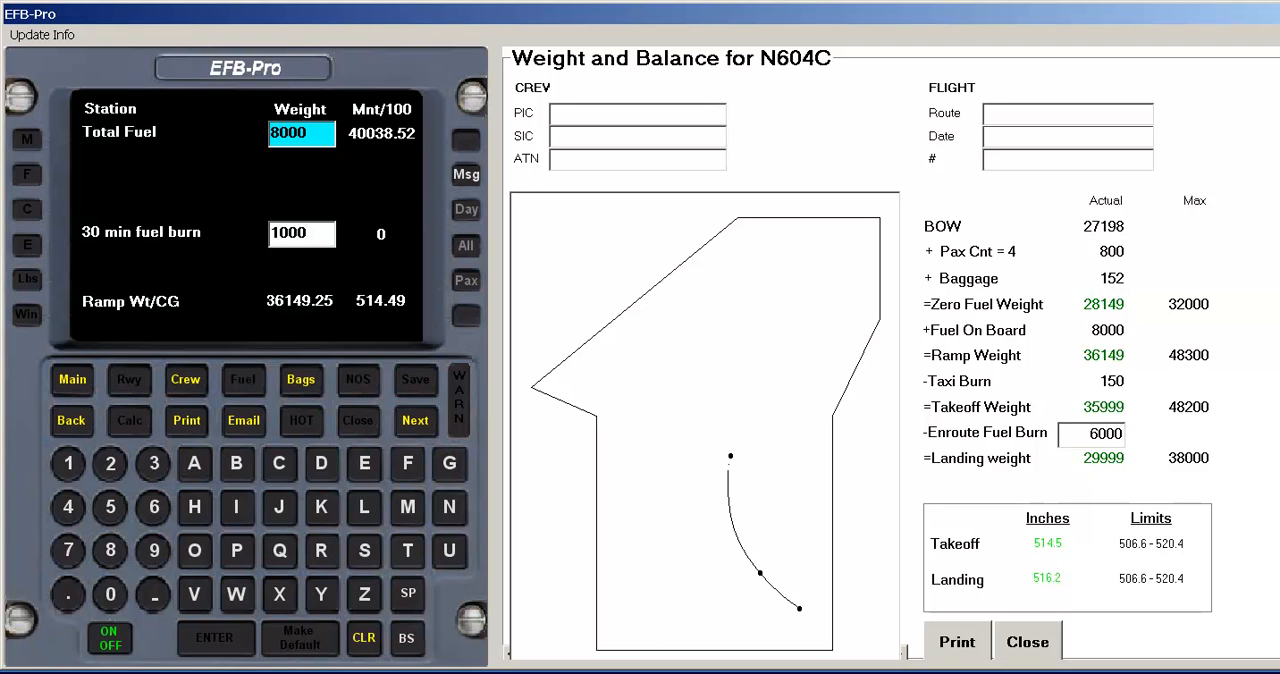
- Enter PIC and SIC names, route TEB-BUF and the flight date on the summary
click(1104, 432)
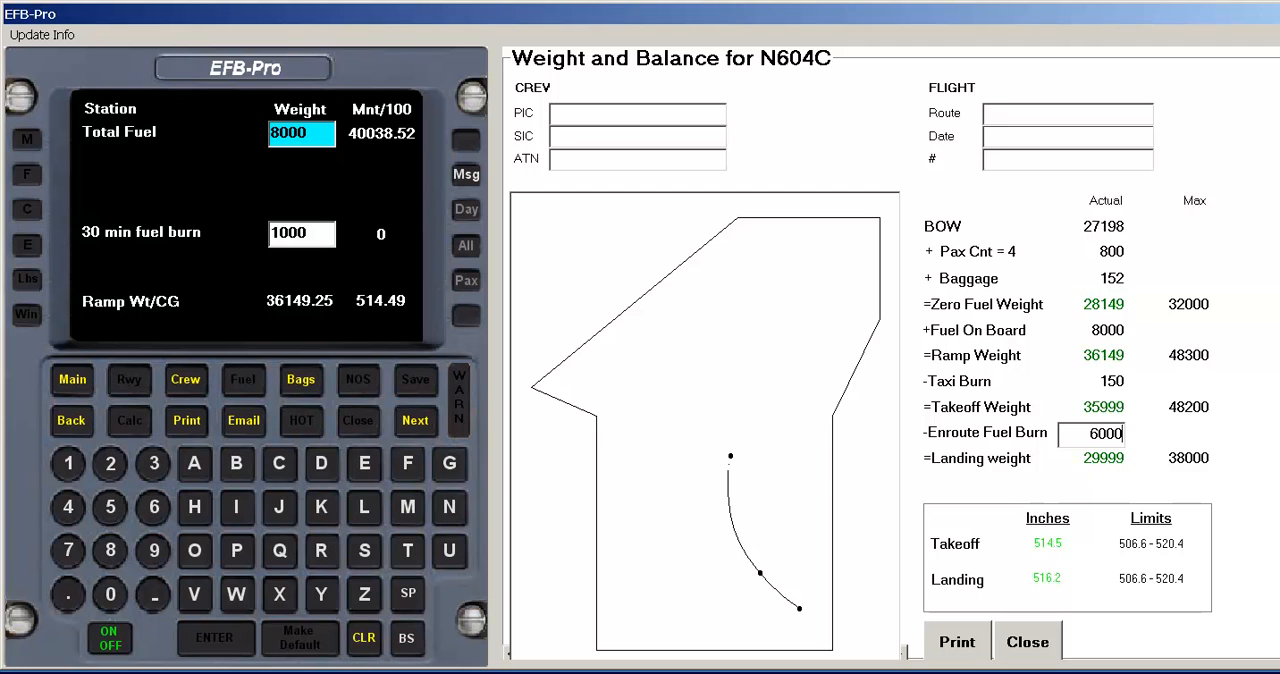
mouse_move(630, 224)
text(11-24-2010)
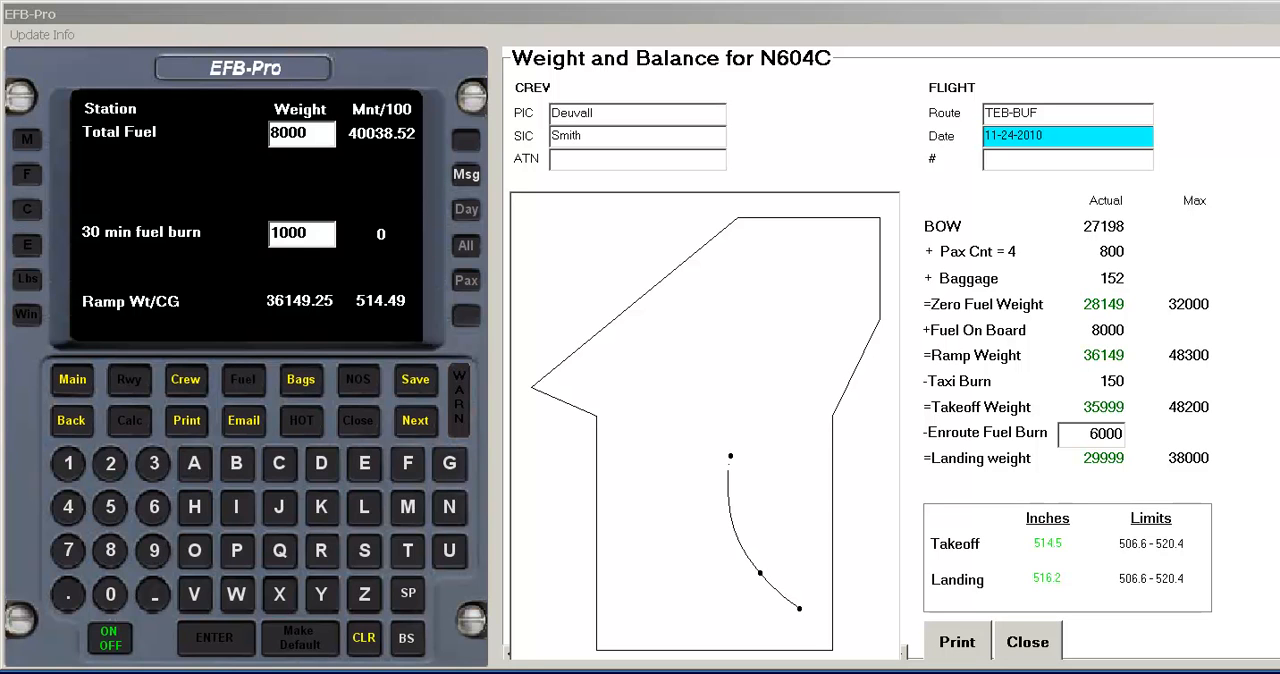
click(244, 420)
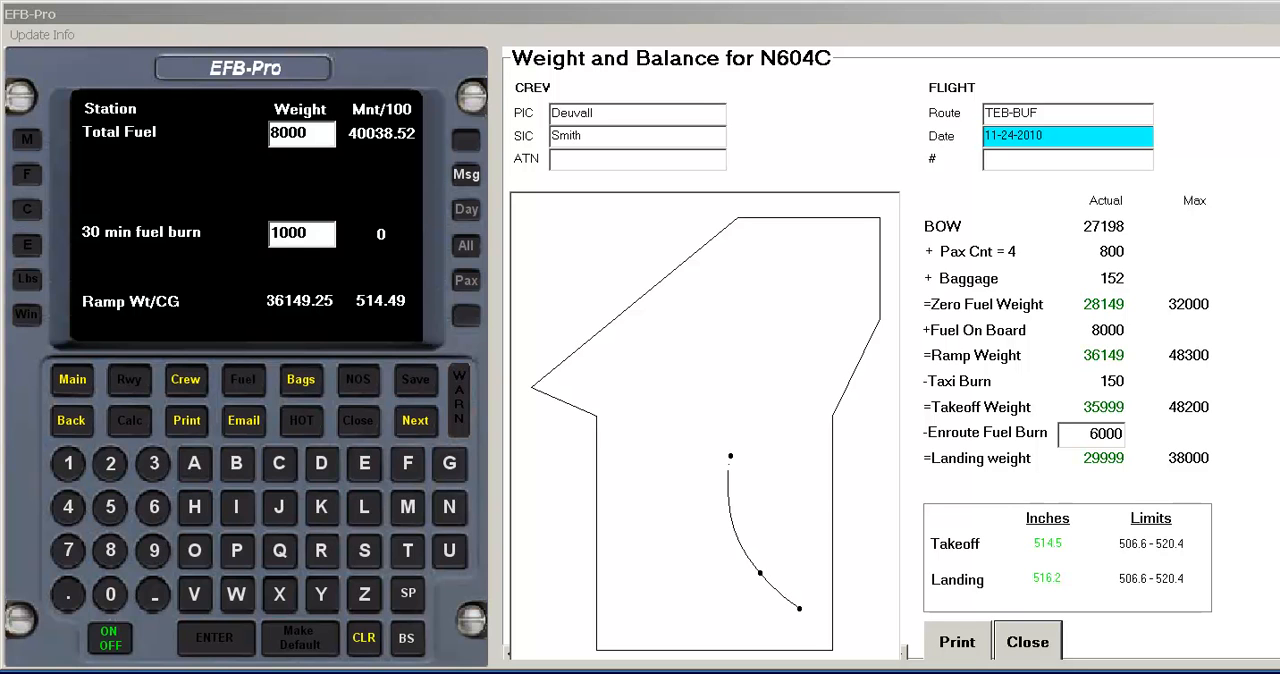
mouse_move(62, 452)
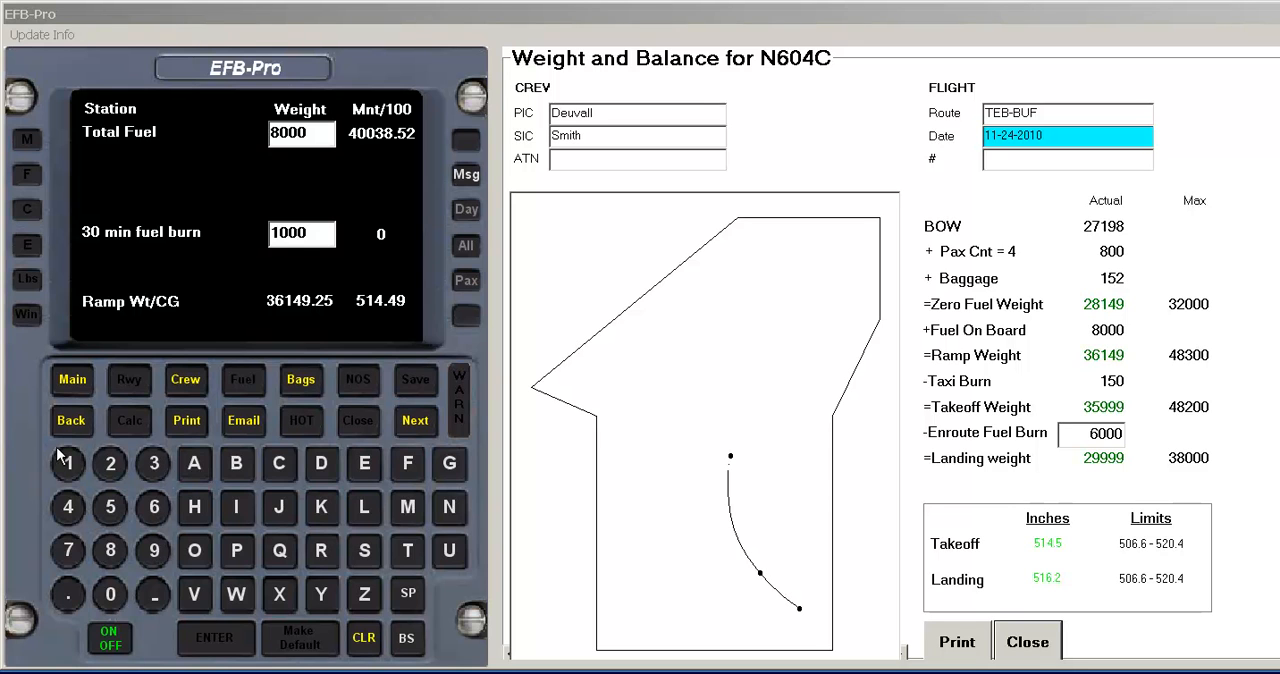
- Leave the summary and reach the KTEB departure runway lookup listing runways 19, 24, 01, 06
click(72, 380)
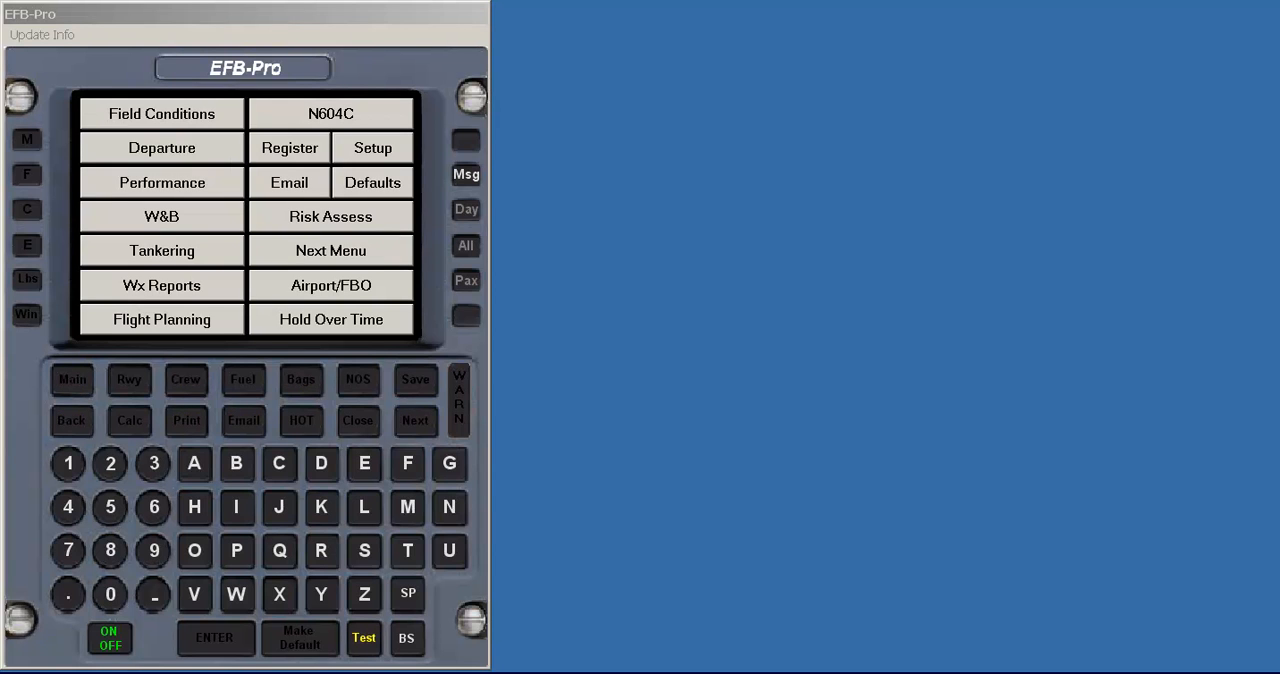
mouse_move(162, 148)
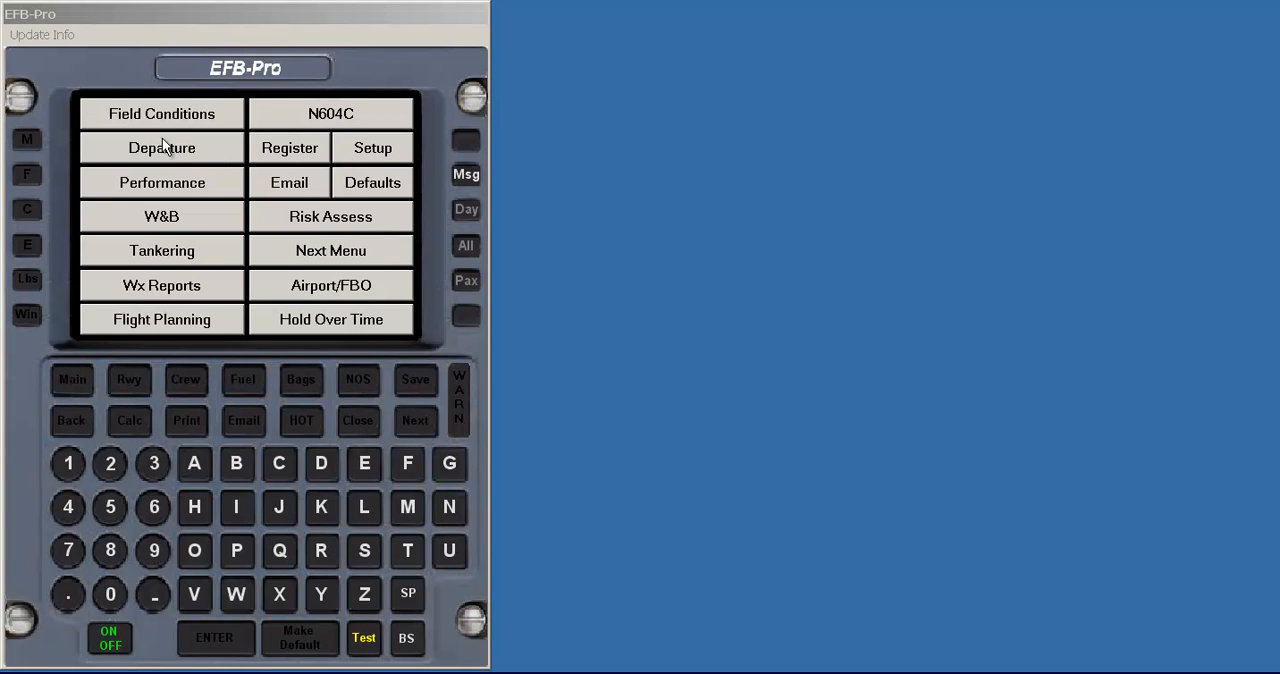
click(128, 380)
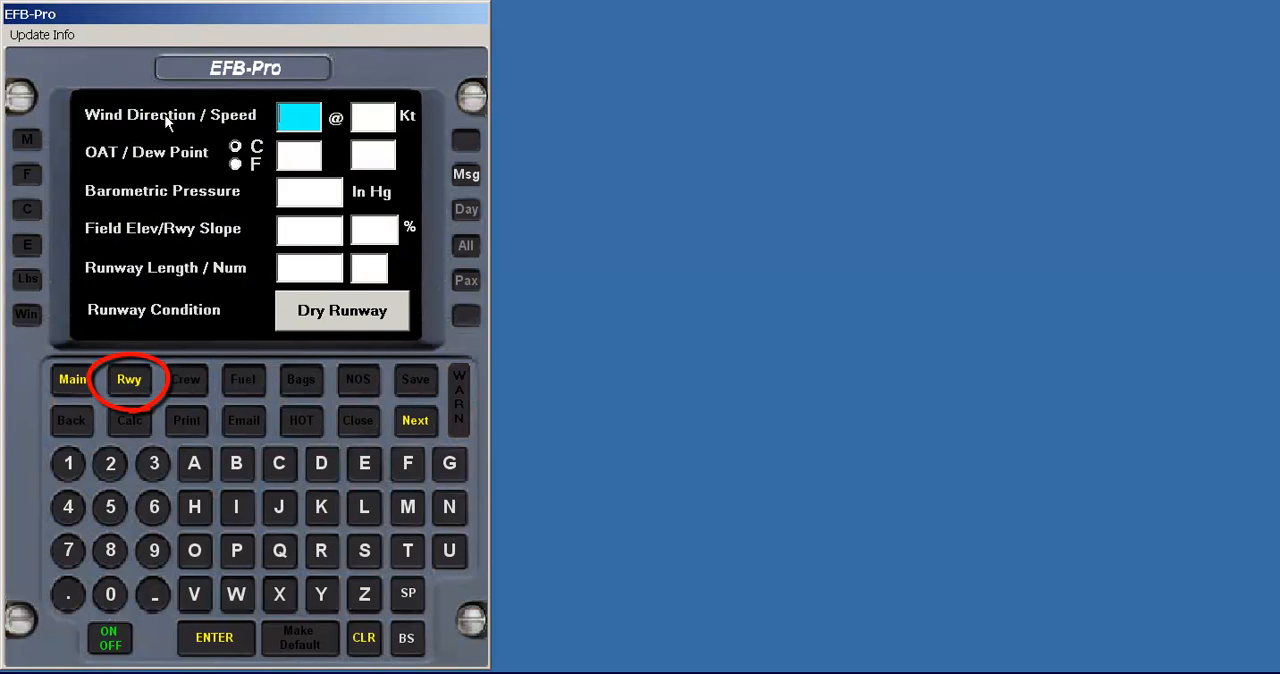
mouse_move(196, 480)
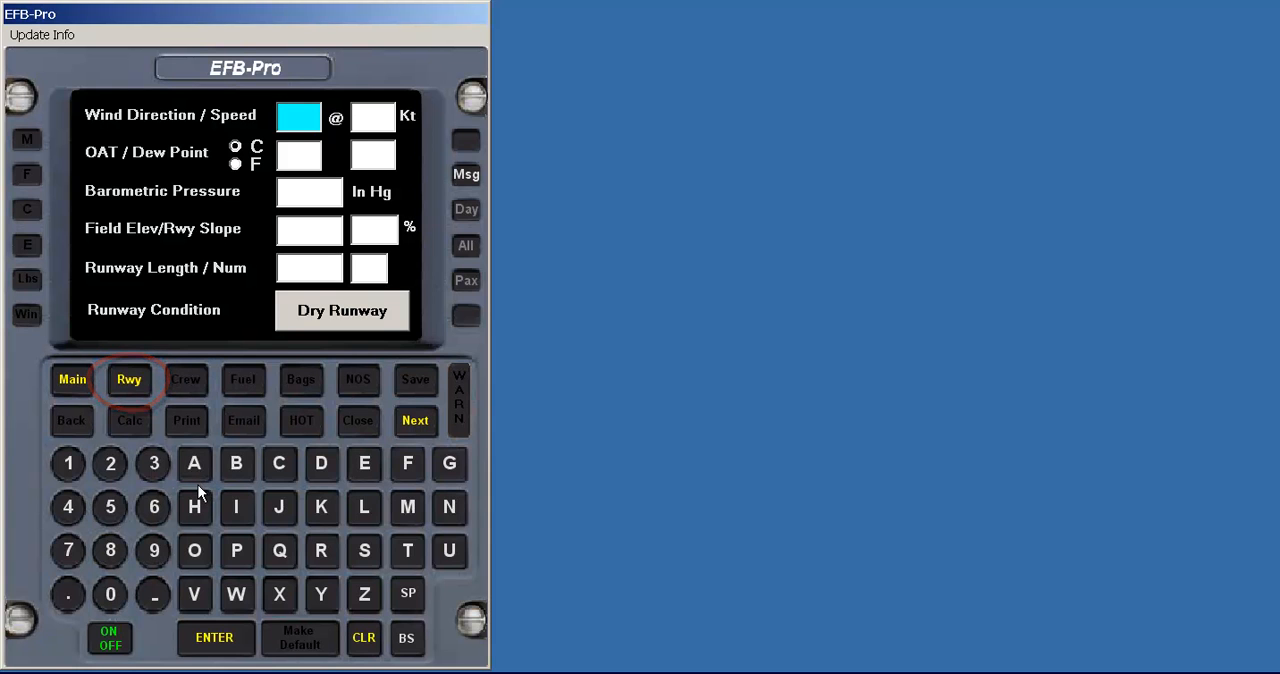
mouse_move(150, 330)
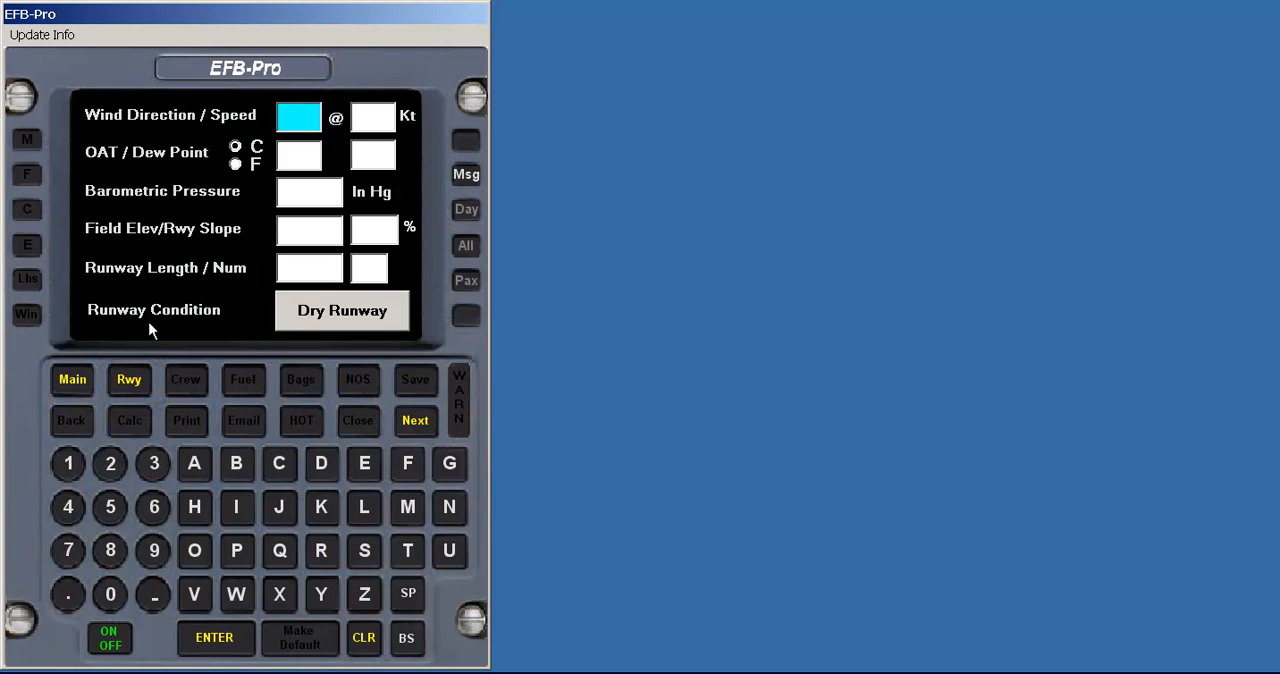
click(128, 380)
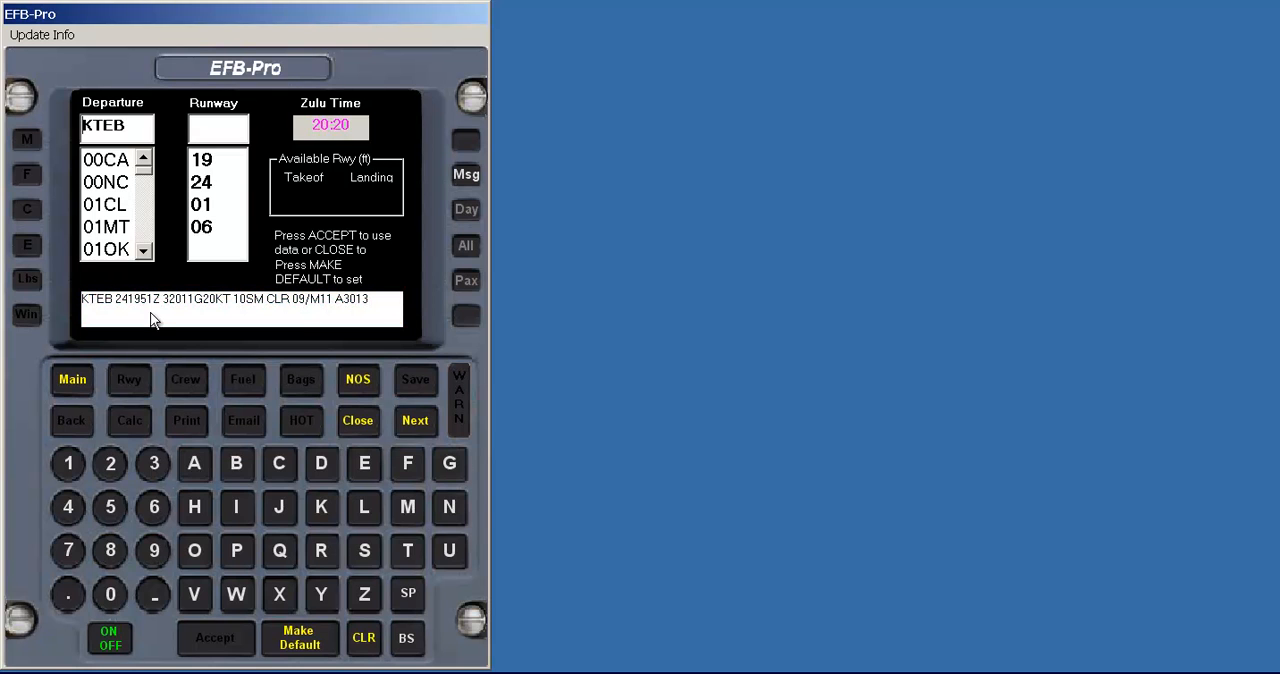
- Accept KTEB runway 01, filling wind 320@11, OAT 09/-11, pressure 30.13 and 7000 ft length
click(200, 204)
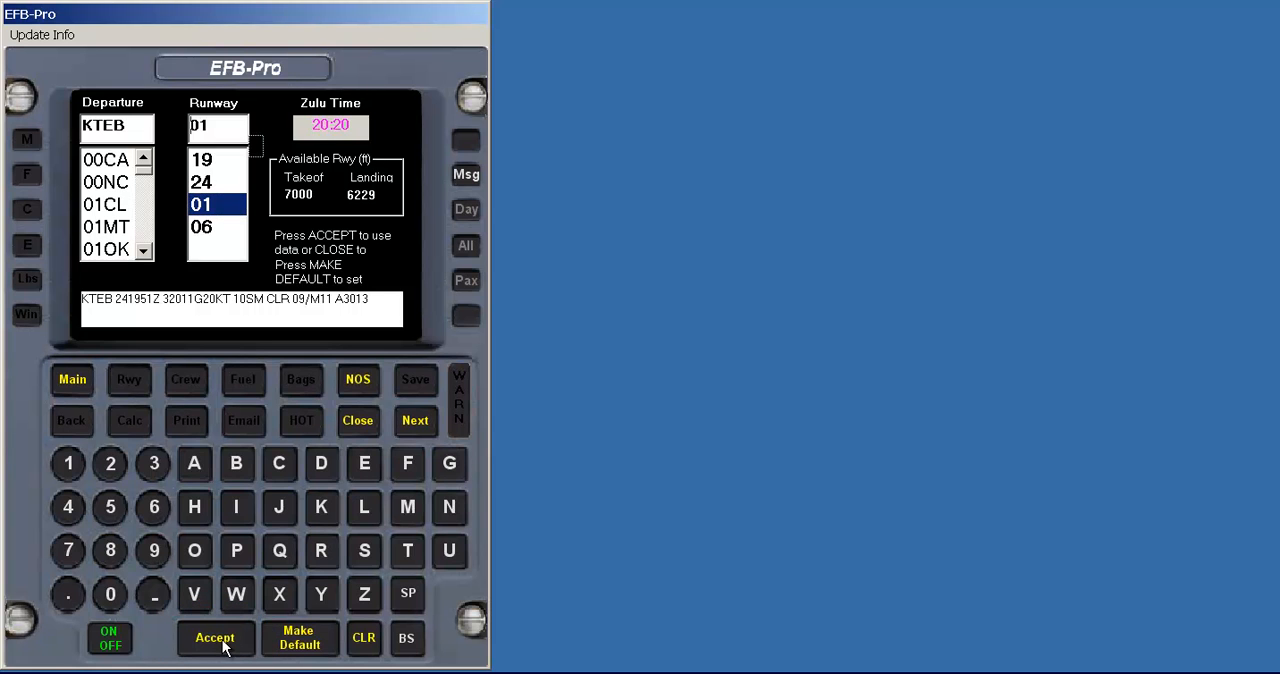
click(214, 638)
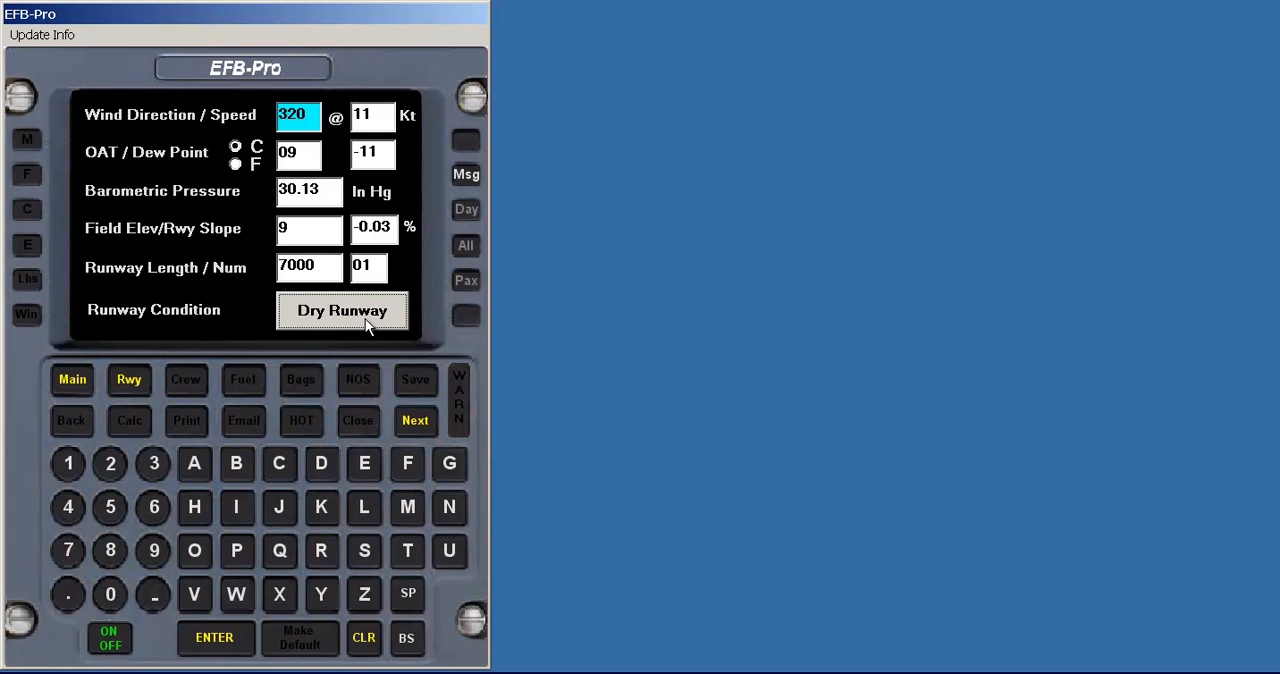
mouse_move(364, 330)
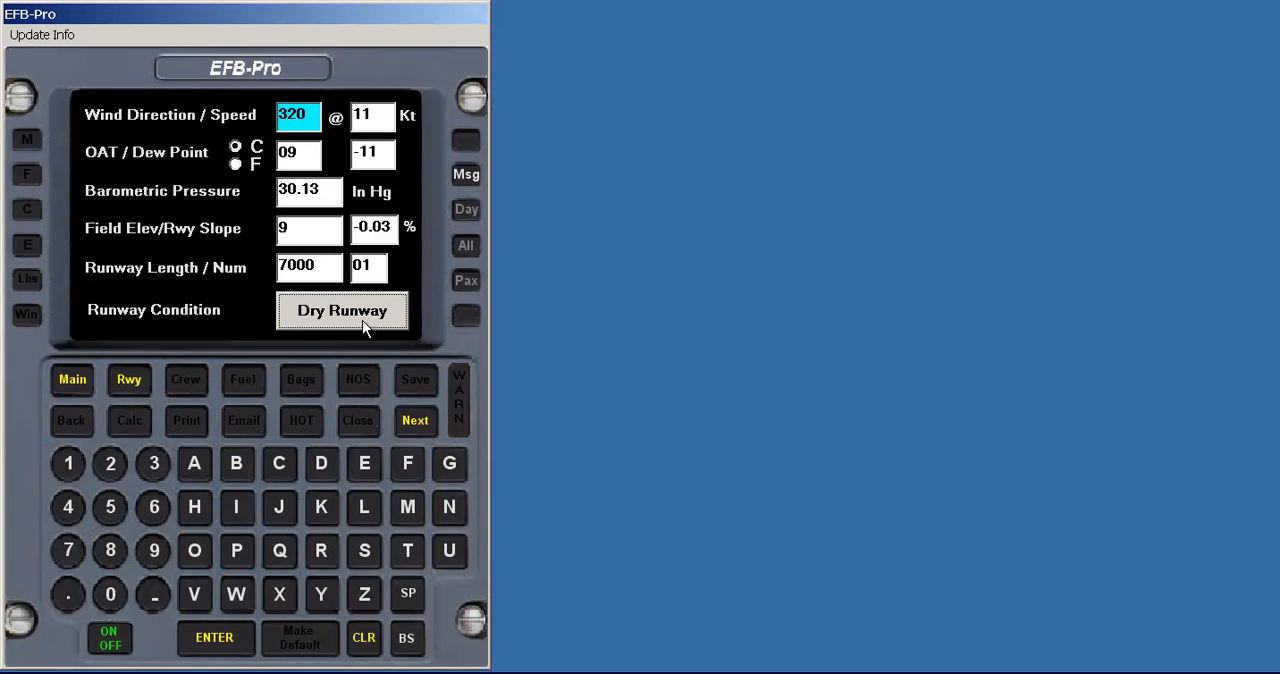
- Advance from the filled KTEB runway 01 conditions to the departure gradient page
click(416, 420)
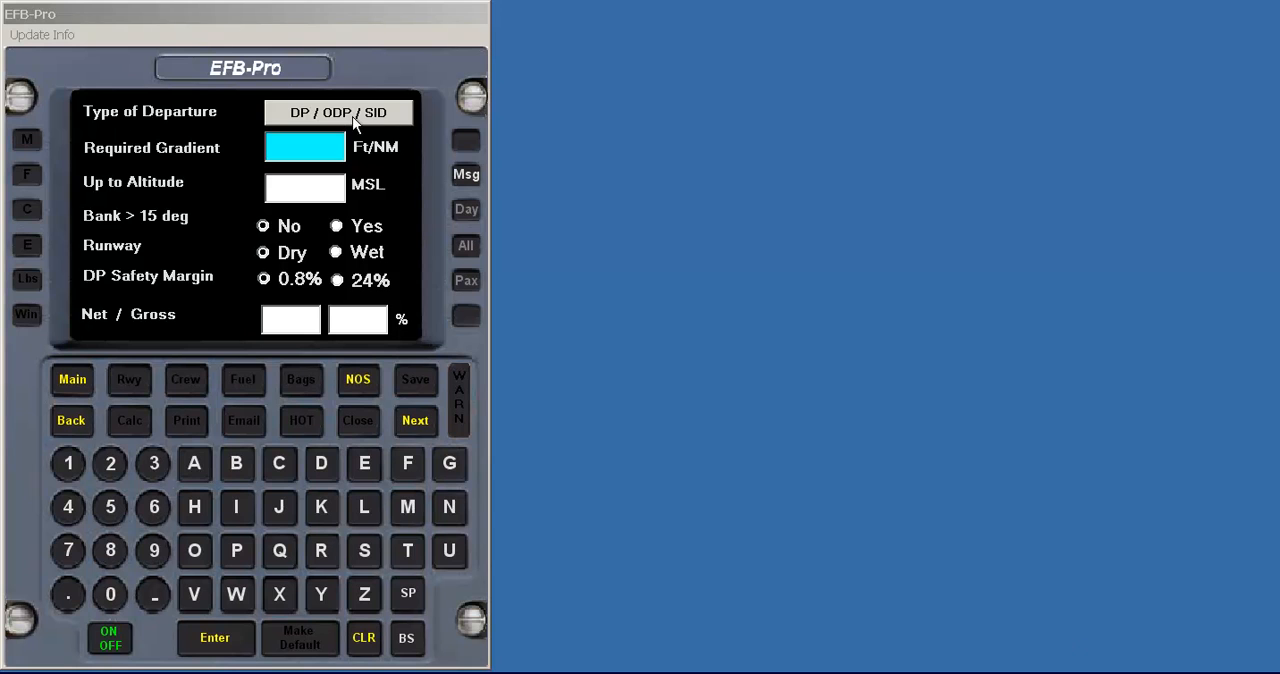
- Keep departure type DP/ODP/SID and enter 350 ft/NM required gradient from the RUUDY TWO chart
click(338, 112)
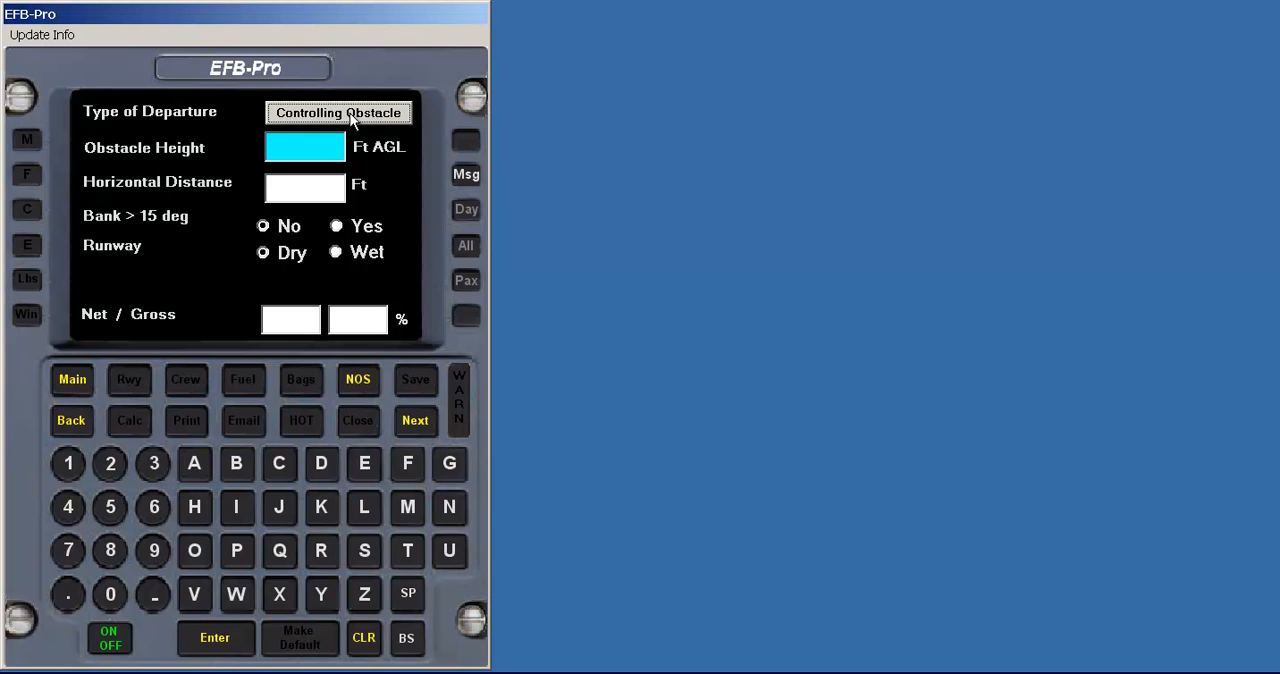
click(338, 112)
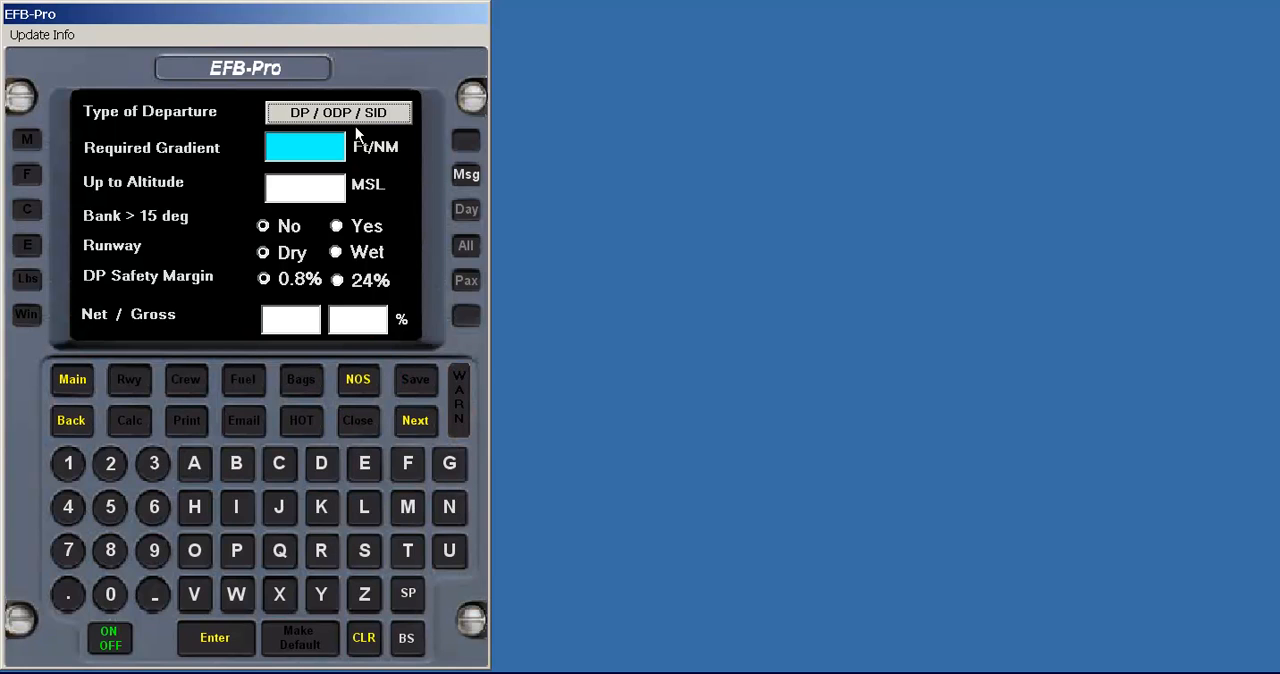
mouse_move(384, 160)
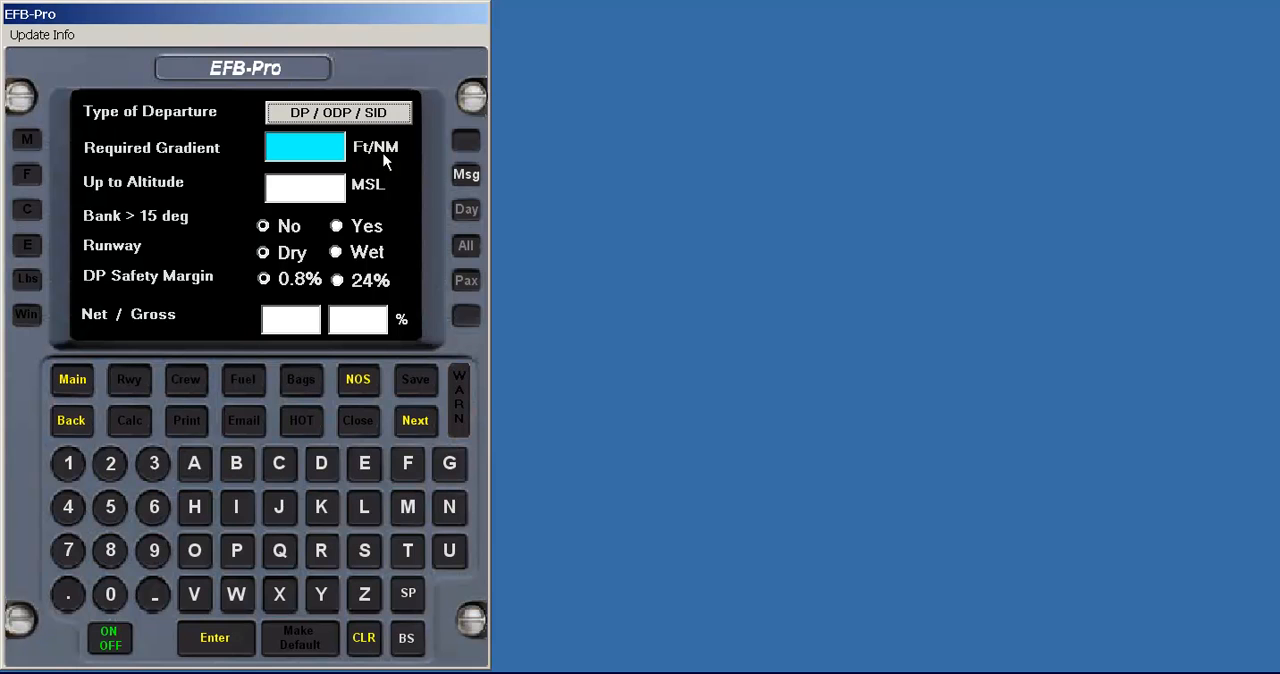
mouse_move(358, 380)
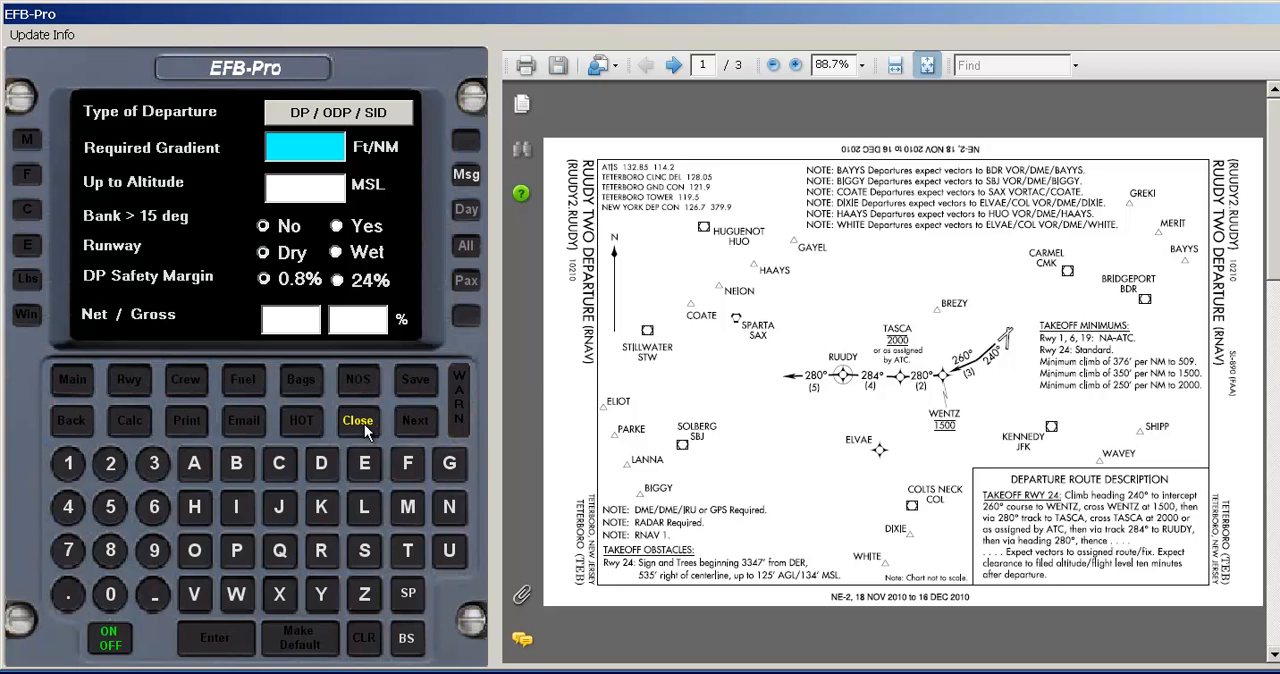
click(356, 420)
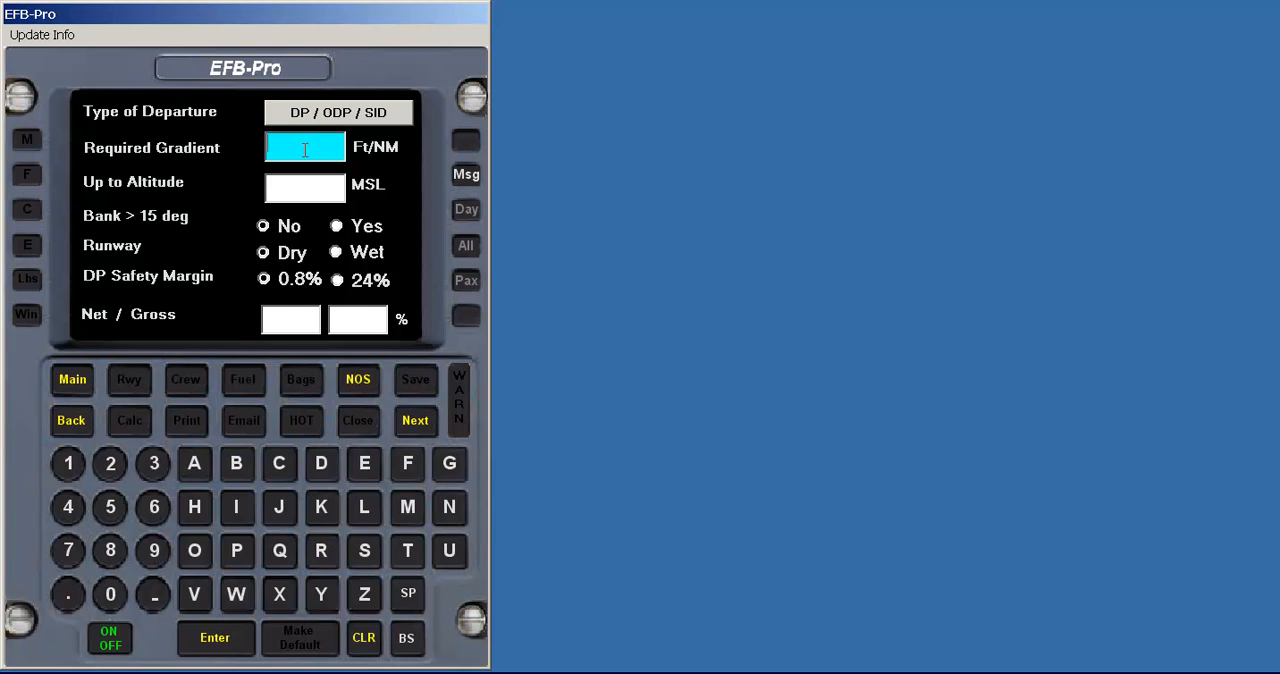
text(350)
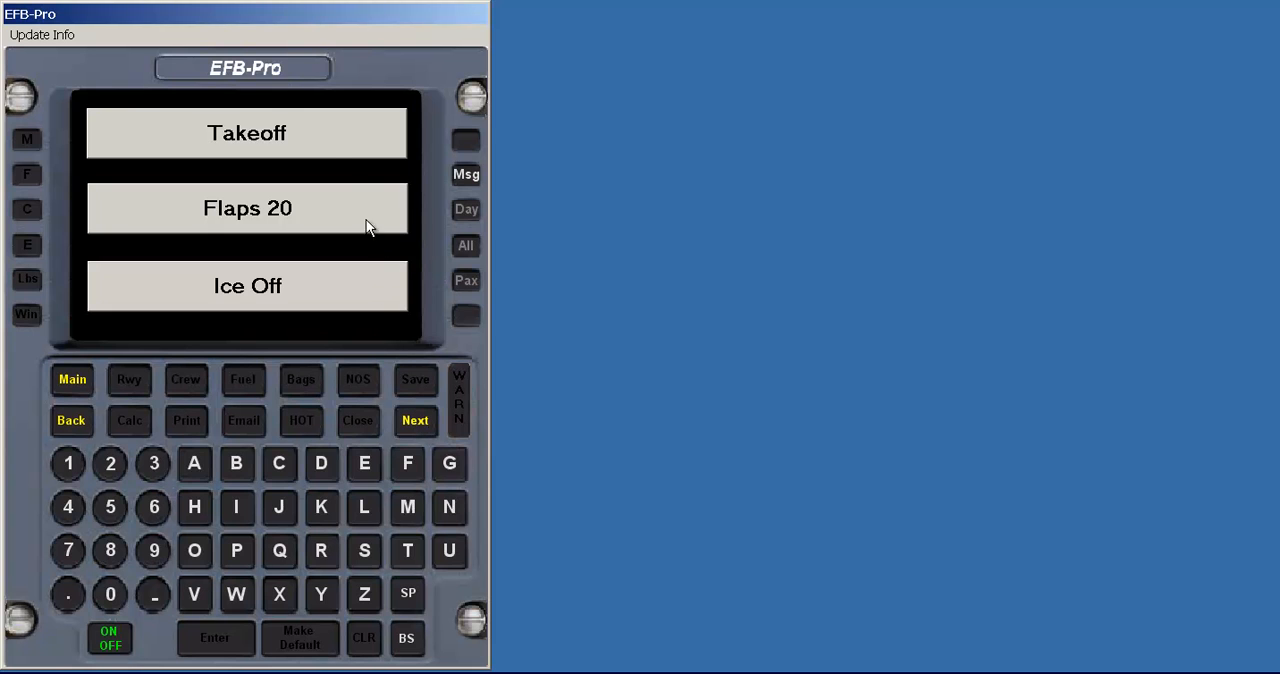
- Confirm Takeoff configuration with Flaps 20 and Ice Off and continue to bleed air settings
click(248, 132)
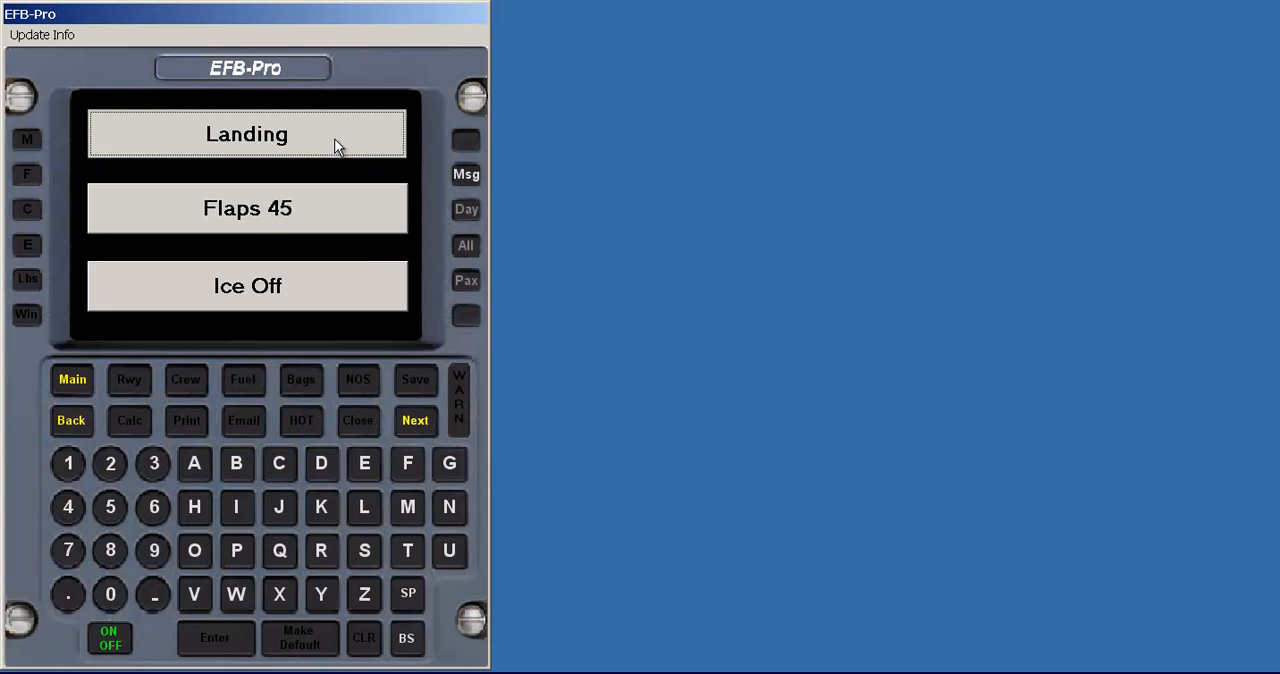
click(416, 420)
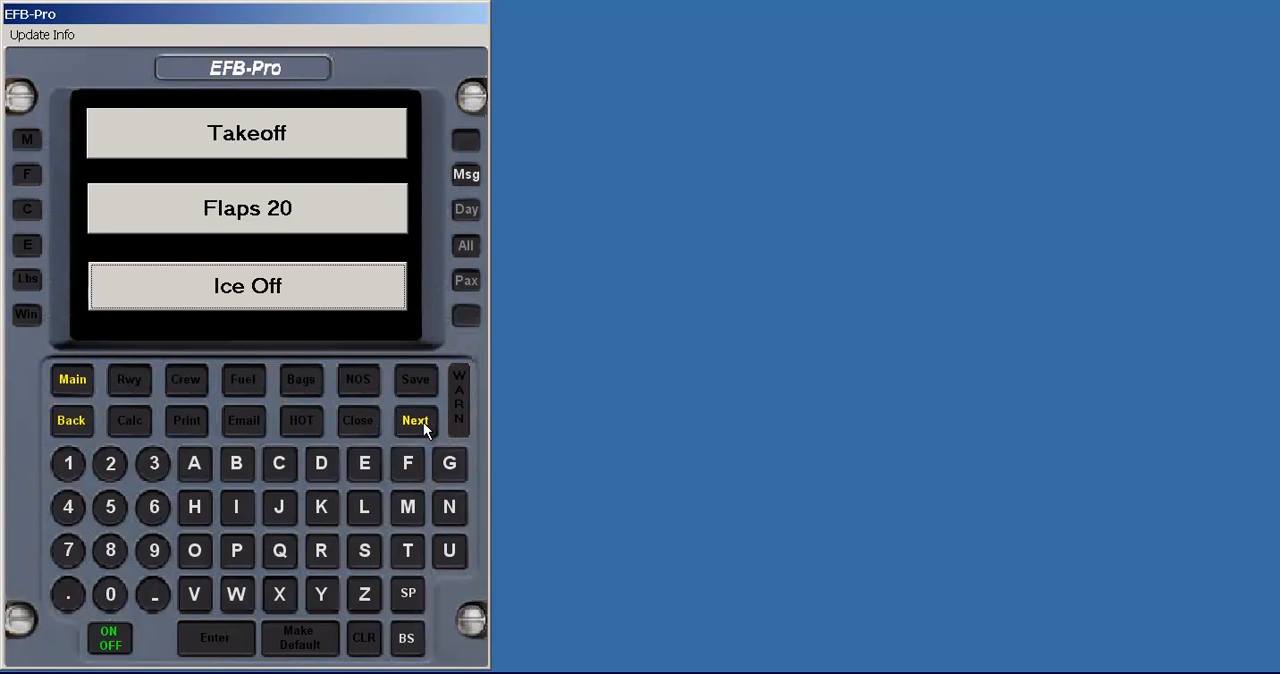
click(414, 420)
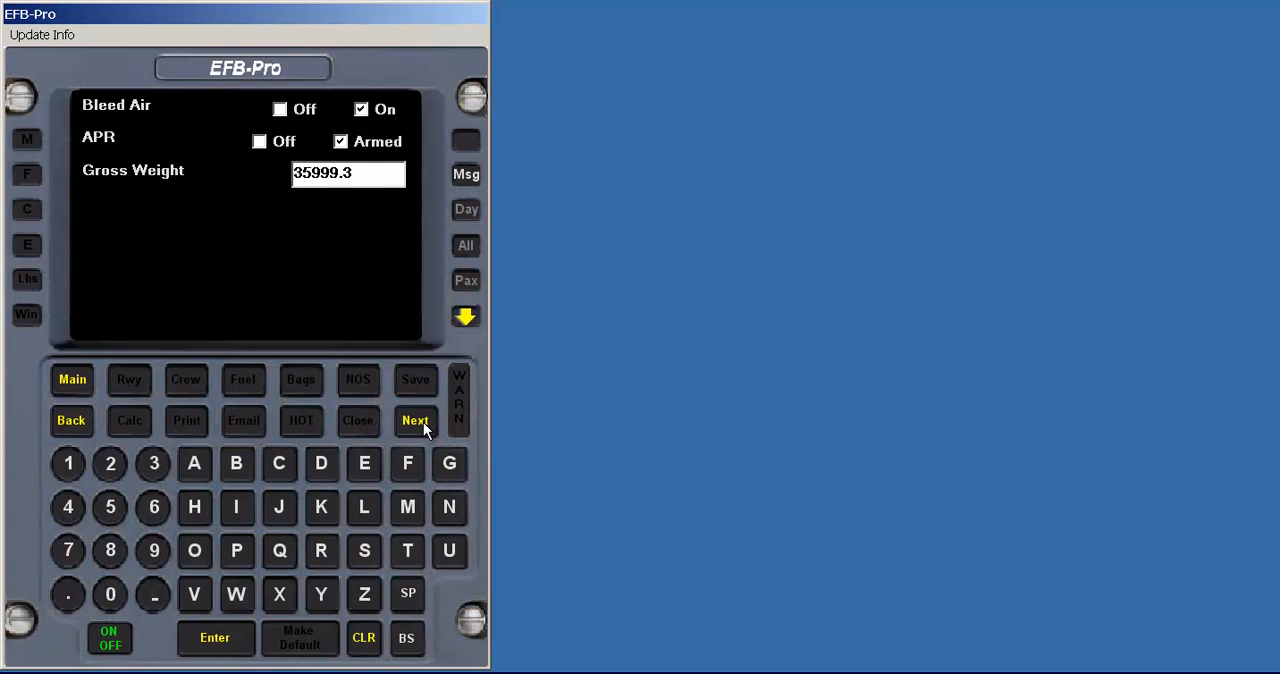
- Calculate takeoff performance with Bleed Air On, APR Armed, 35999.3 lb: V1 113, Vr 121
click(416, 420)
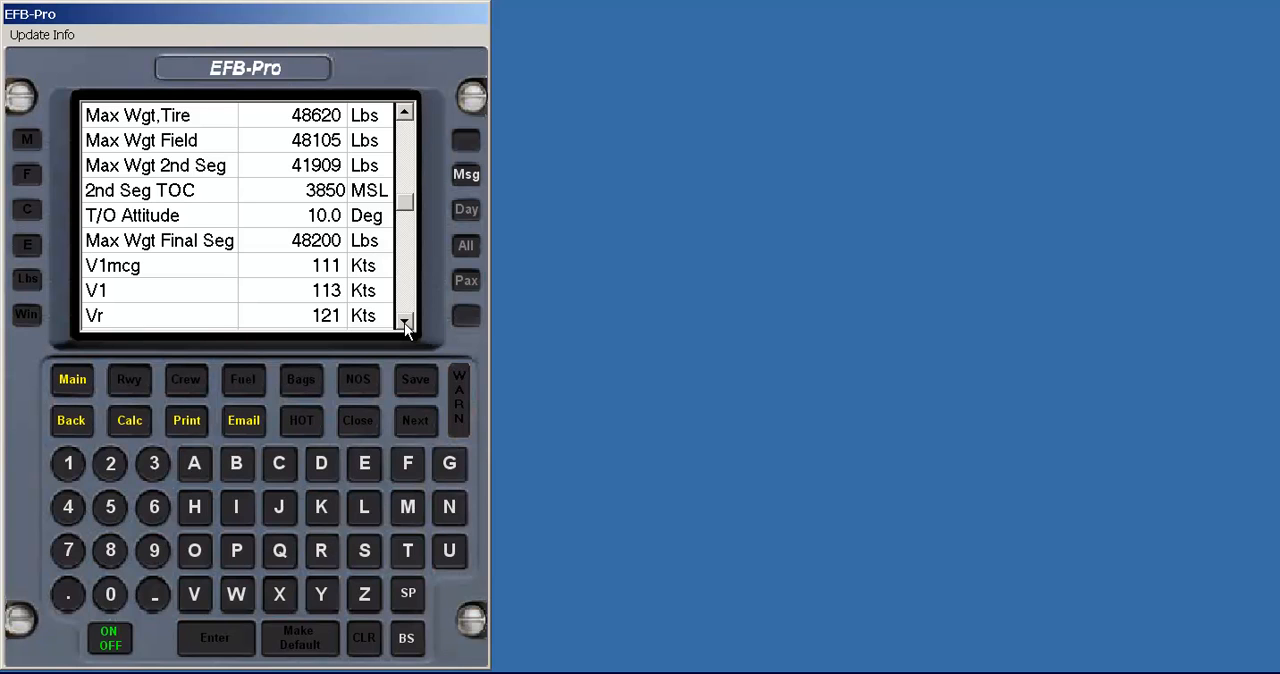
click(186, 420)
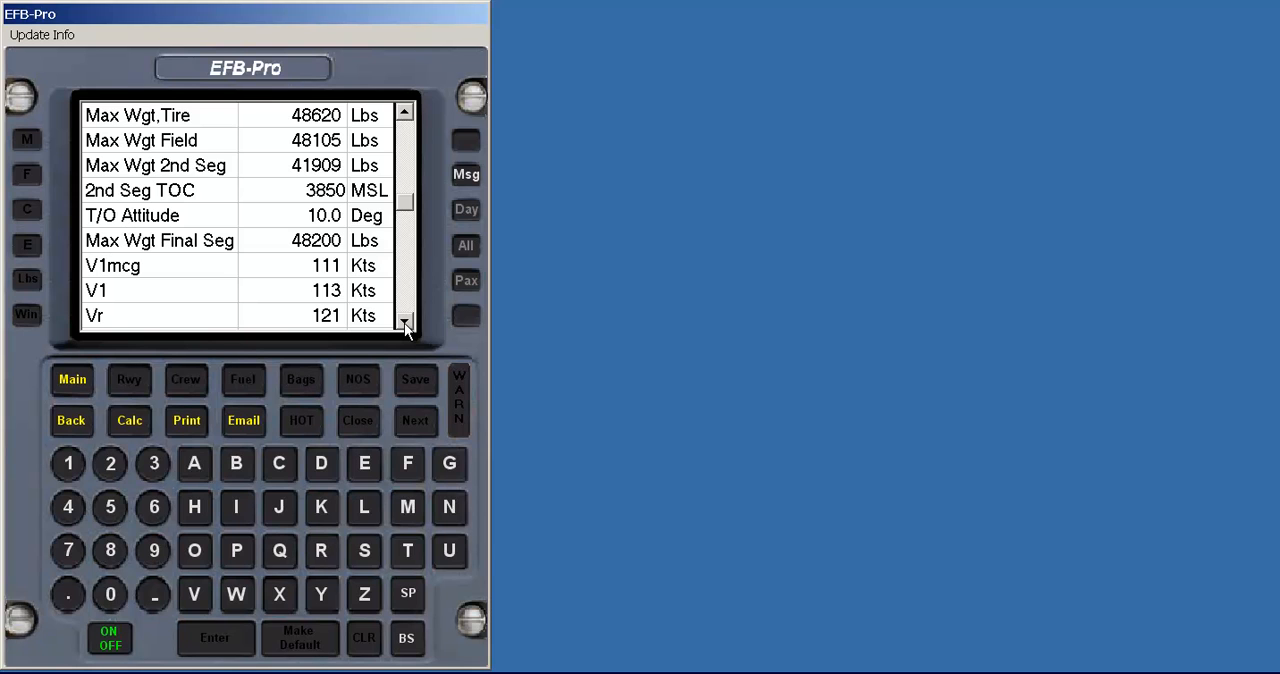
click(128, 420)
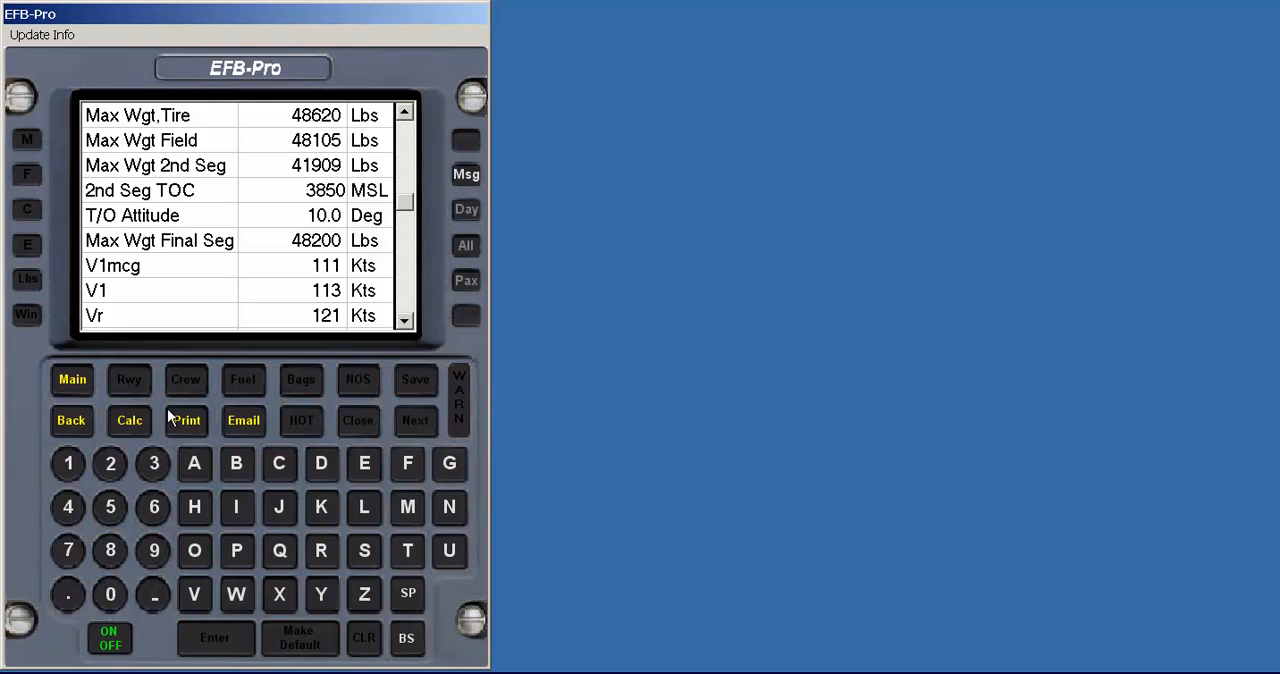
- In the fuel calculator, pick 39000 lb max takeoff weight, 8000 lb desired and 1000 lb in tank
click(128, 420)
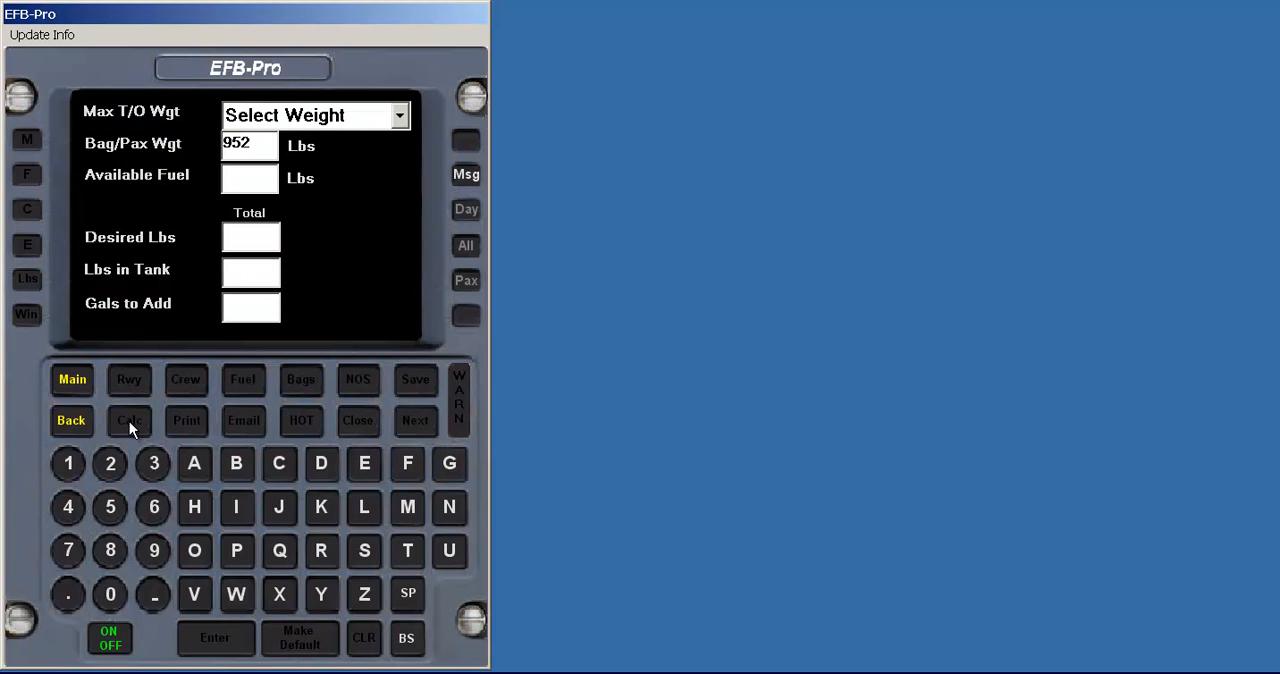
mouse_move(150, 390)
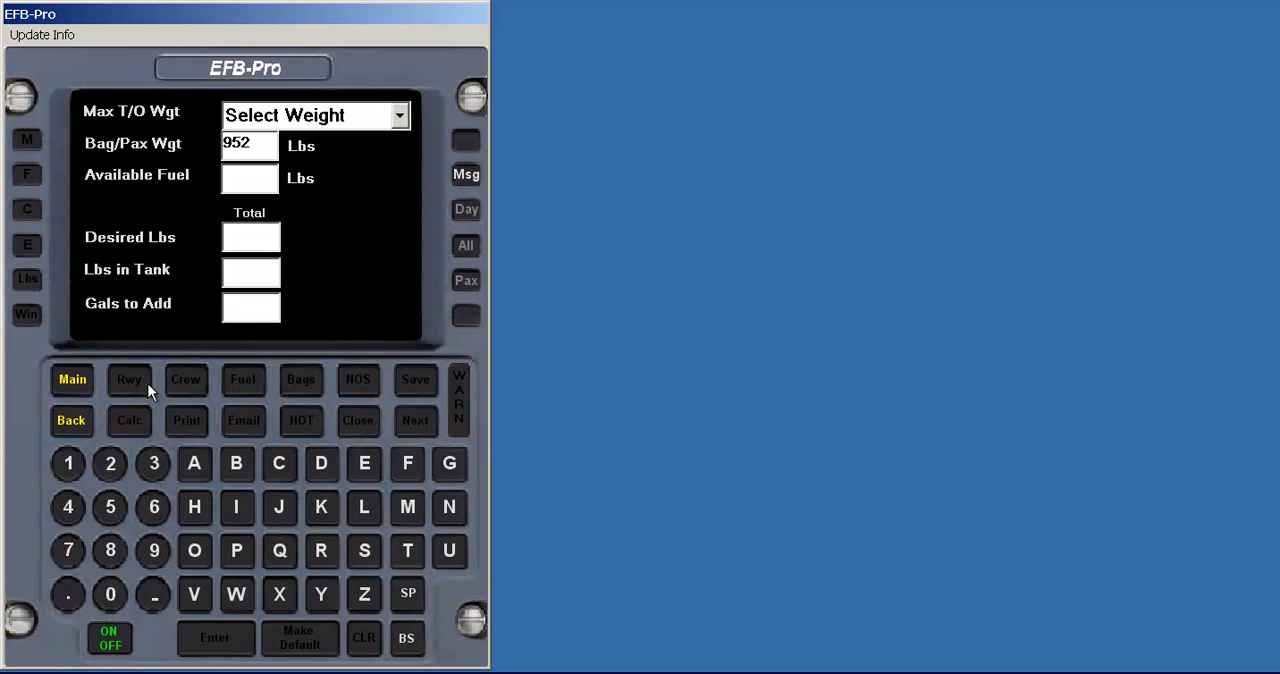
mouse_move(400, 116)
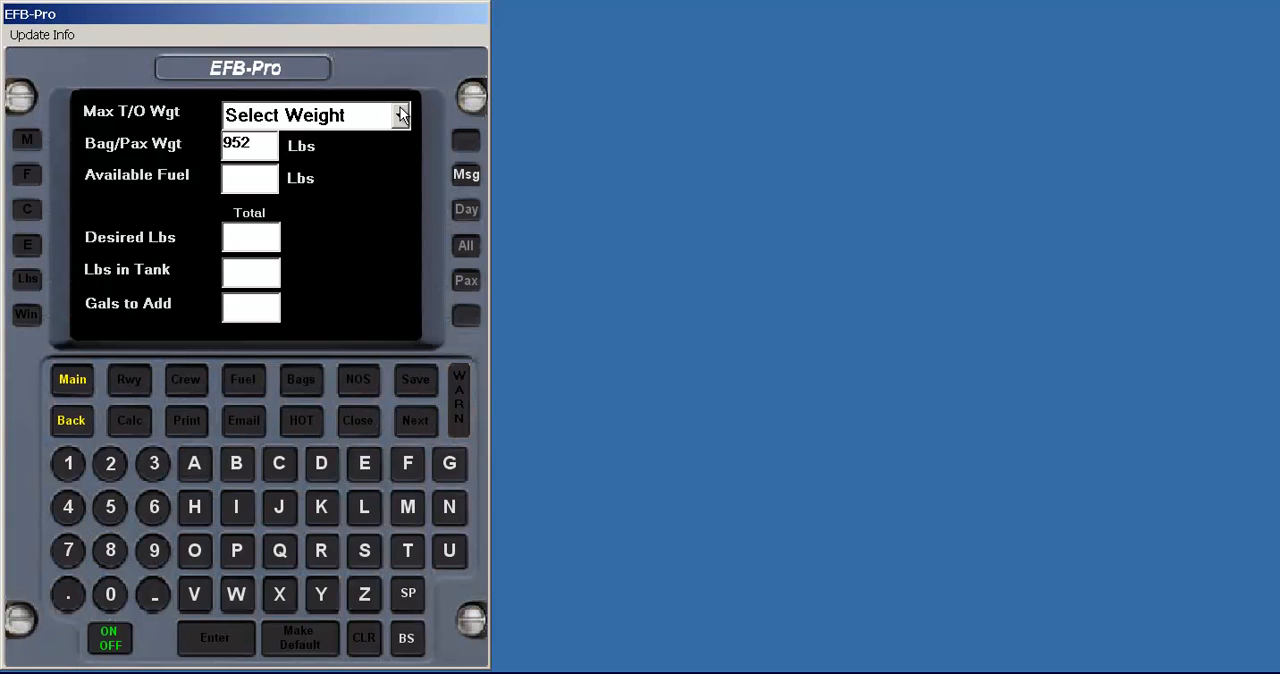
click(400, 116)
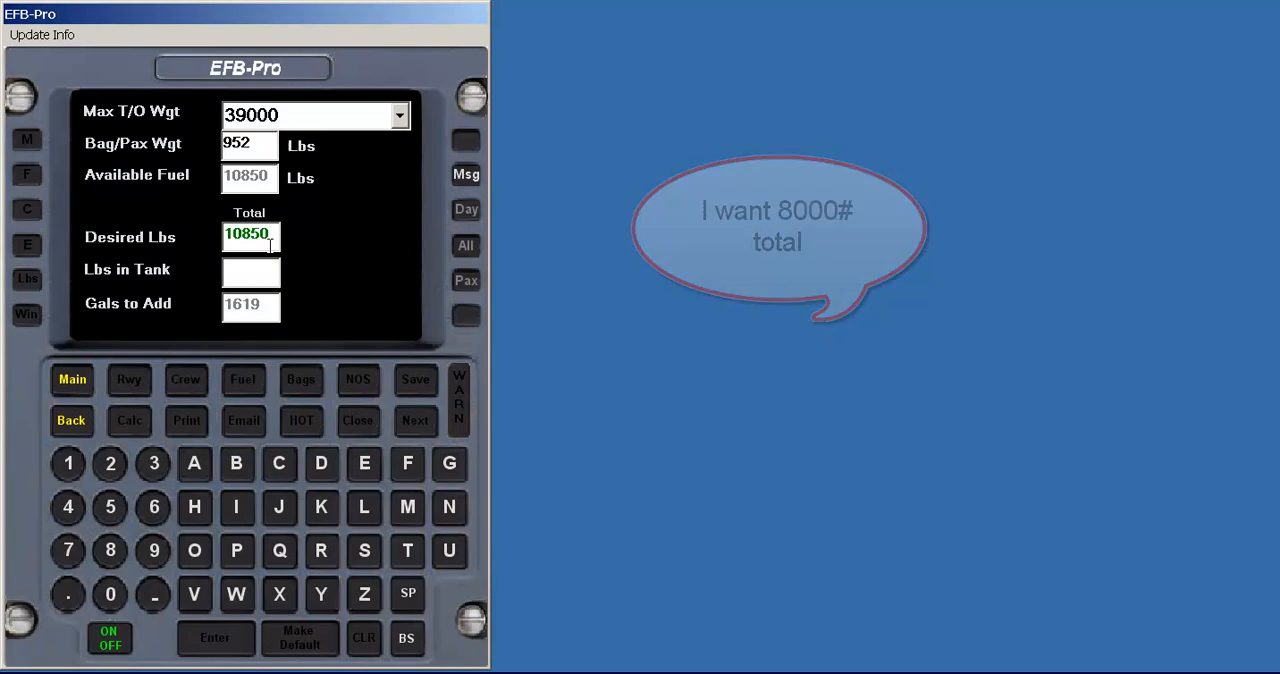
text(8)
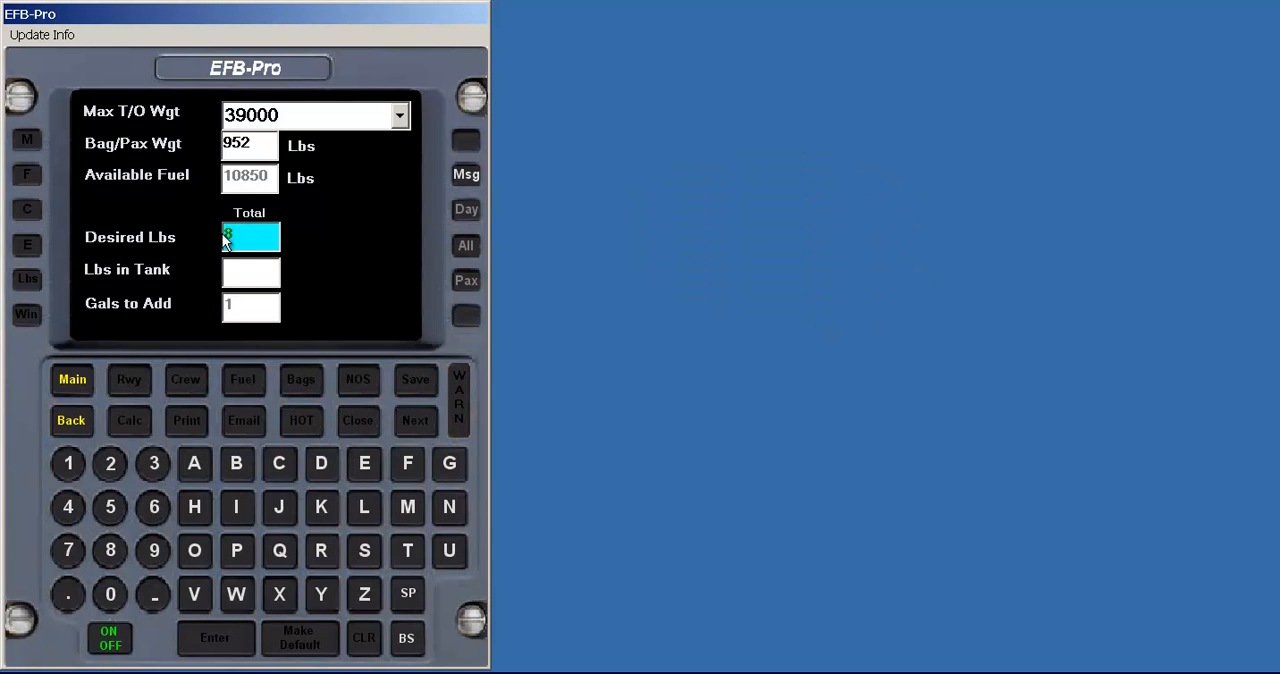
text(000)
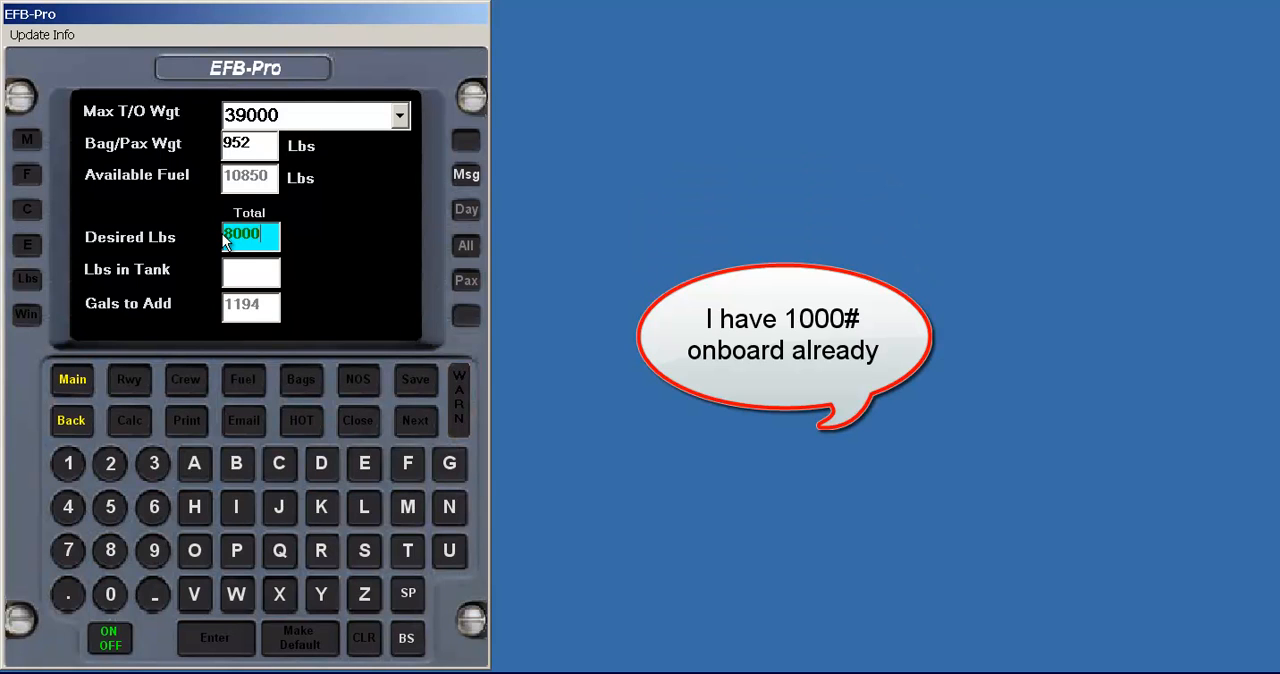
text(1000)
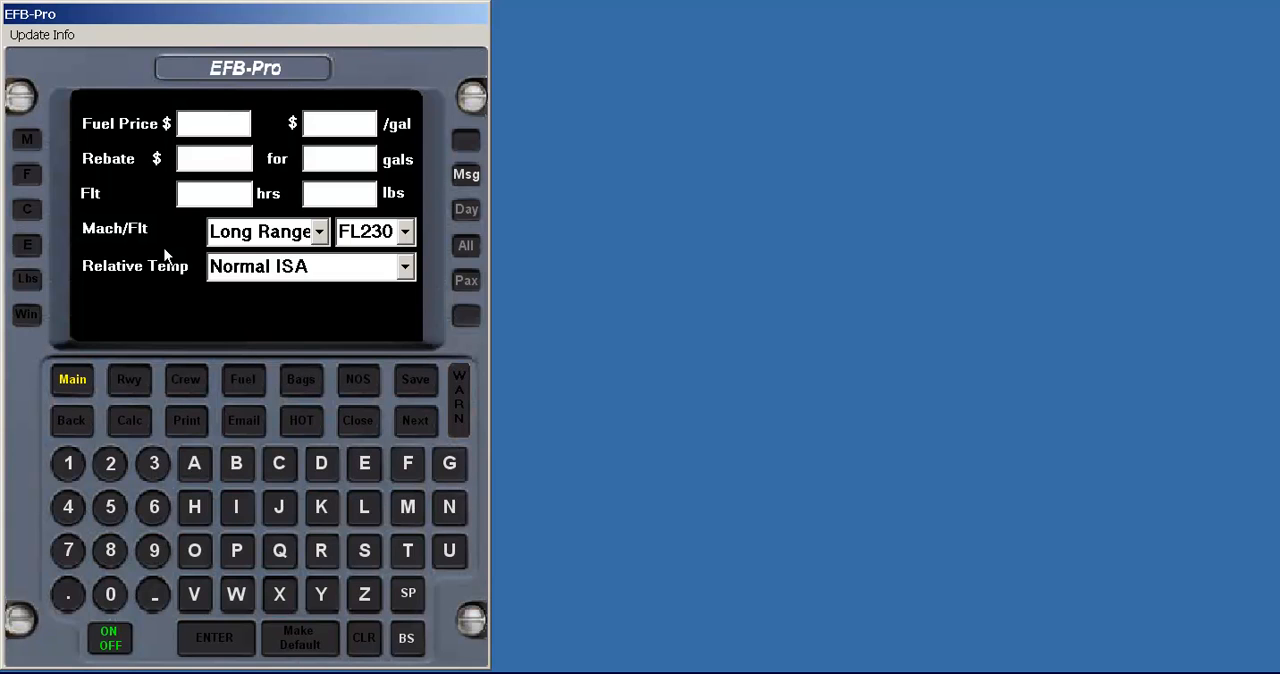
- Enter fuel prices of 5.40 here and 6.70 at destination for the tankering calculation
text(5)
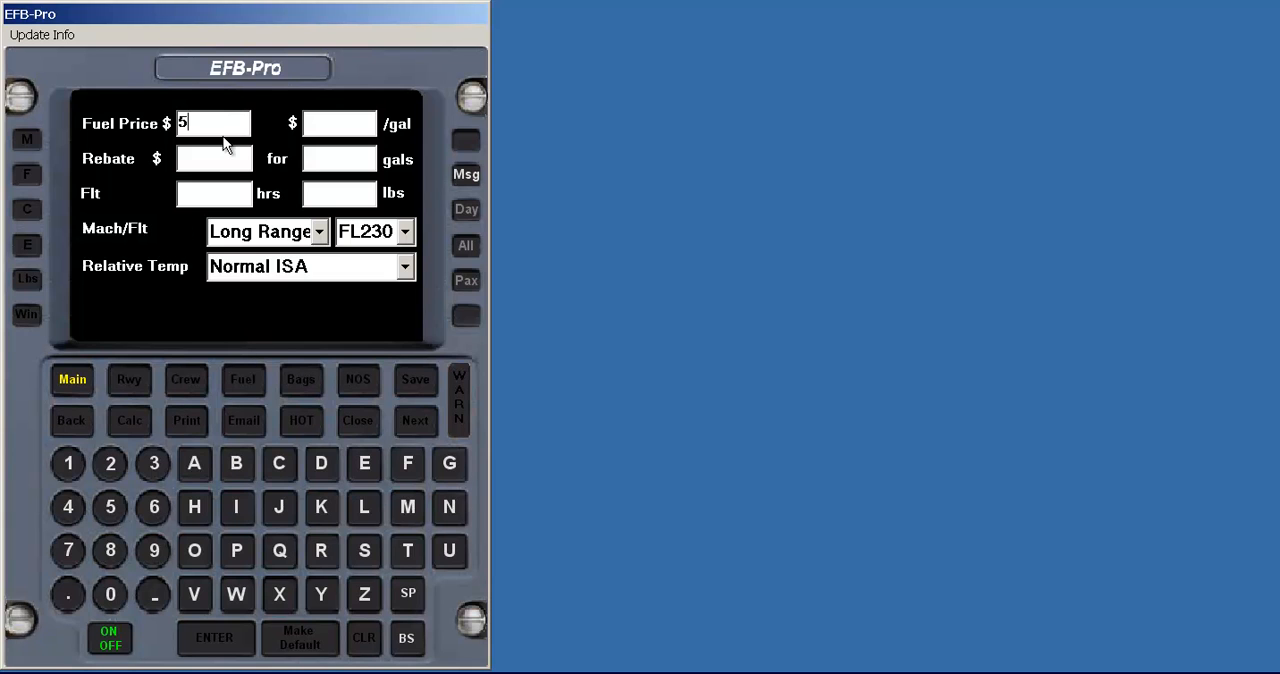
text(.40)
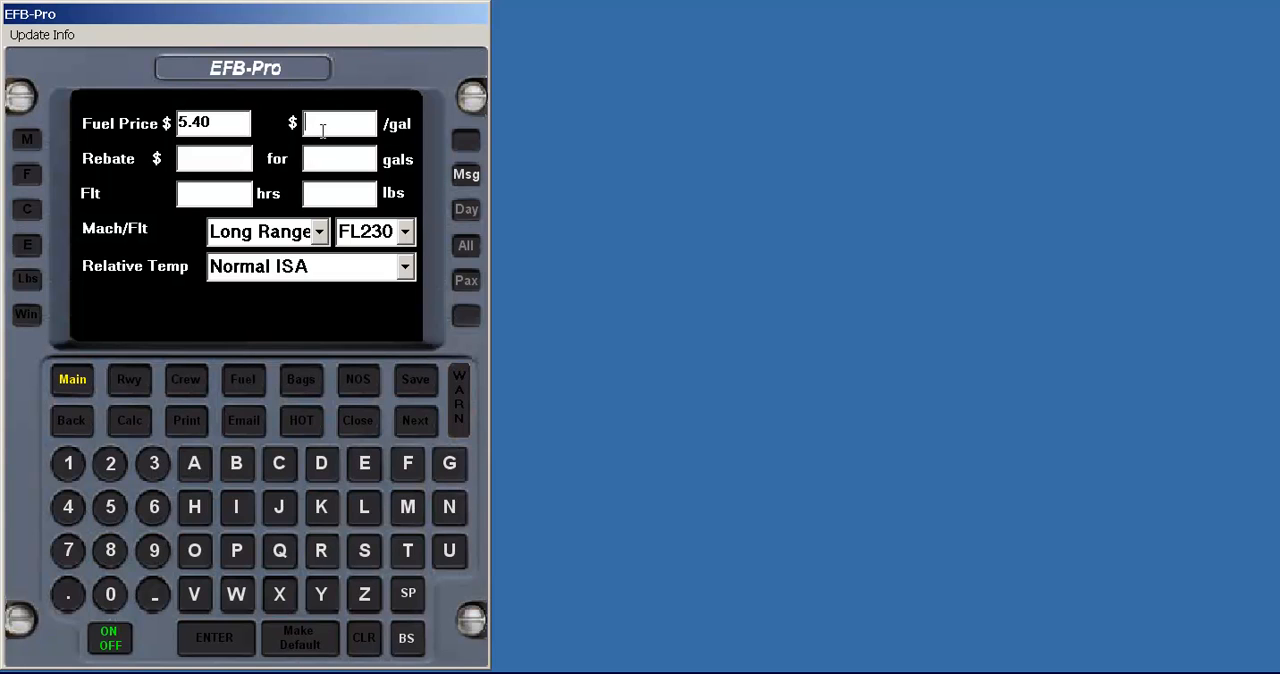
text(6.70)
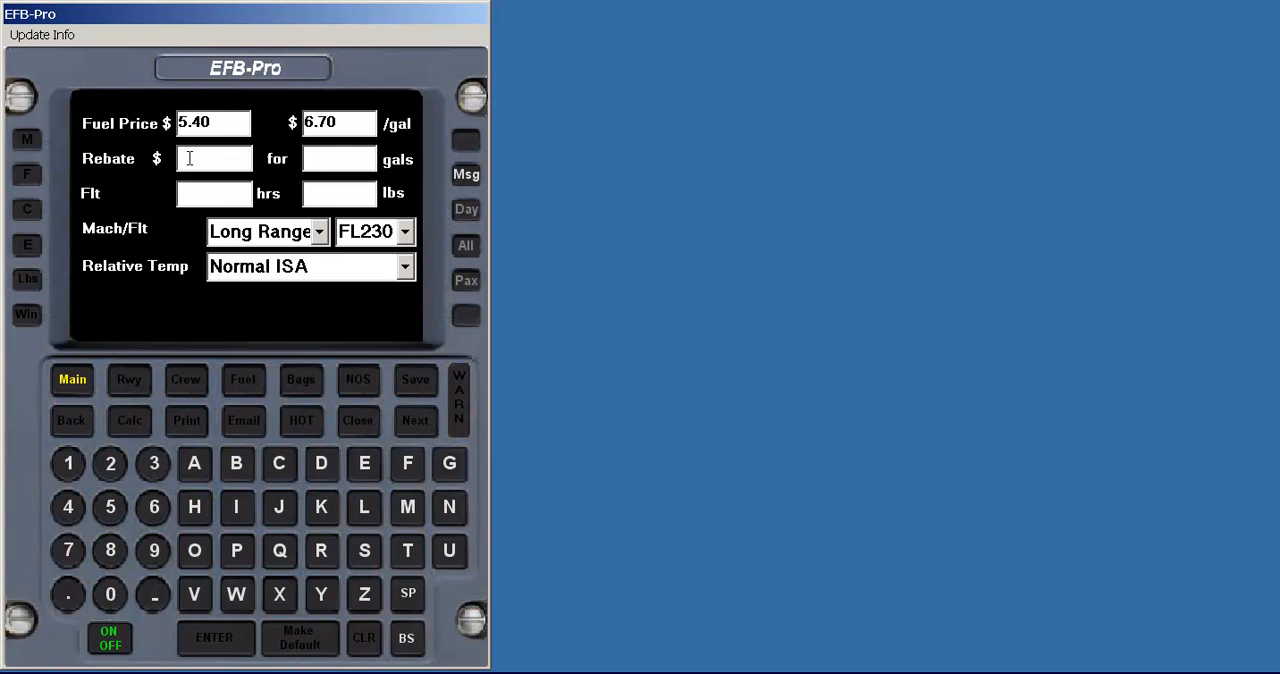
- Enter a $200 rebate for 200 gallons, 2 flight hours and a 39000 lb weight
text(200)
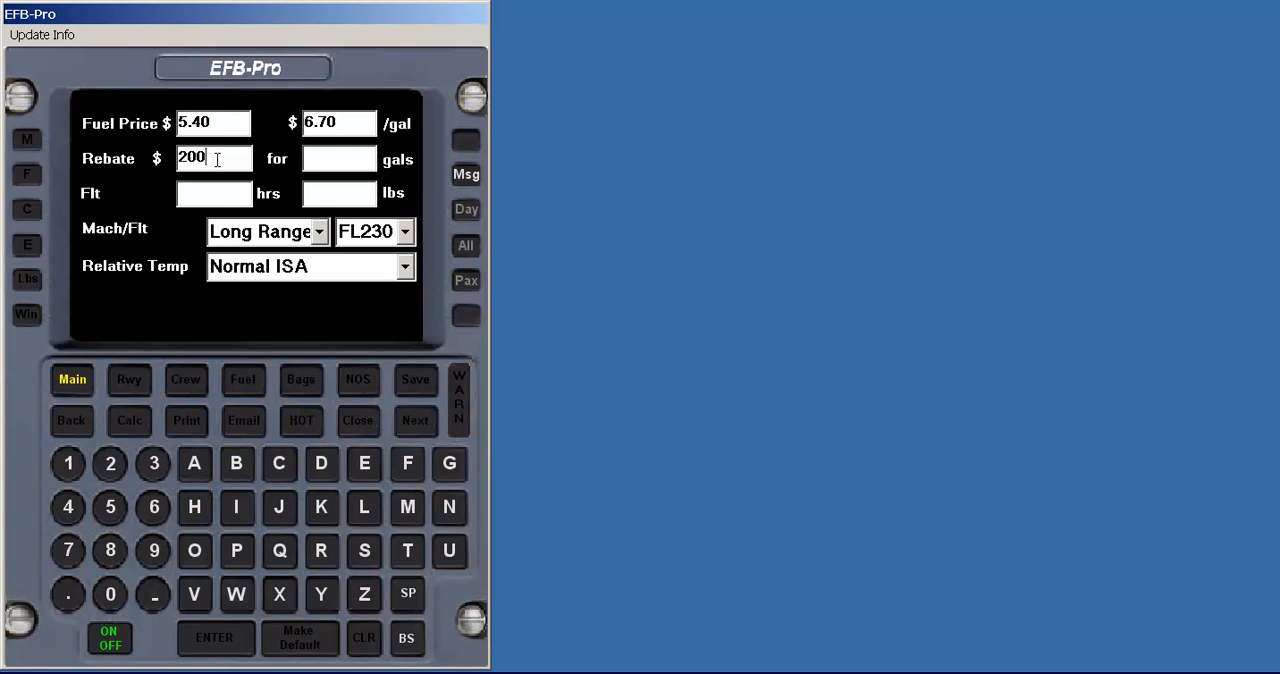
mouse_move(338, 160)
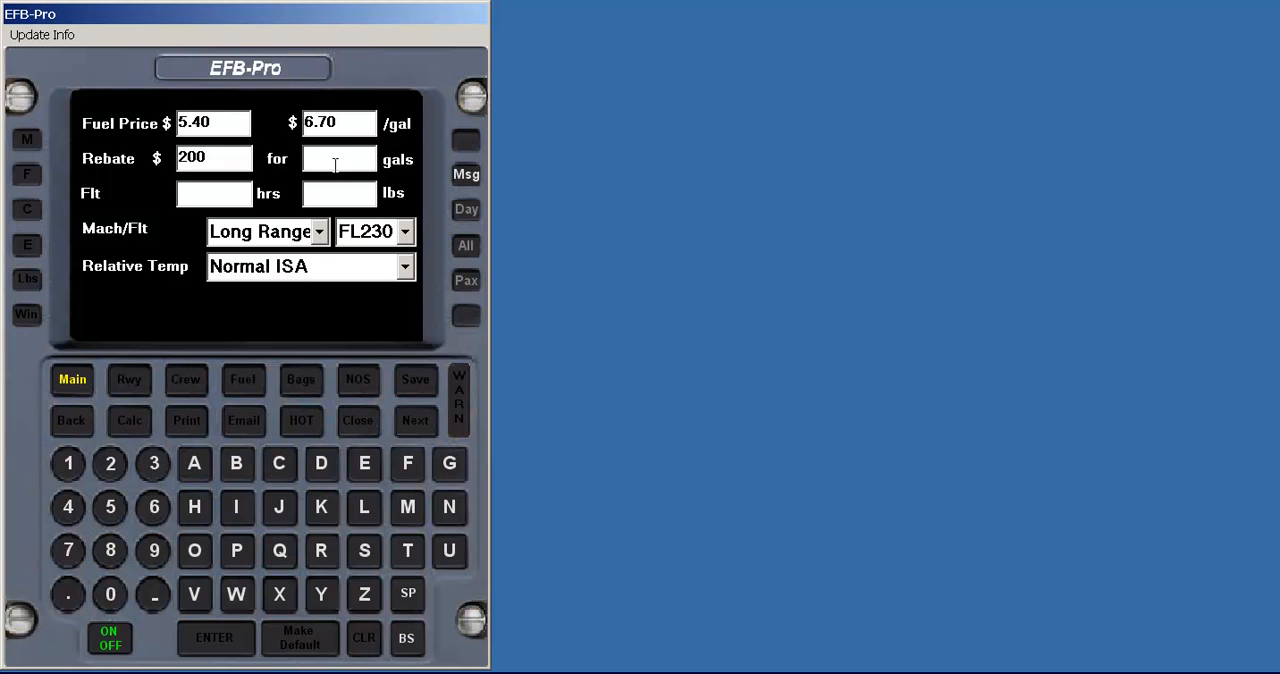
text(200)
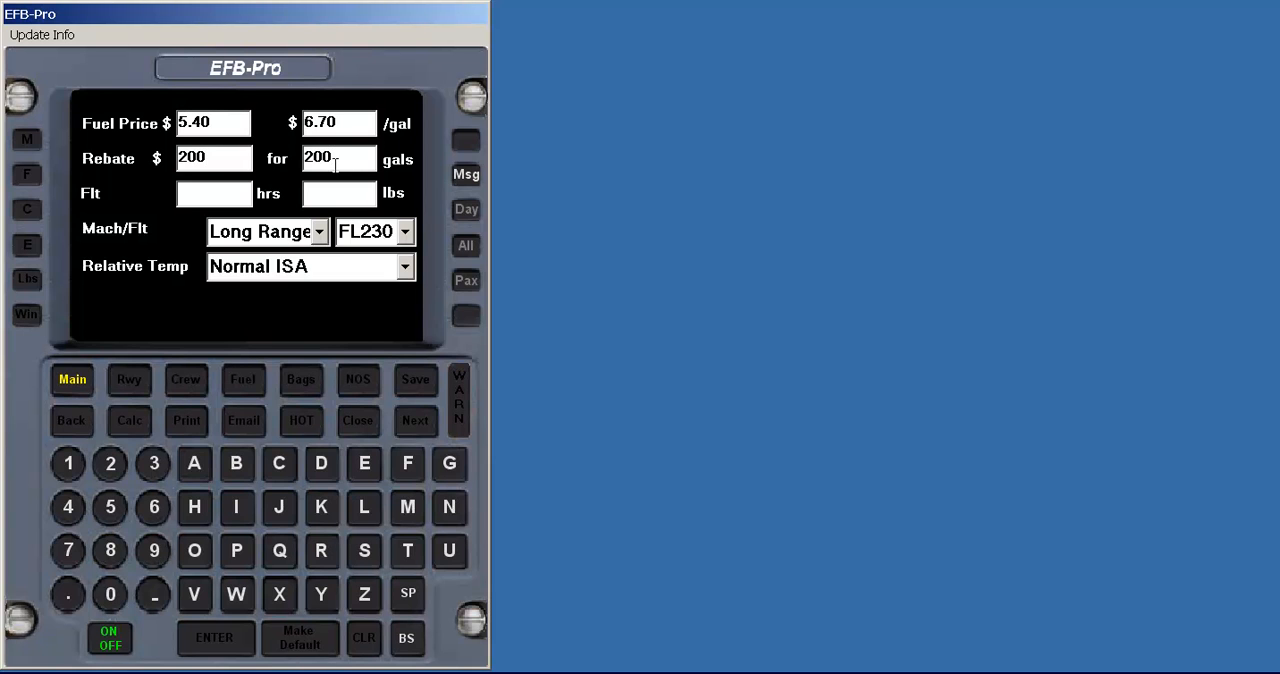
click(212, 192)
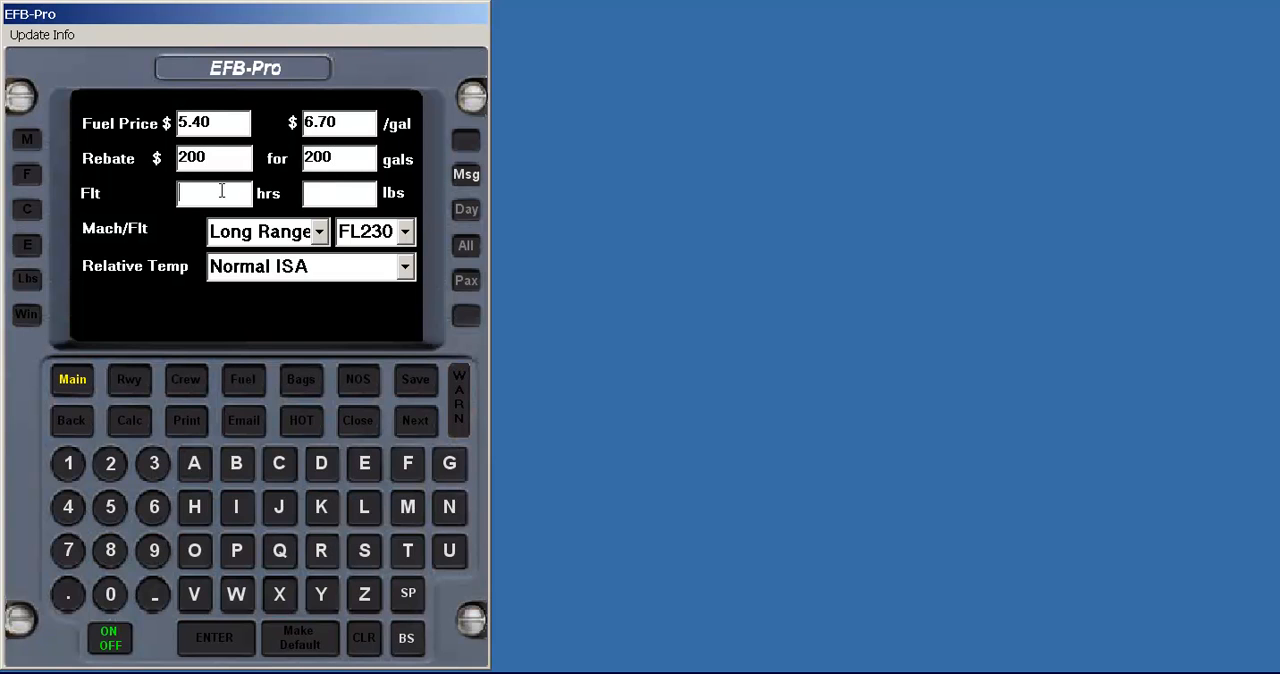
text(2)
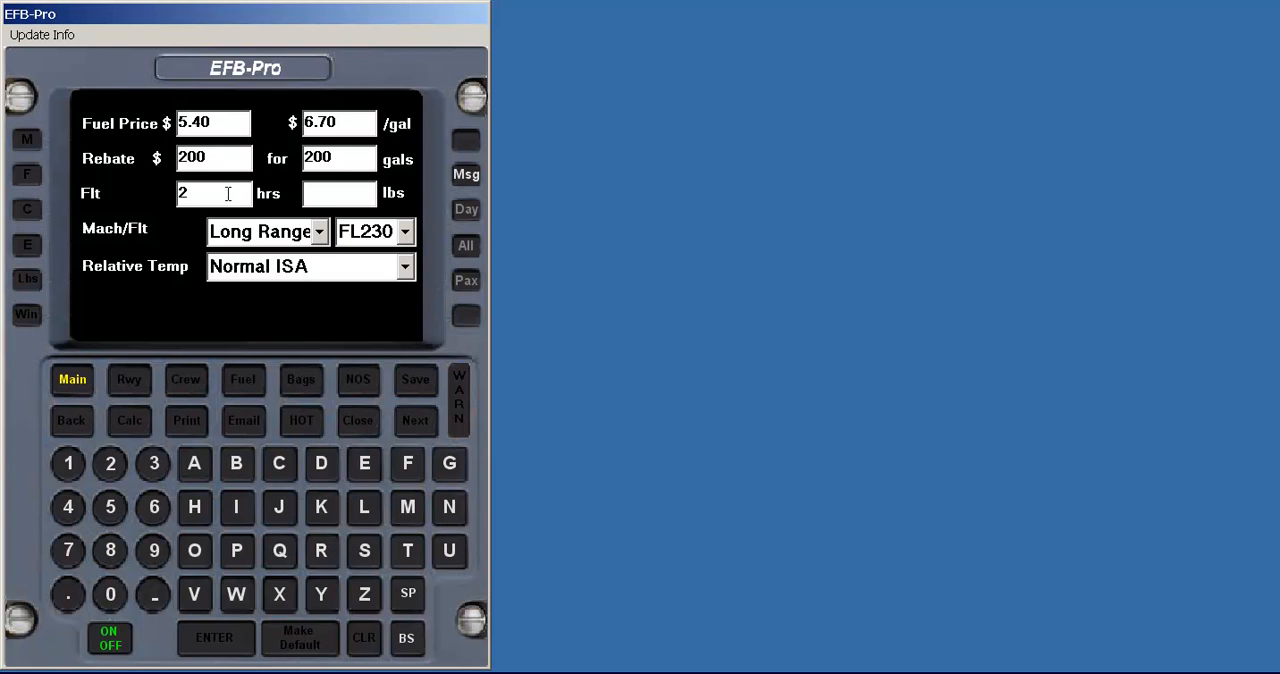
text(3)
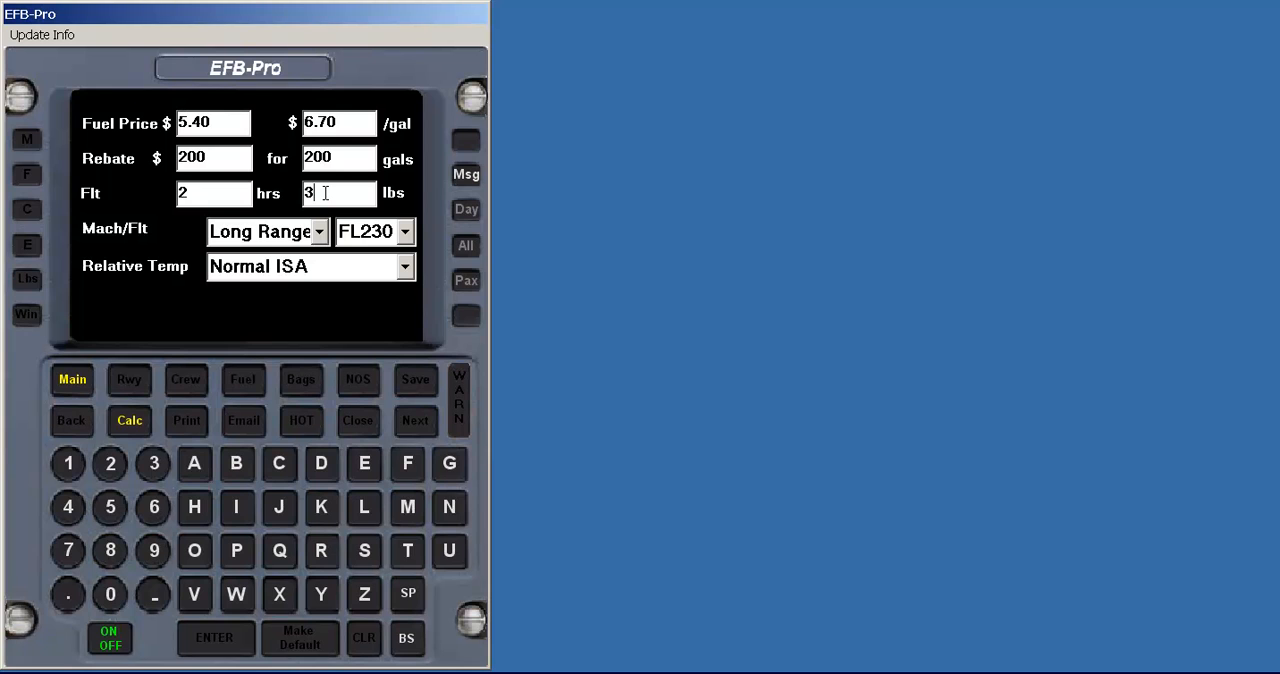
text(9000)
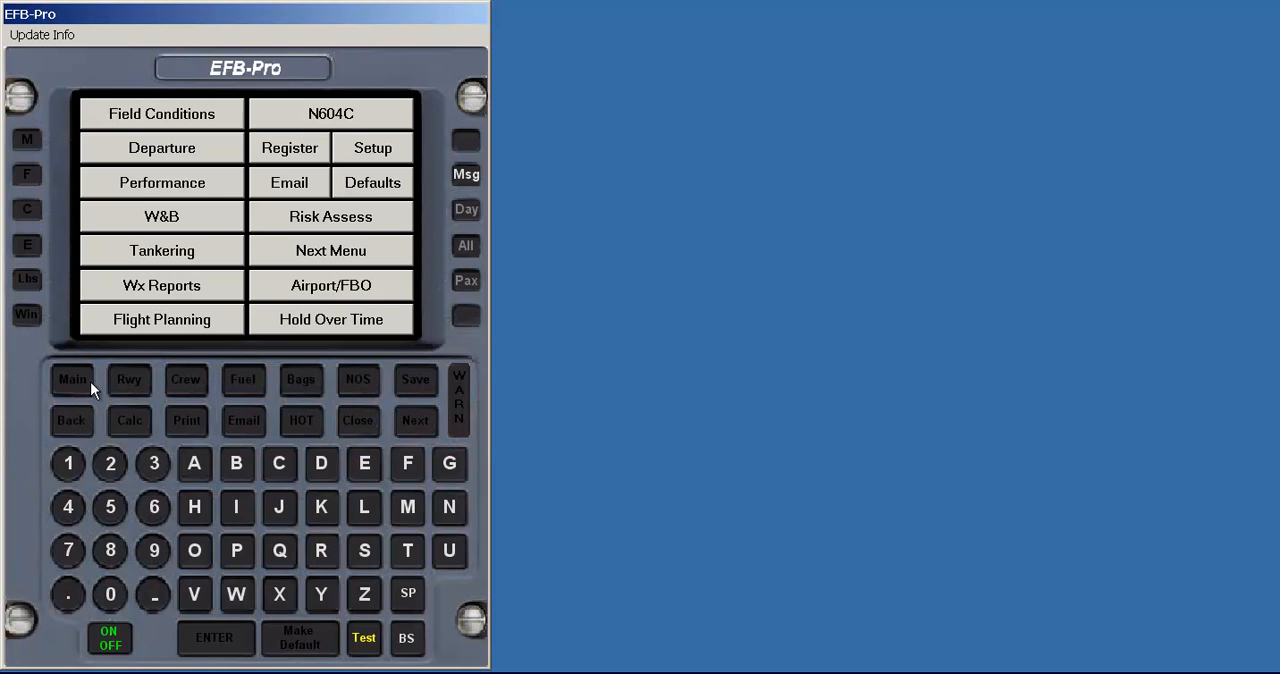
mouse_move(266, 336)
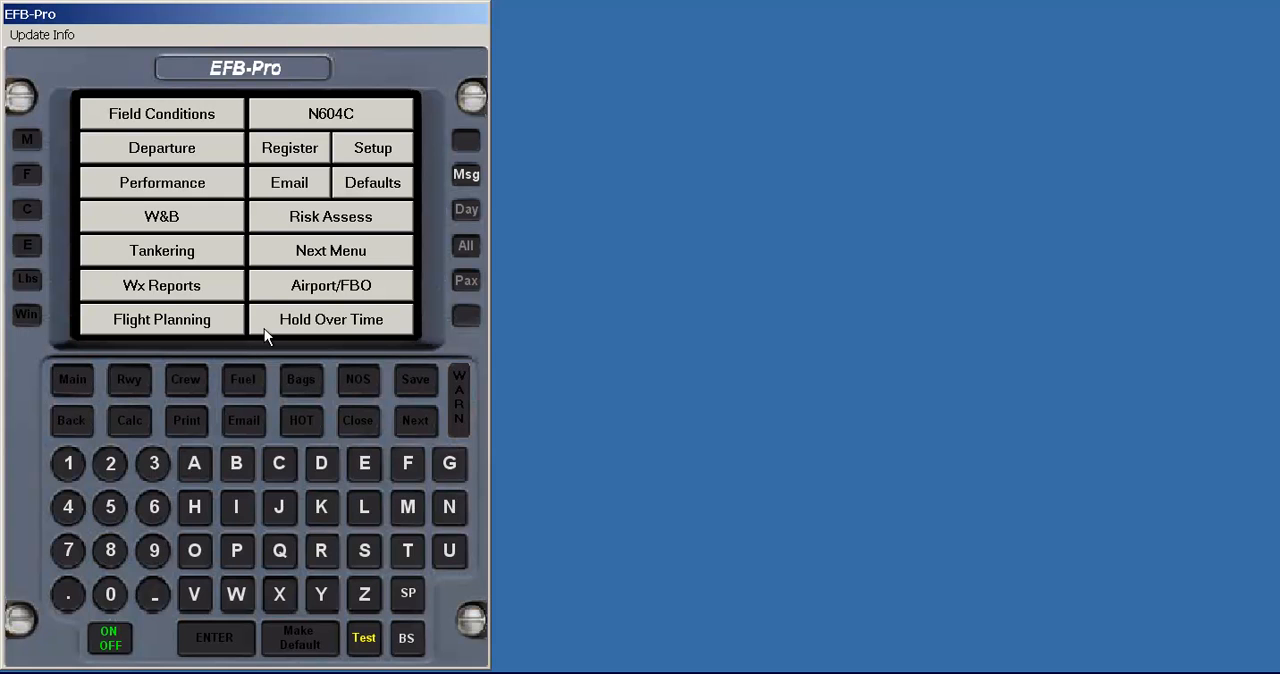
- Review the risk factors and reduction factors, then show the overall risk score results
click(330, 216)
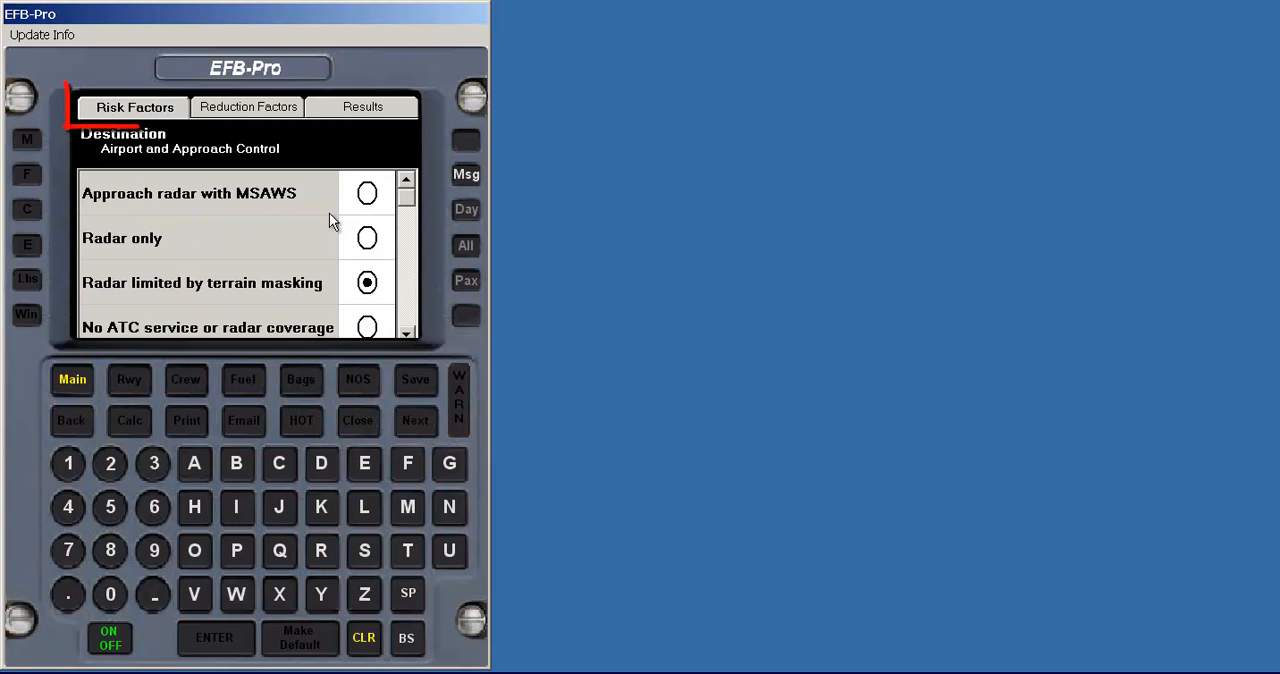
click(134, 108)
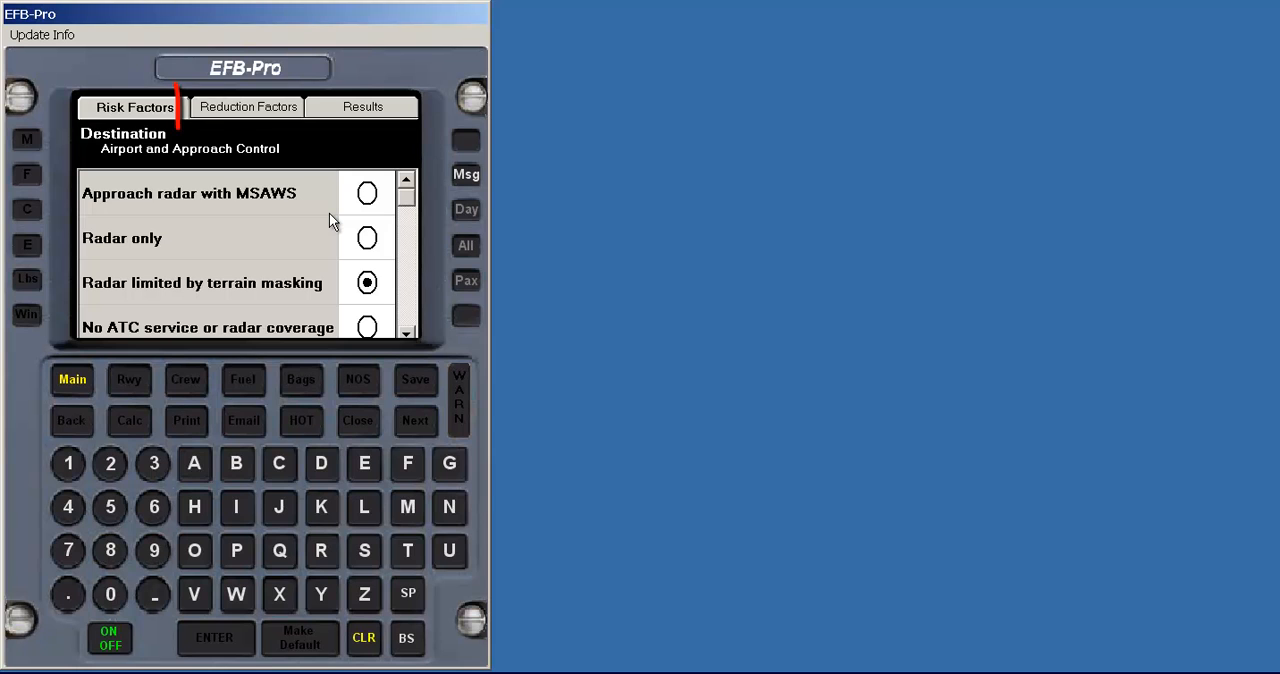
click(248, 106)
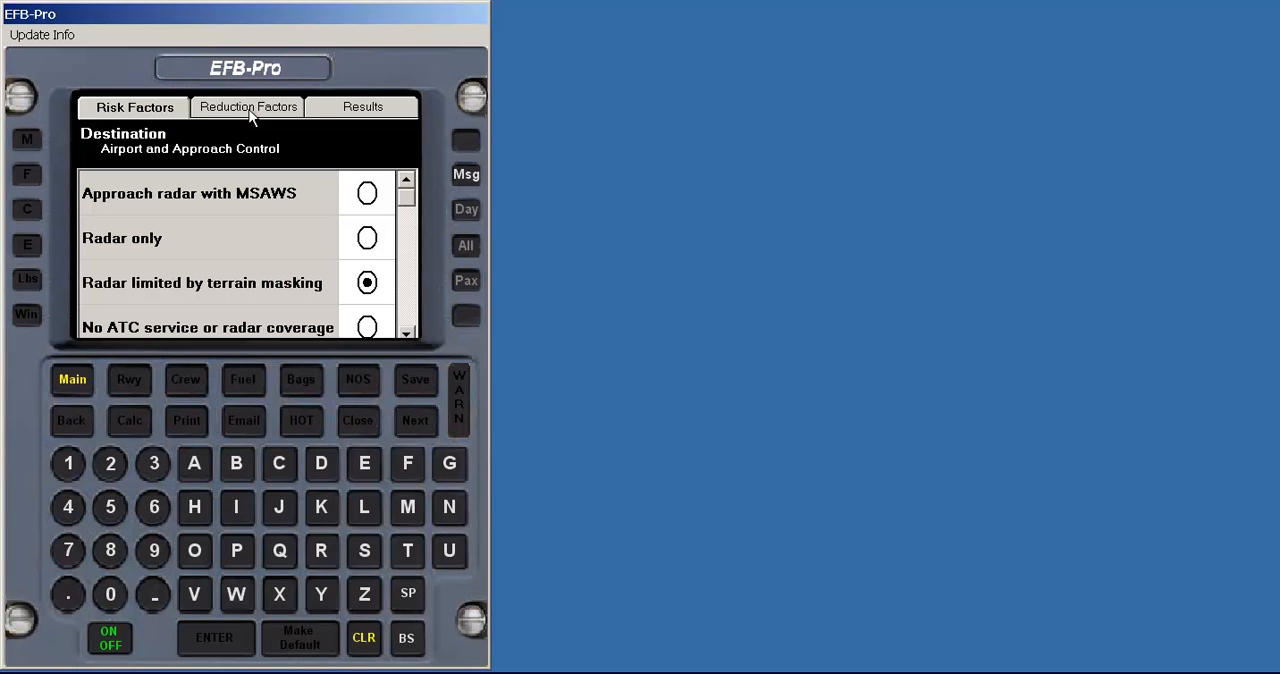
click(248, 108)
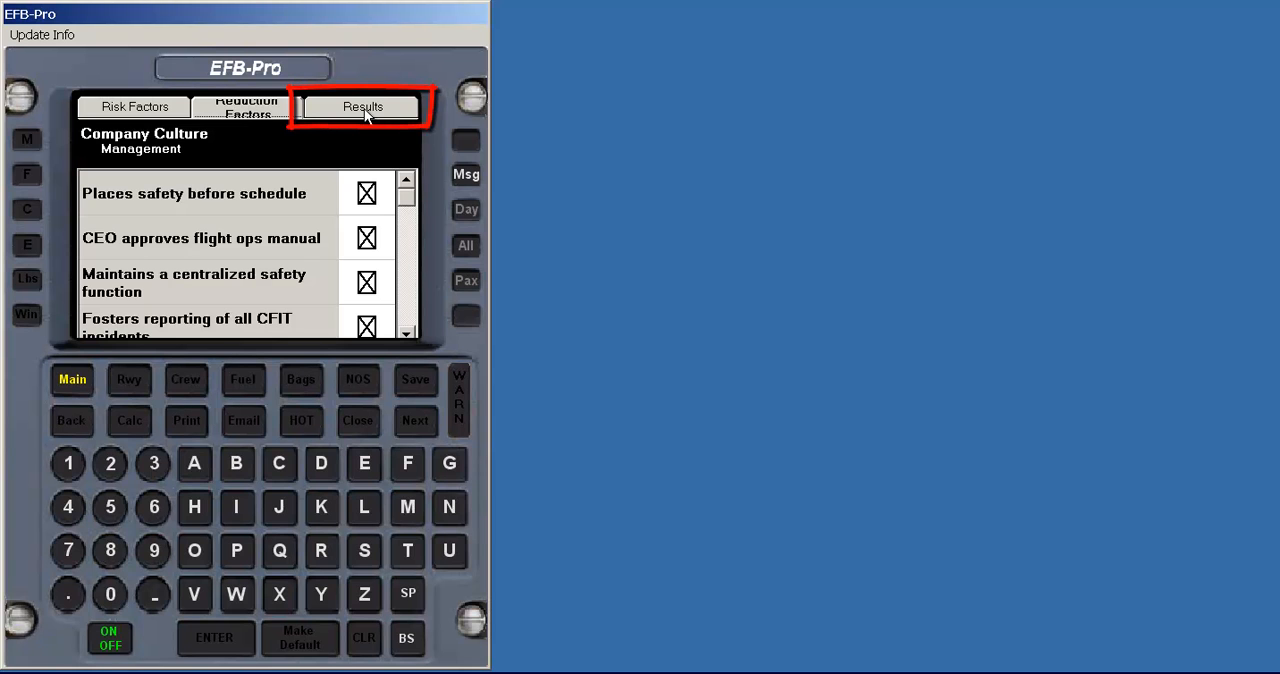
click(360, 108)
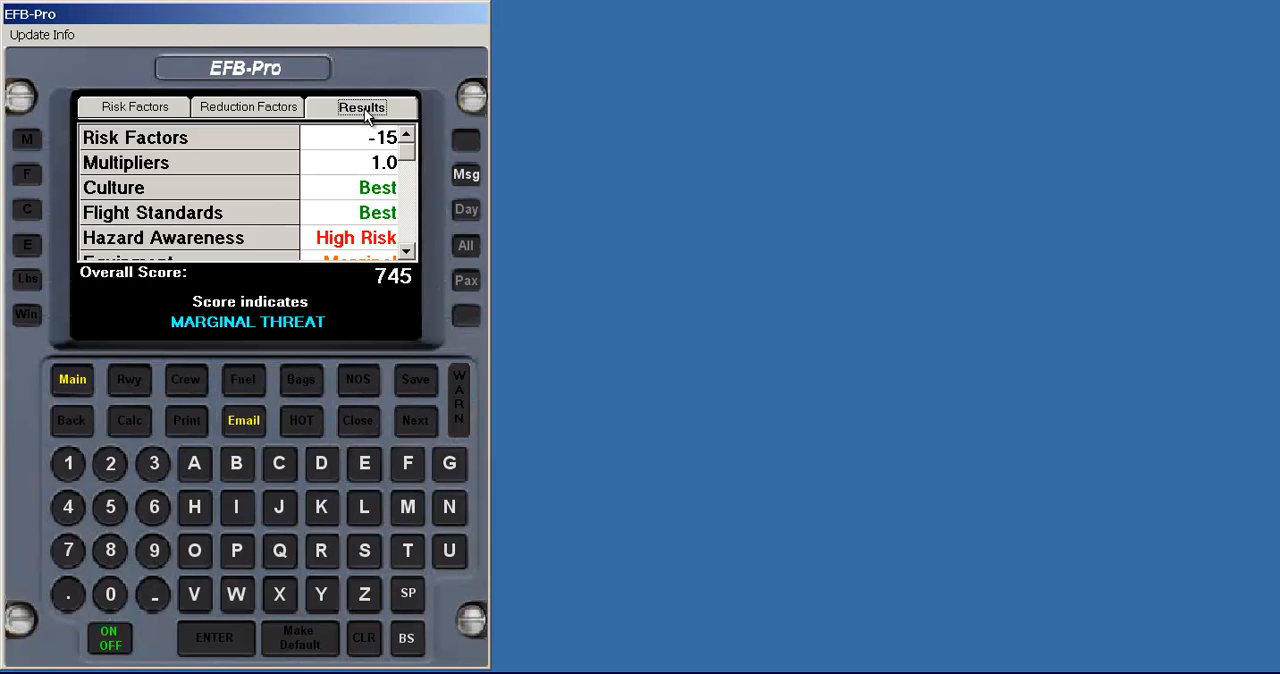
mouse_move(292, 254)
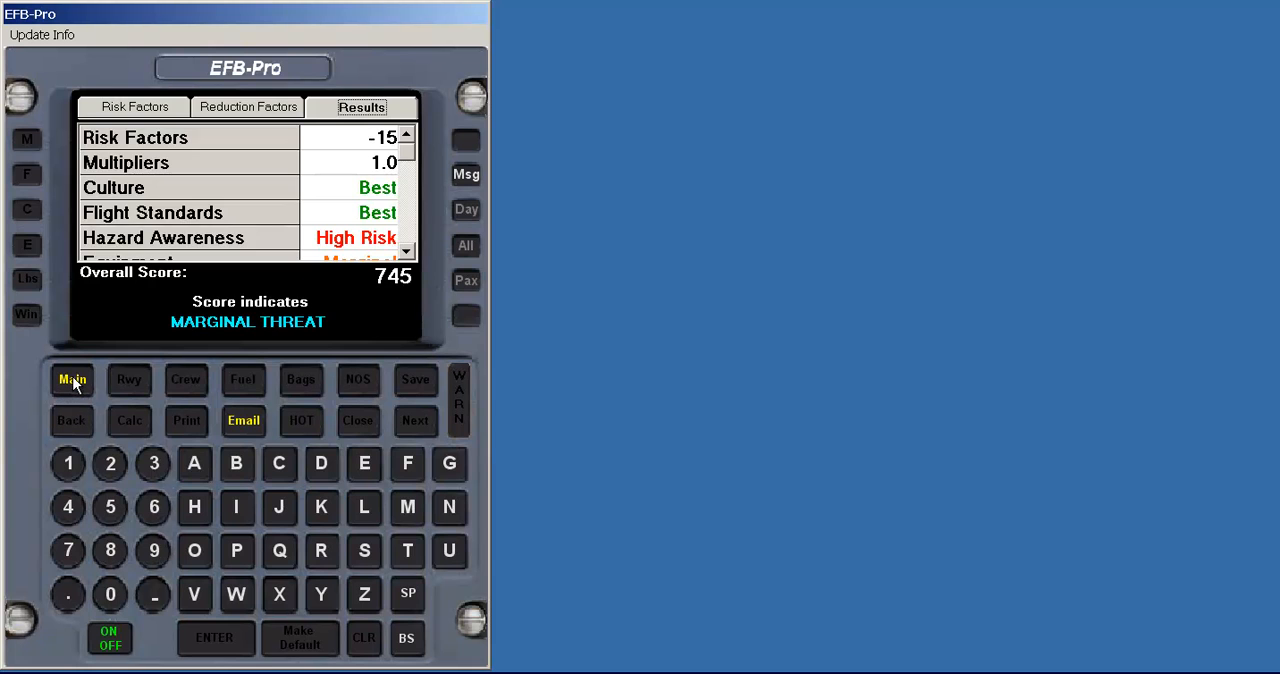
- Return to the main menu and bring up the Hold Over Time disclaimer
click(300, 420)
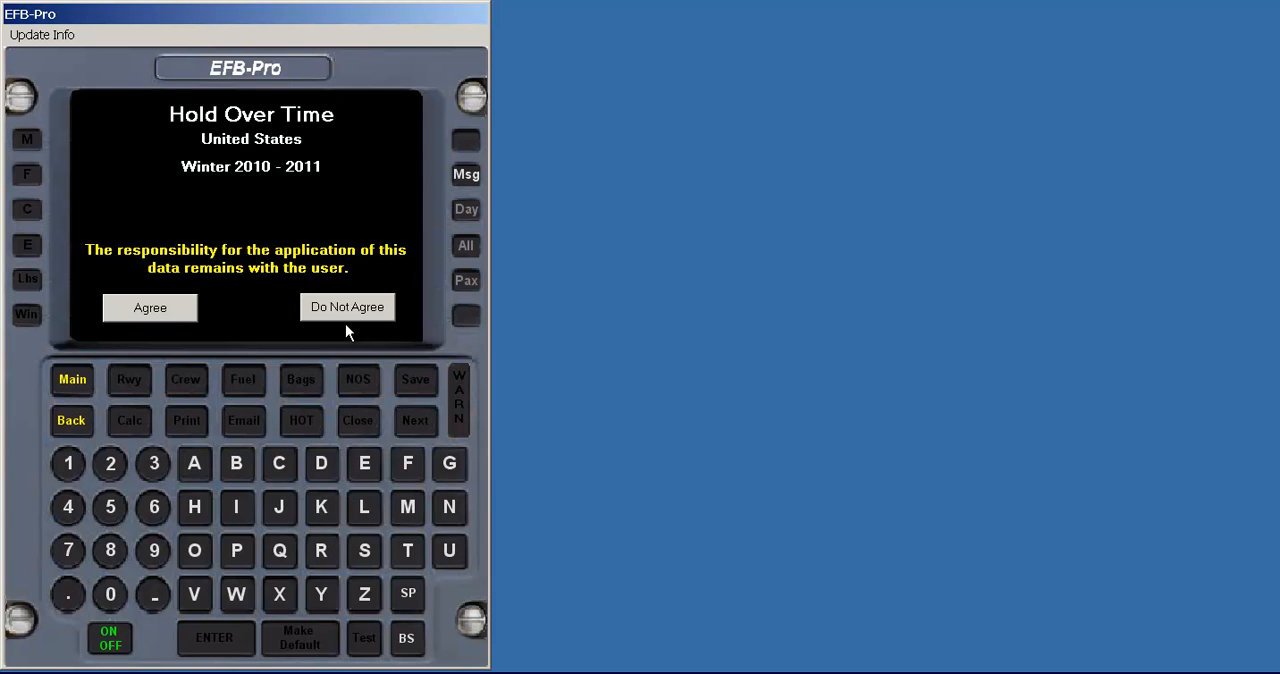
- Agree to the notice and select Type IV Safewing MP IV 2001 fluid at 100/0 mix
click(150, 308)
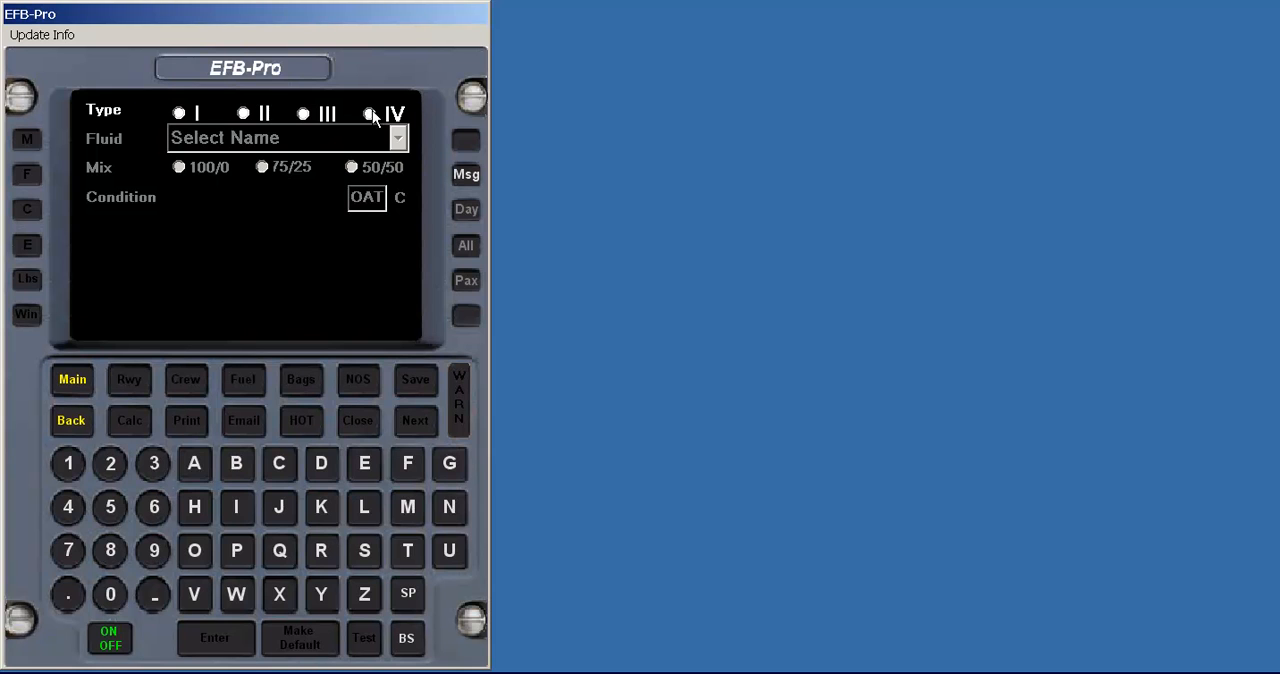
click(398, 138)
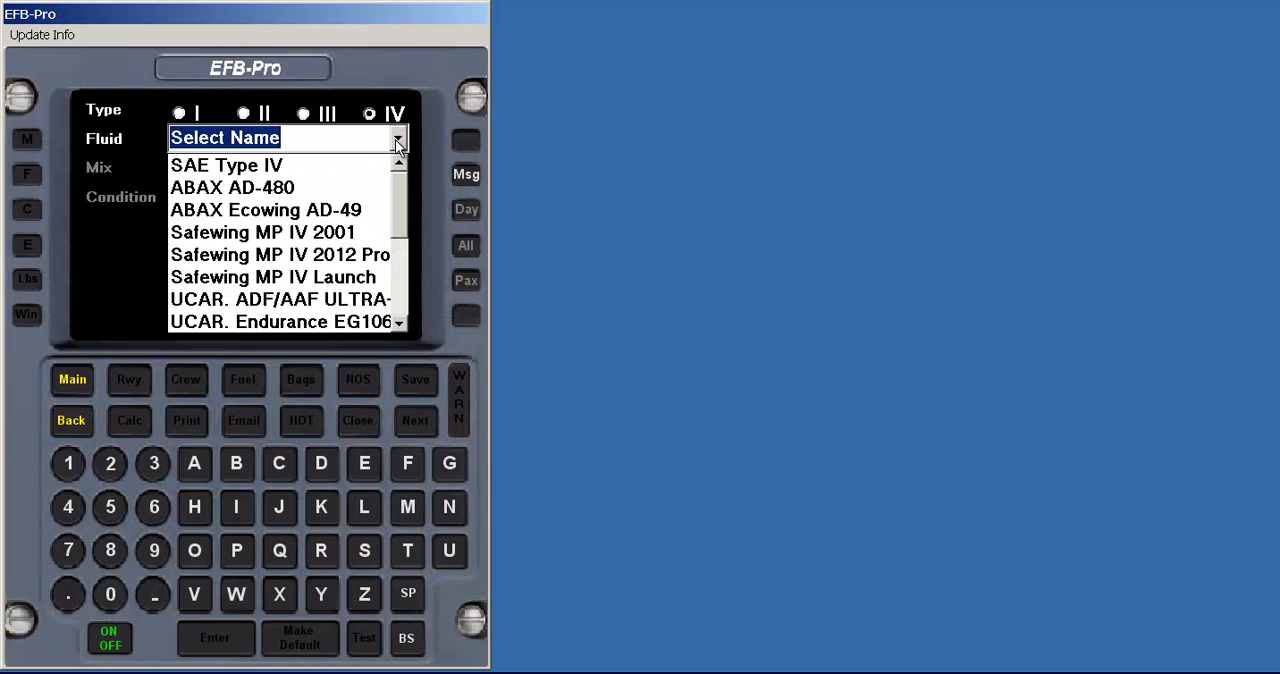
click(262, 232)
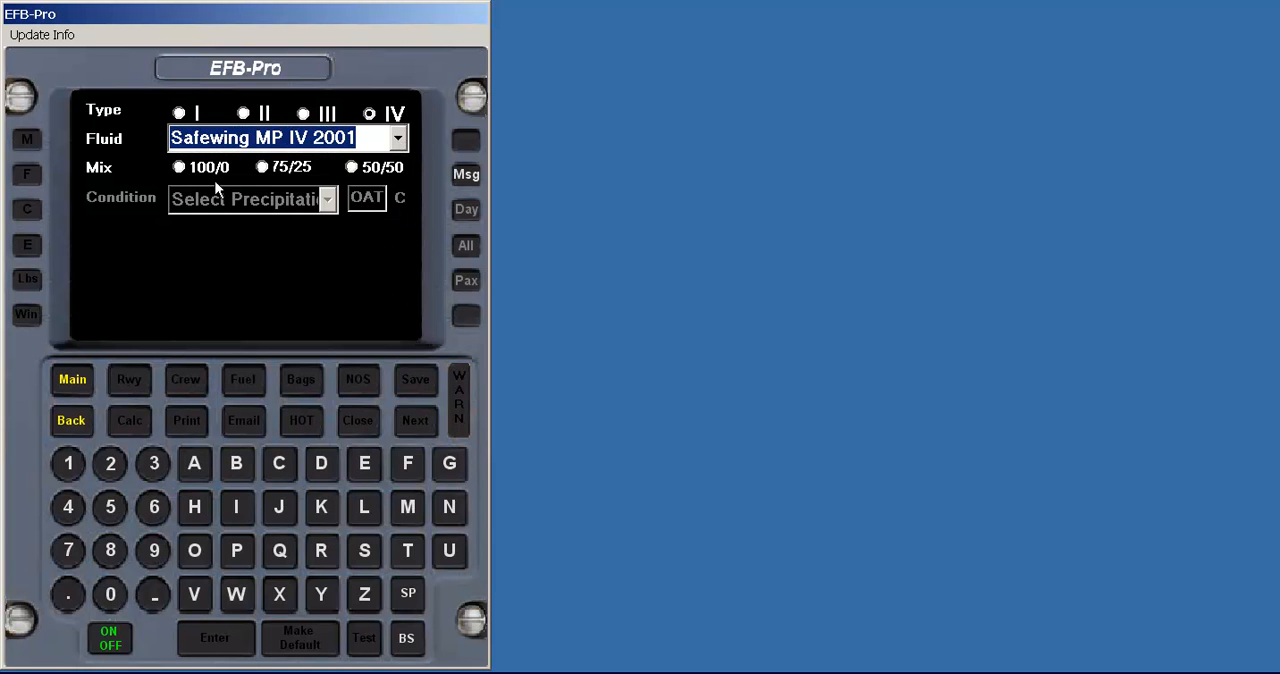
click(180, 168)
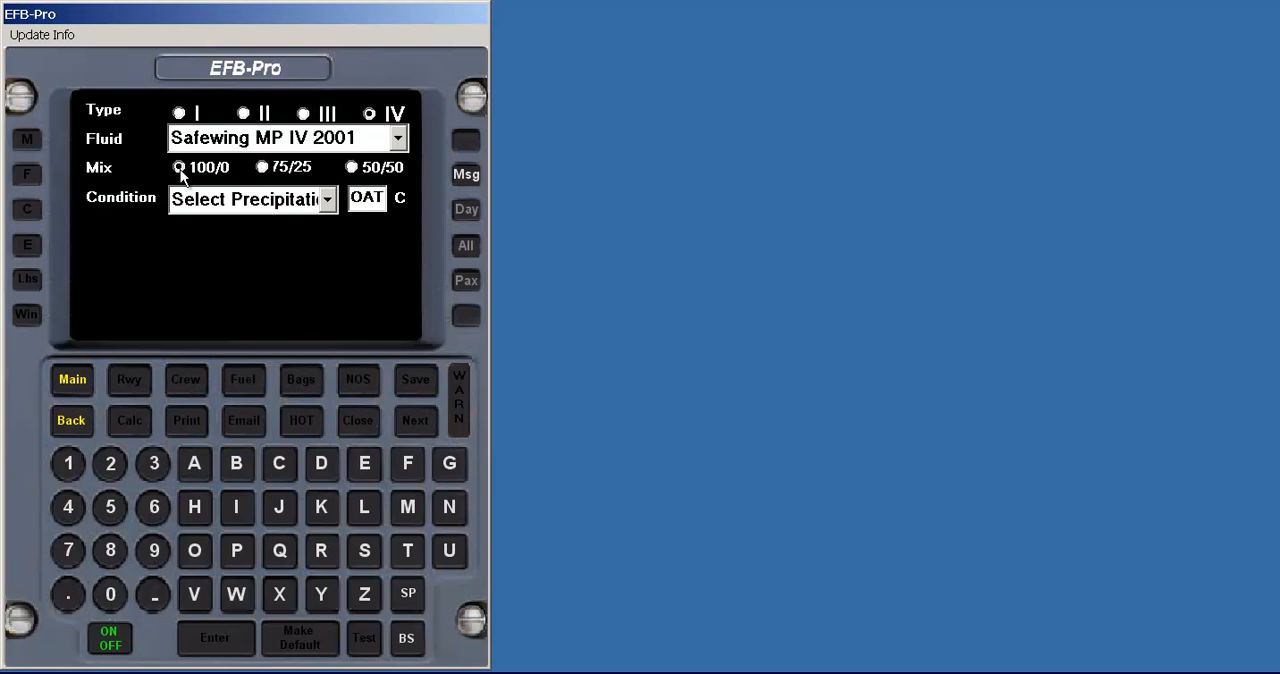
- Set the condition to snow, visibility to 1 statute mile, and add night and heavy wind
click(328, 198)
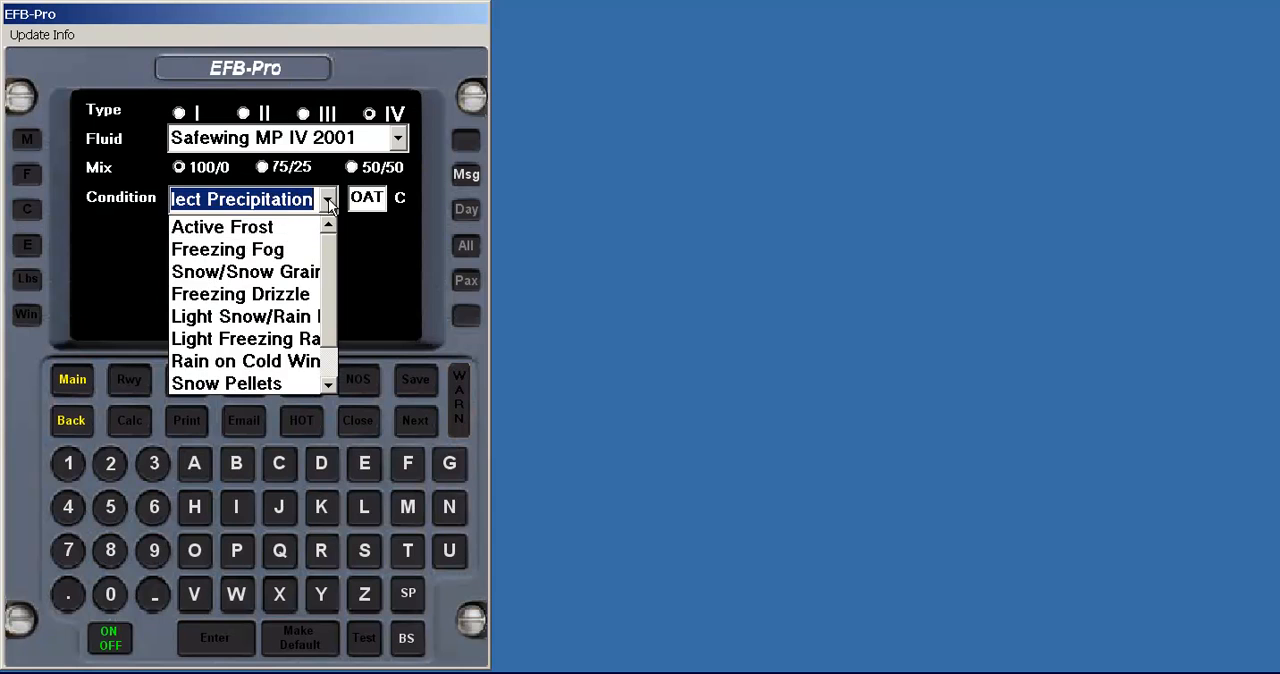
click(220, 226)
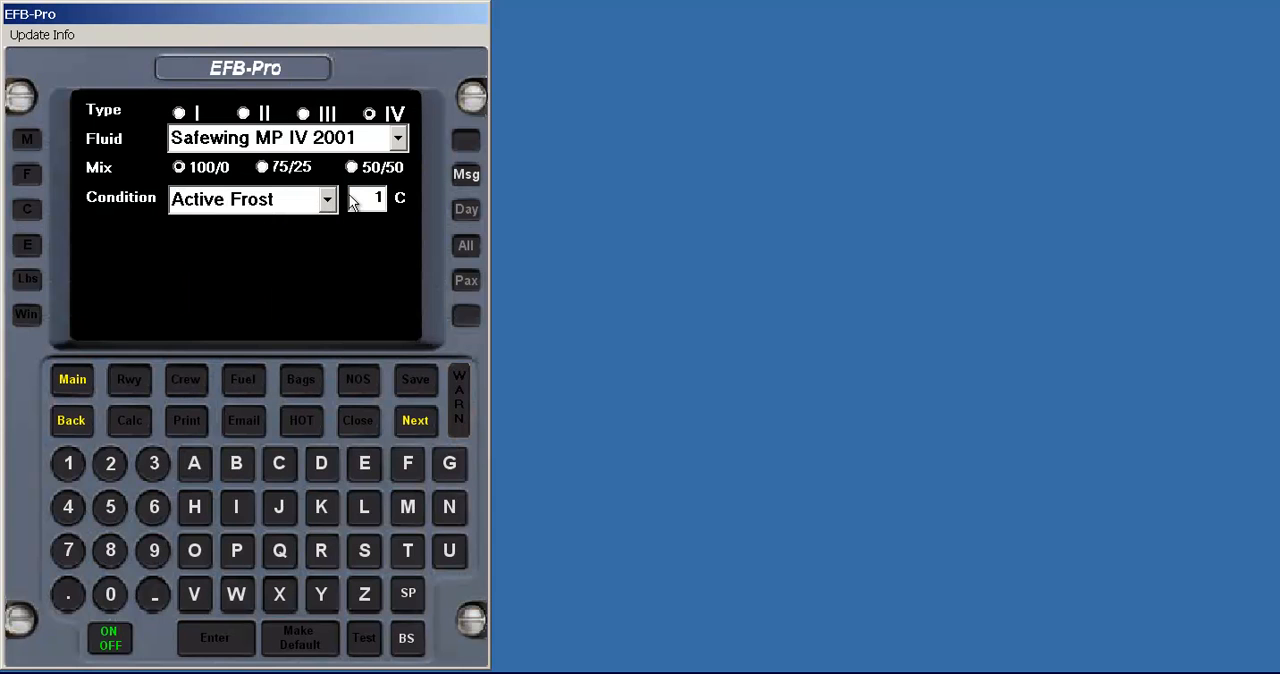
click(328, 200)
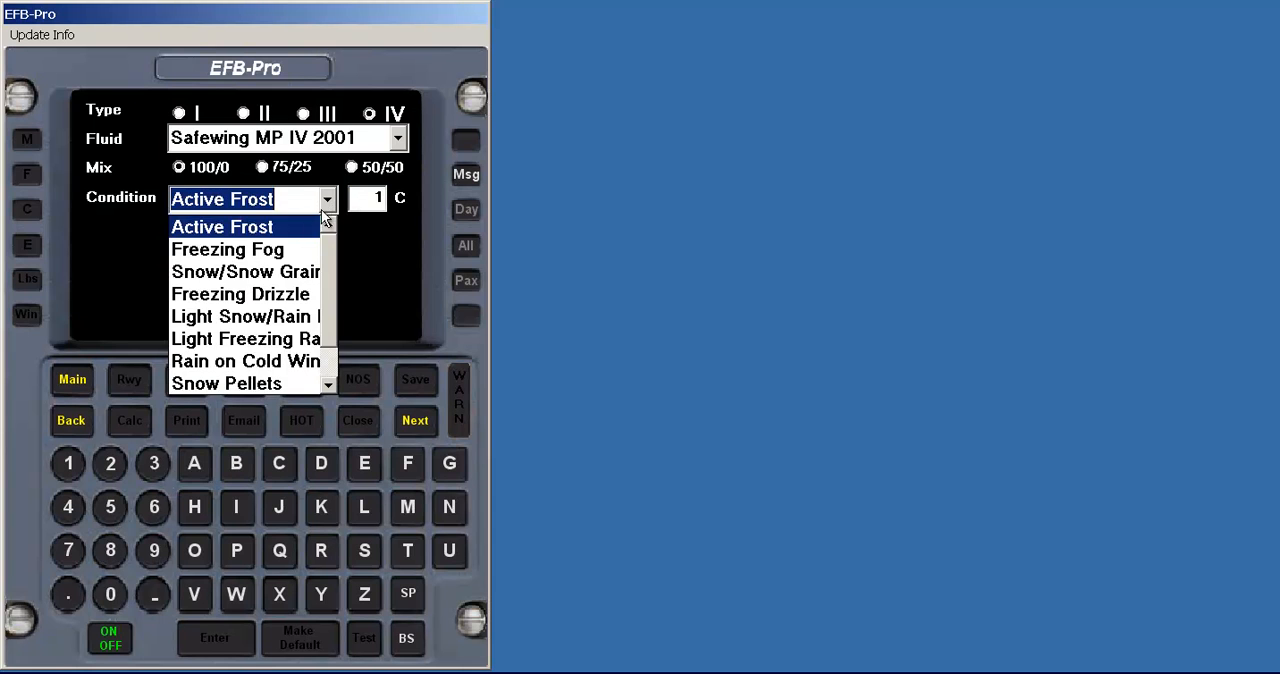
click(244, 272)
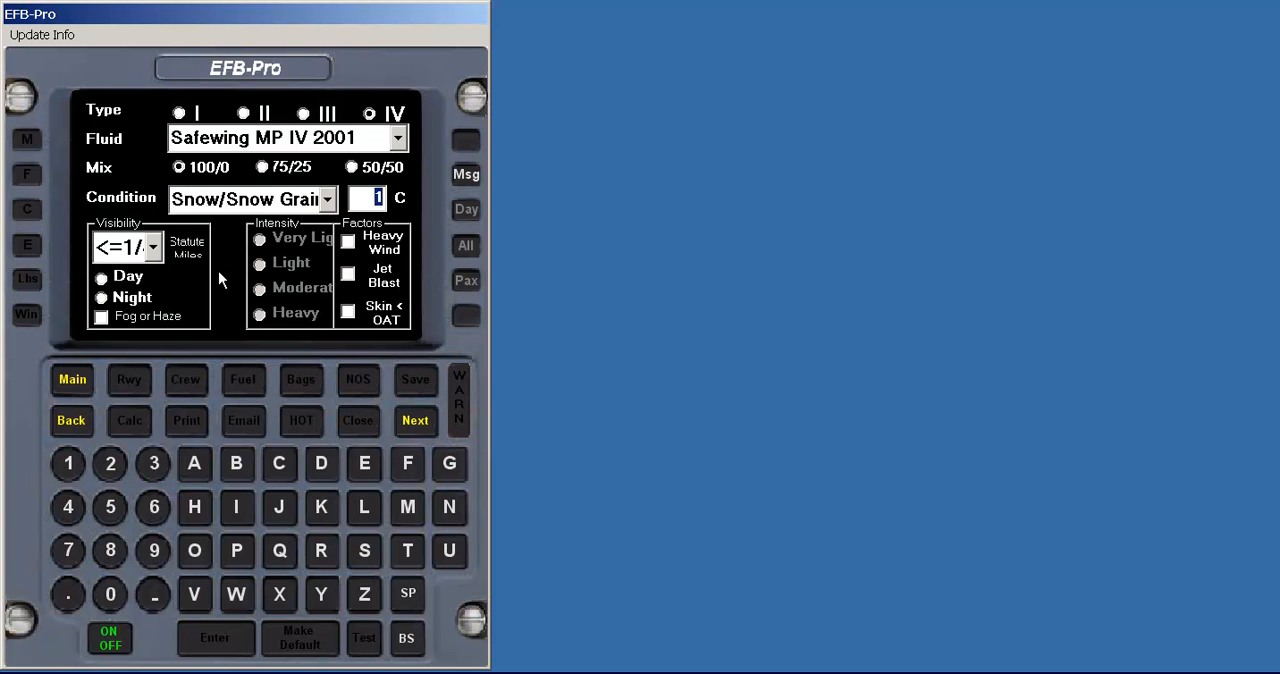
click(152, 248)
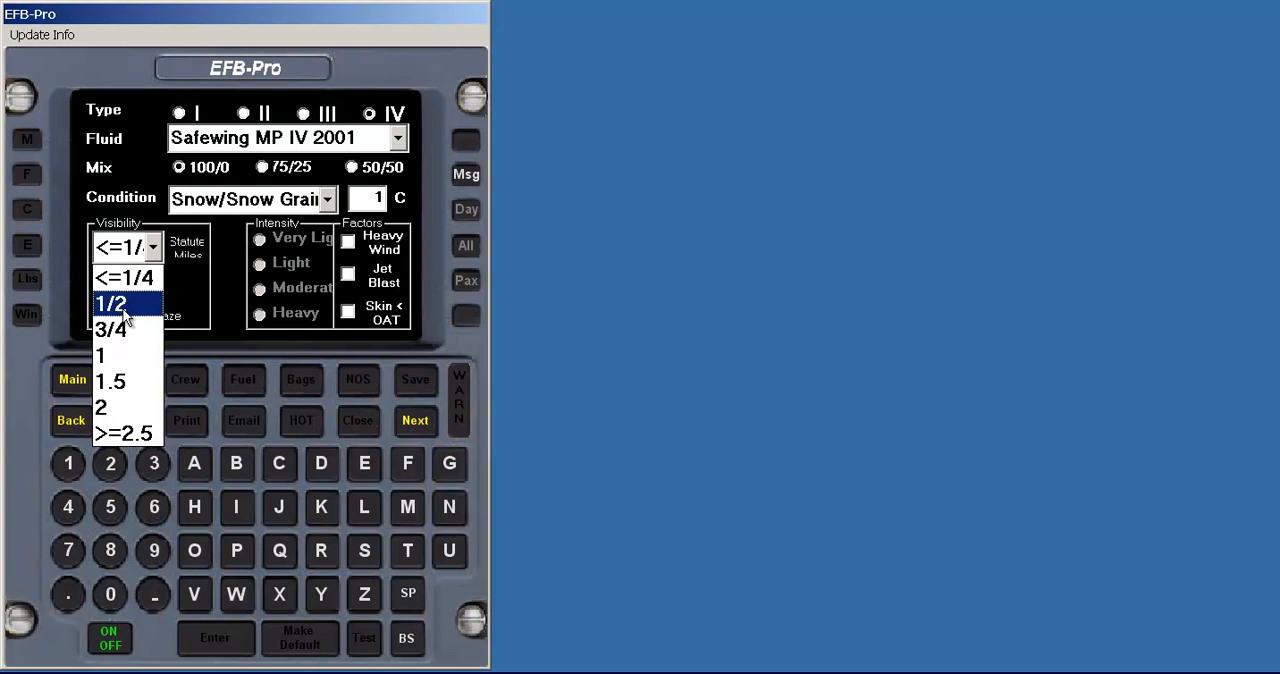
click(100, 356)
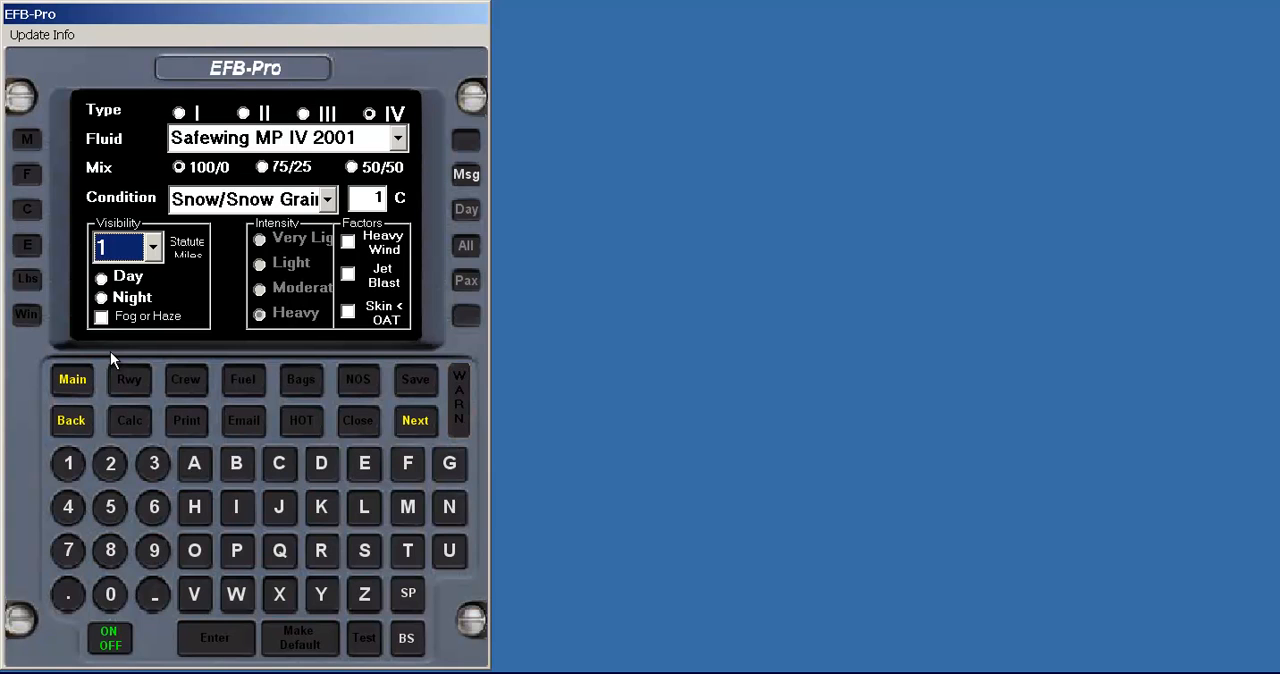
click(100, 278)
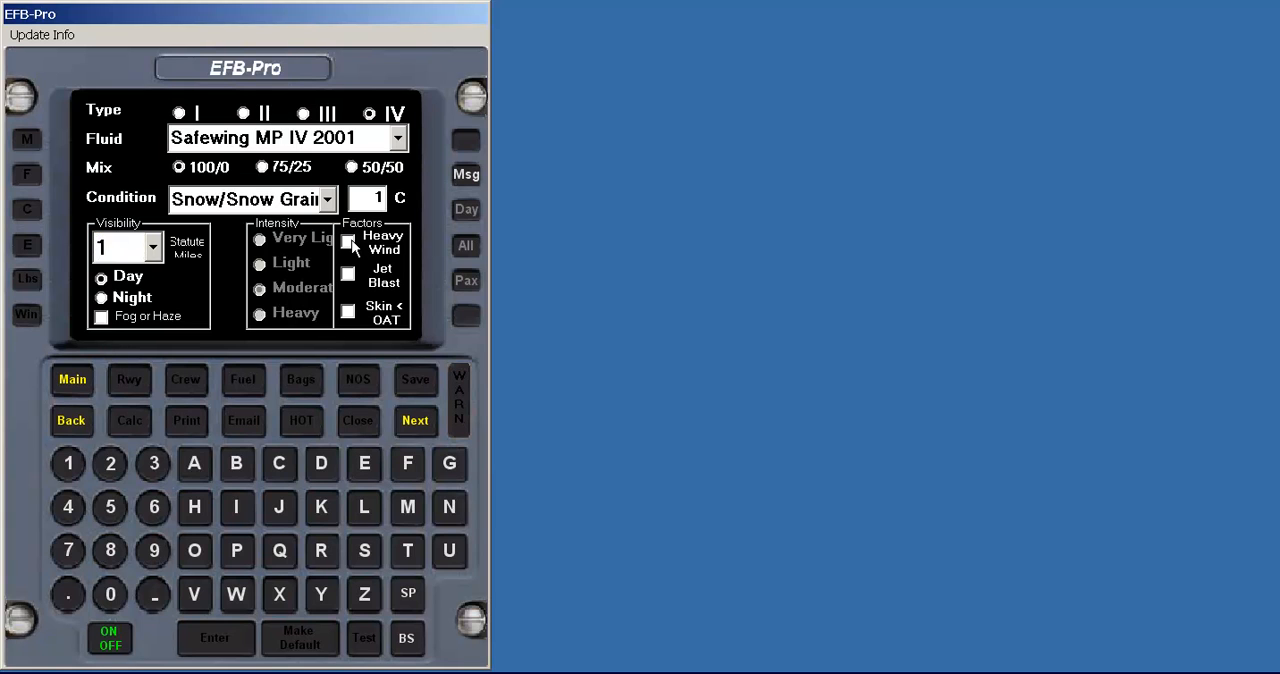
click(348, 242)
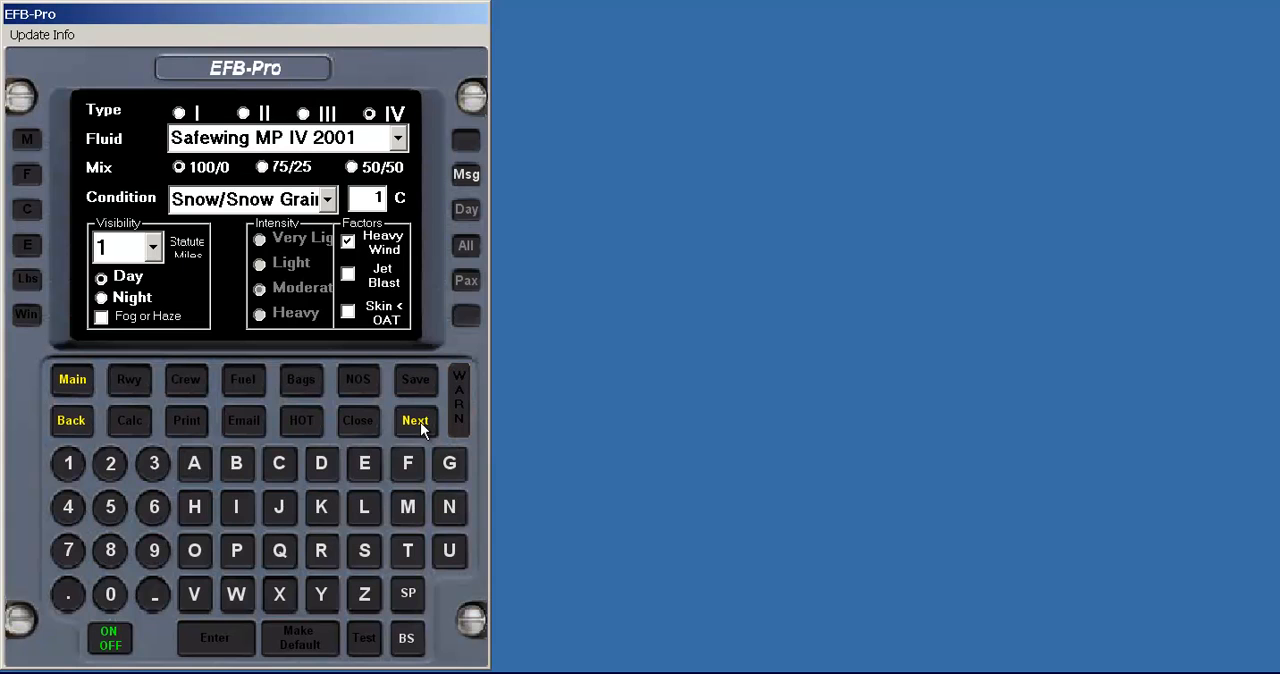
- Calculate a 1:11 holdover time, start its countdown clock, and return to the main menu
click(414, 420)
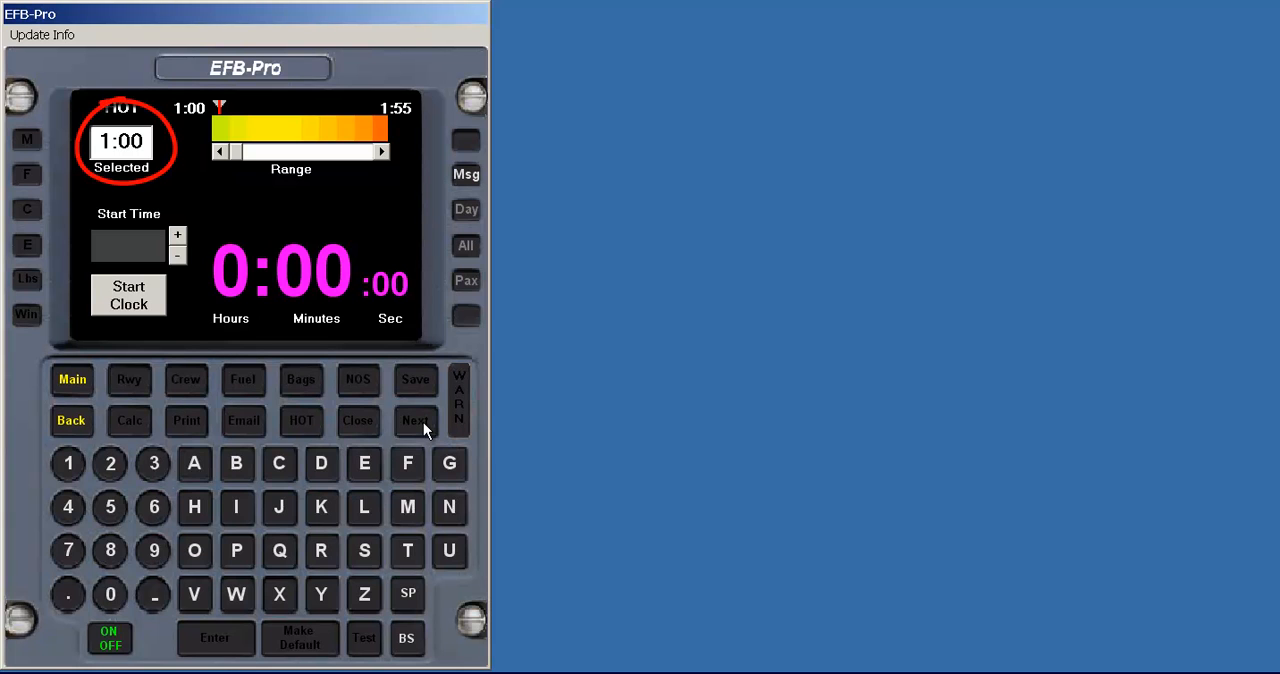
mouse_move(384, 152)
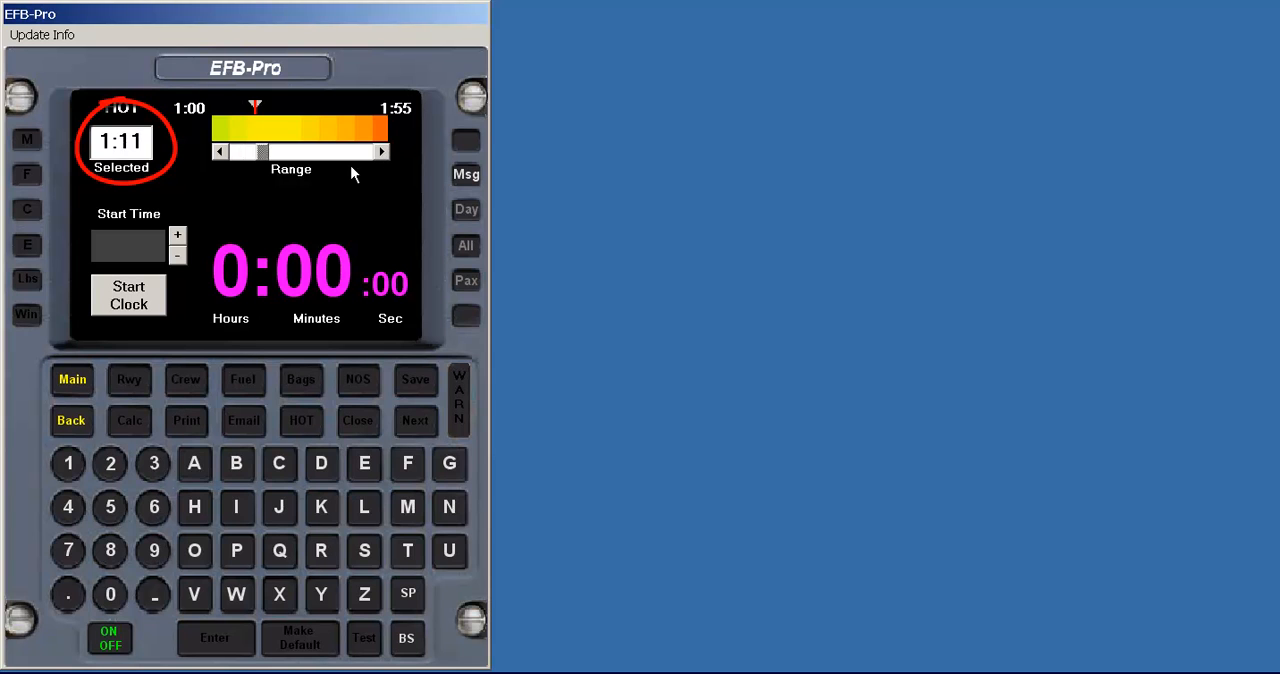
click(128, 296)
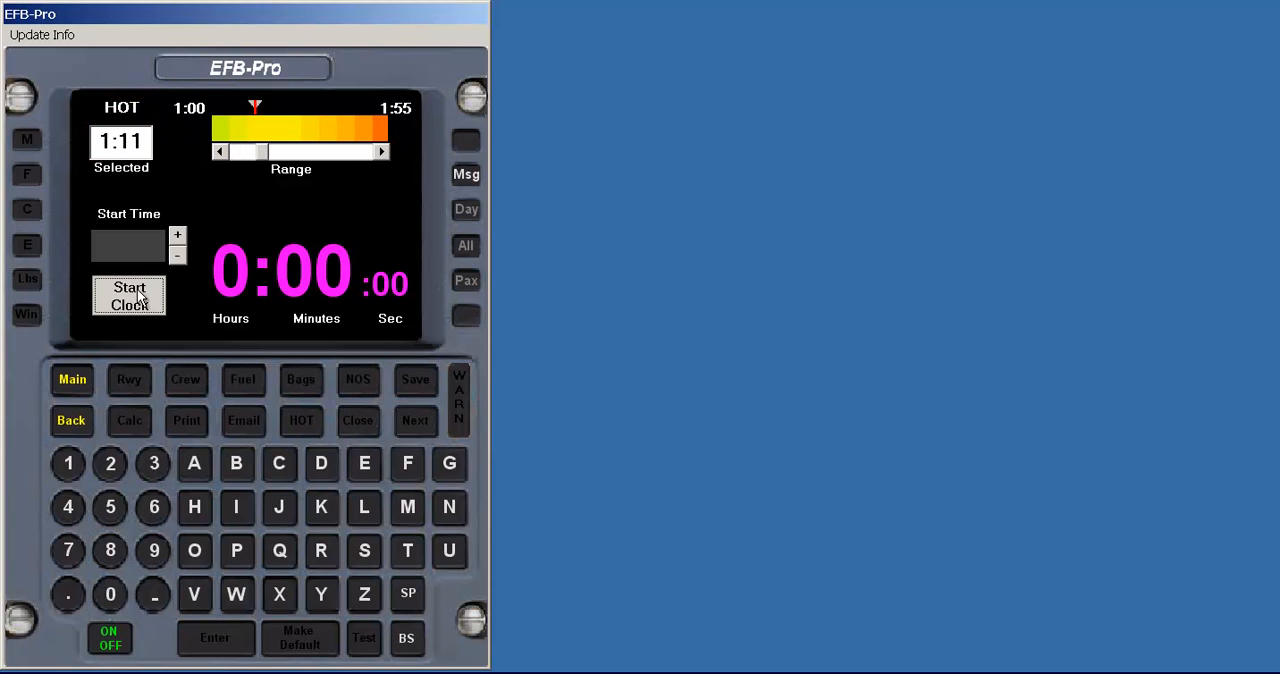
click(128, 296)
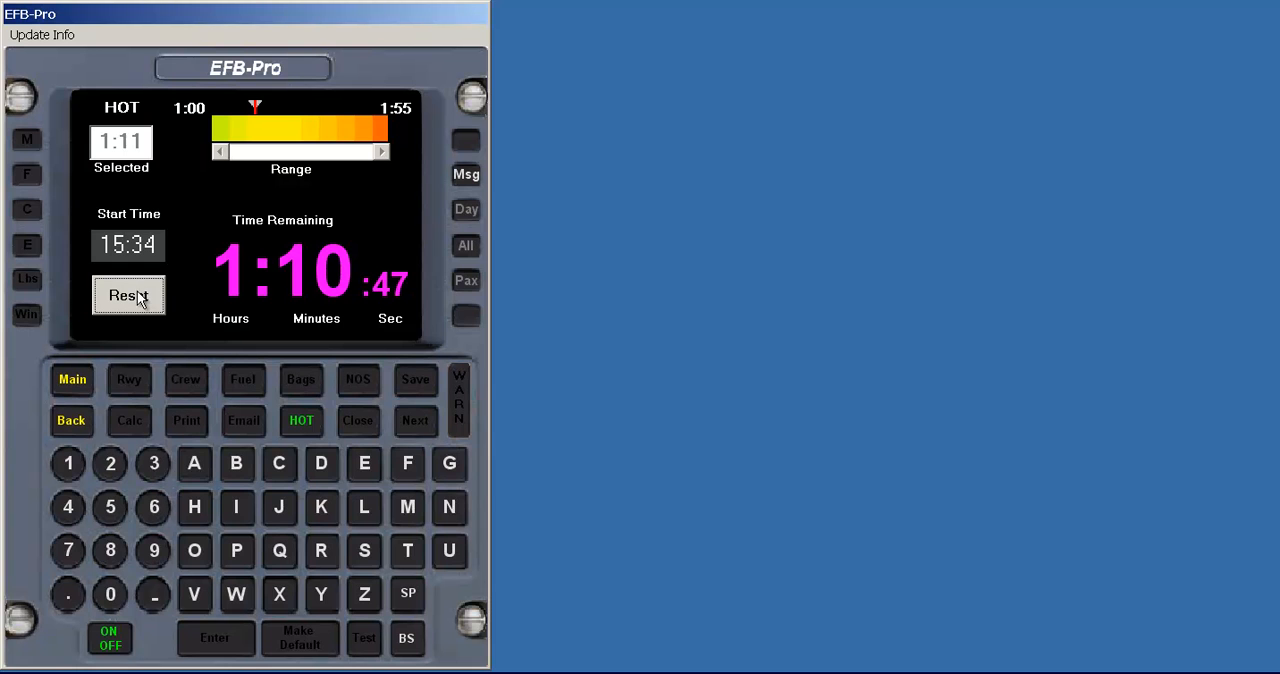
click(72, 380)
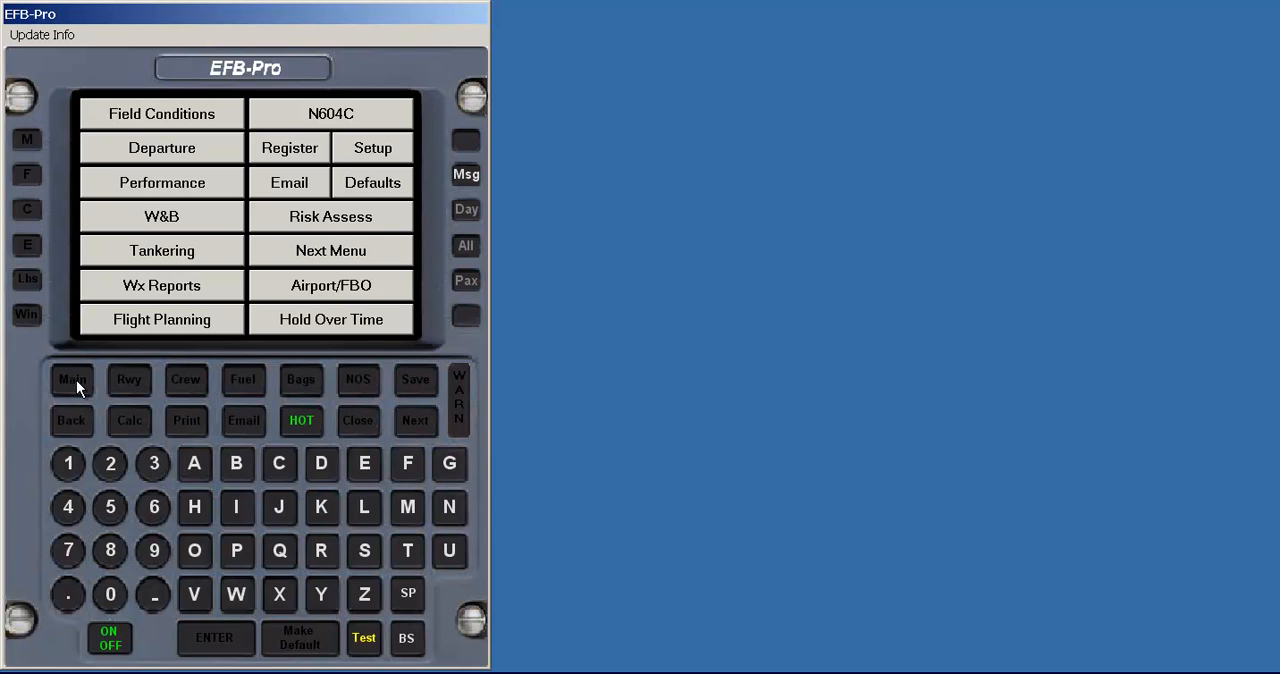
mouse_move(98, 392)
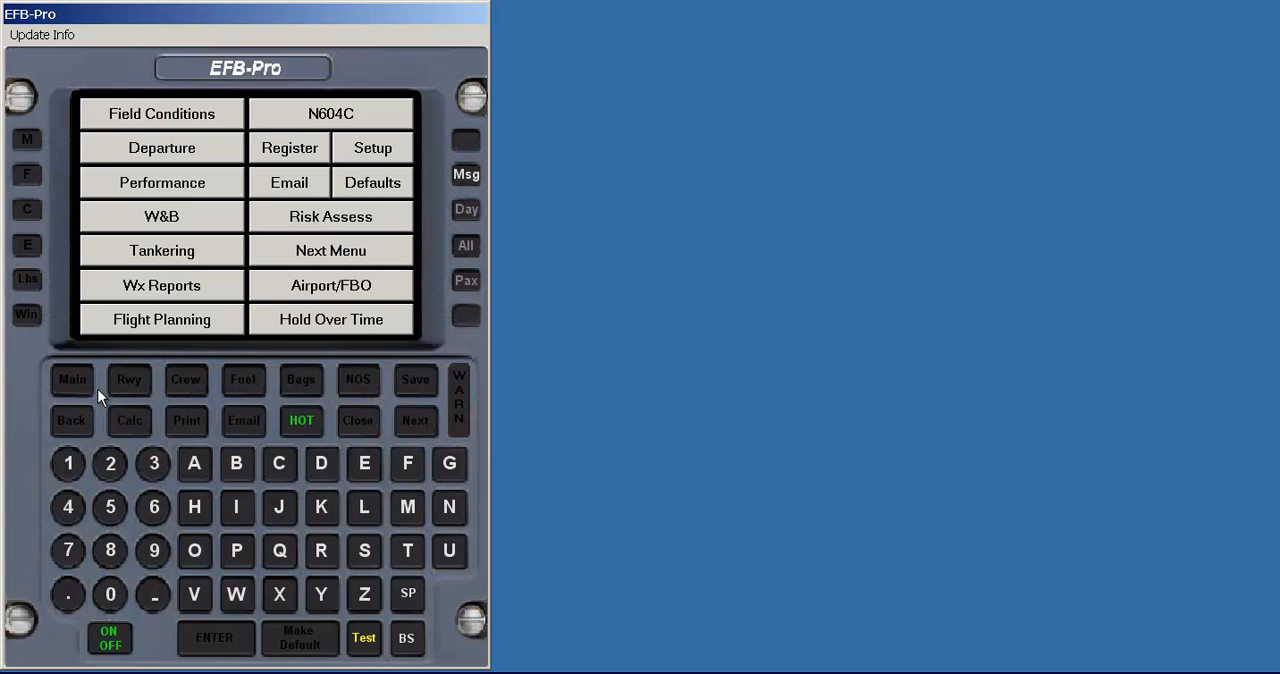
- On the next menu, view the National Airspace System status page and close it
click(300, 420)
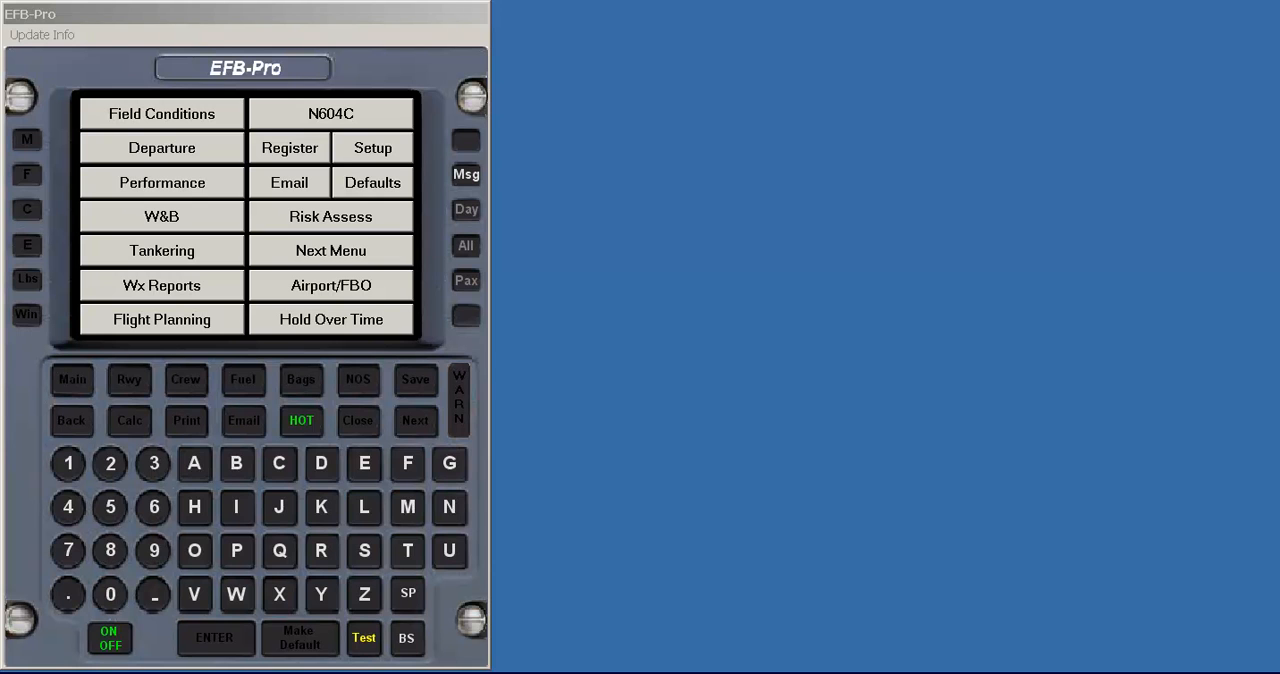
mouse_move(366, 390)
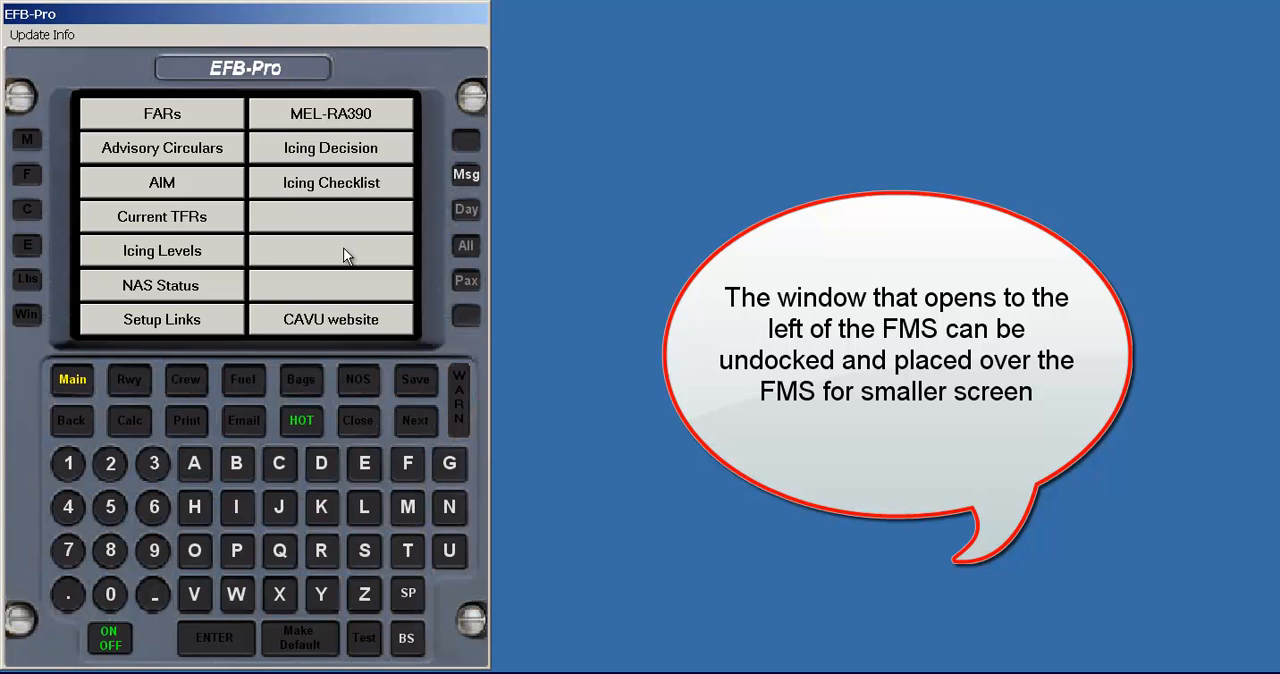
click(160, 284)
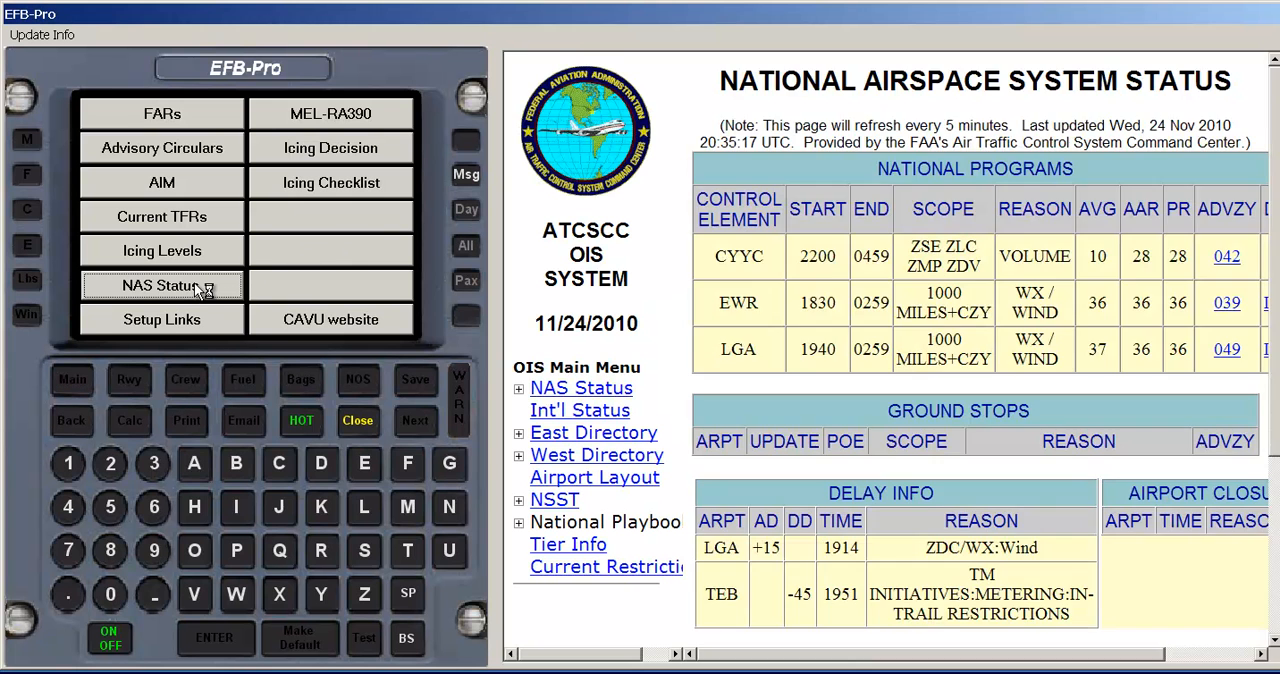
click(356, 420)
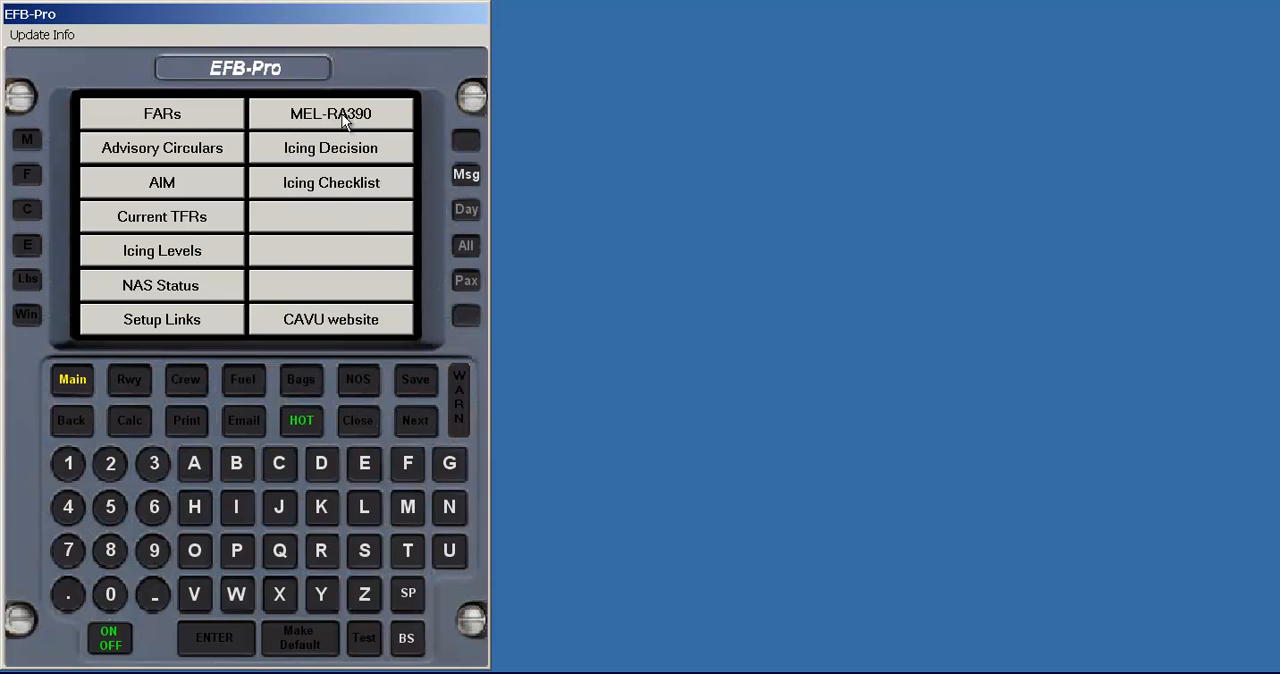
- Open the RA-390 minimum equipment list PDF, then go back to the main menu
click(330, 112)
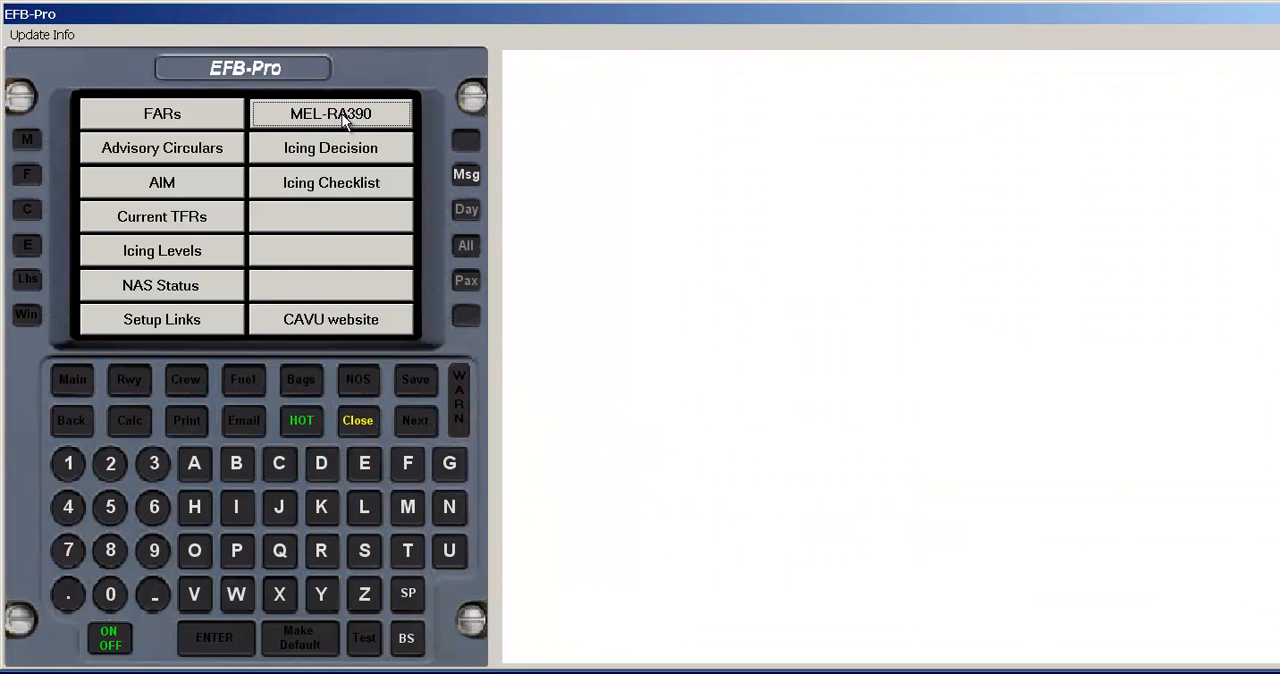
click(330, 112)
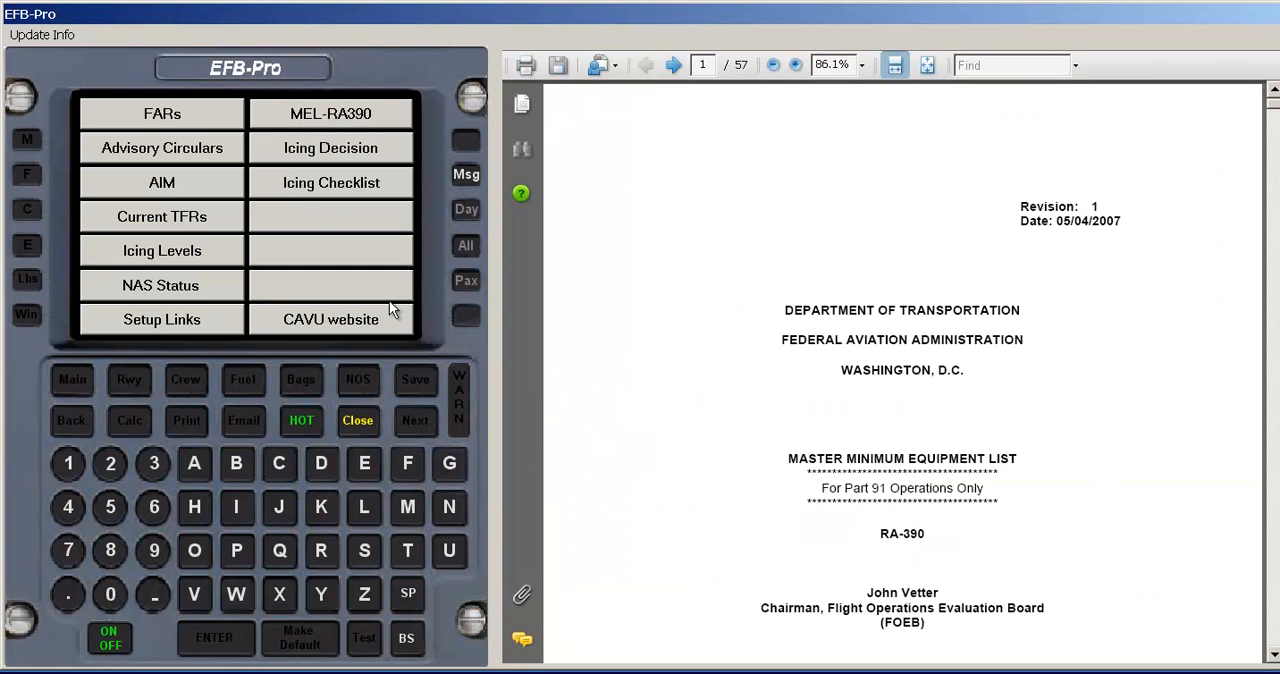
click(356, 420)
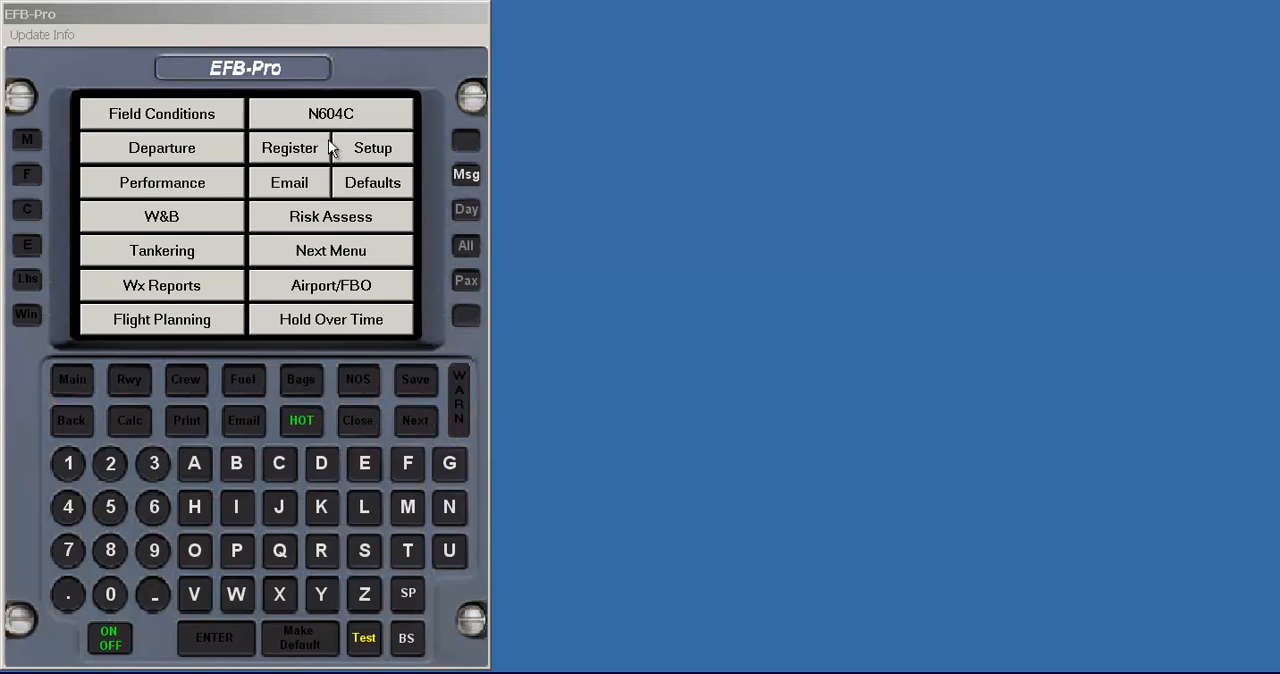
mouse_move(336, 120)
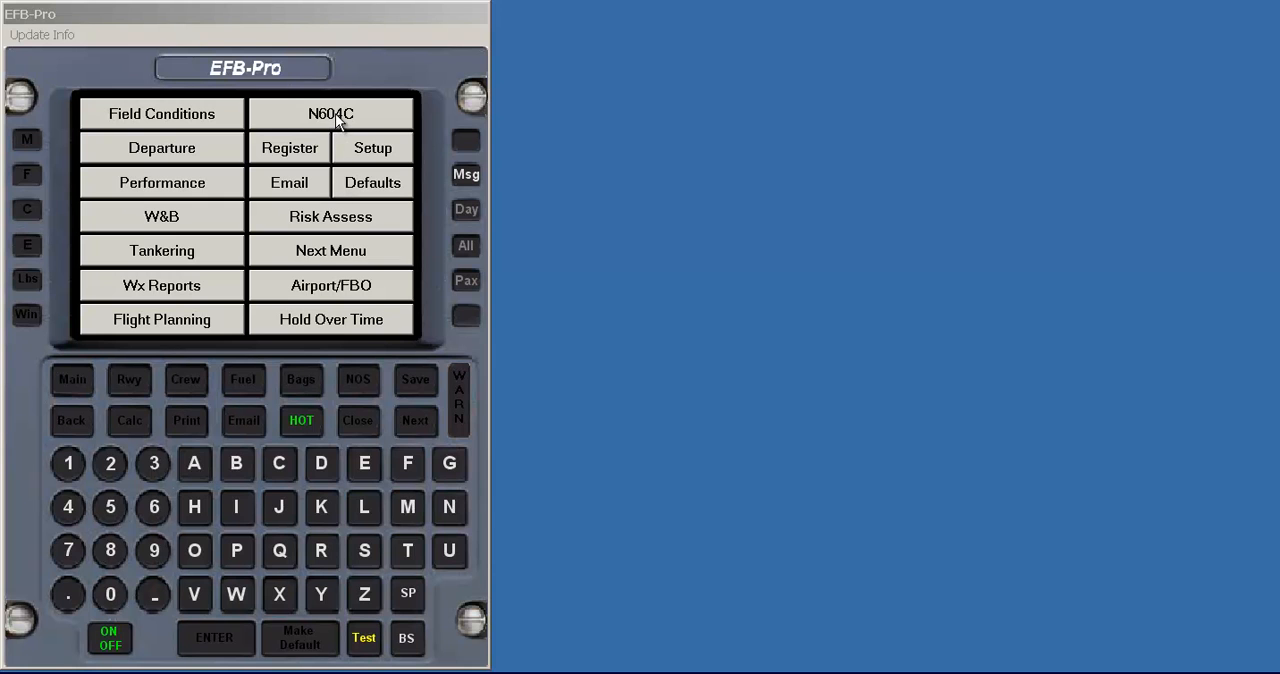
click(330, 112)
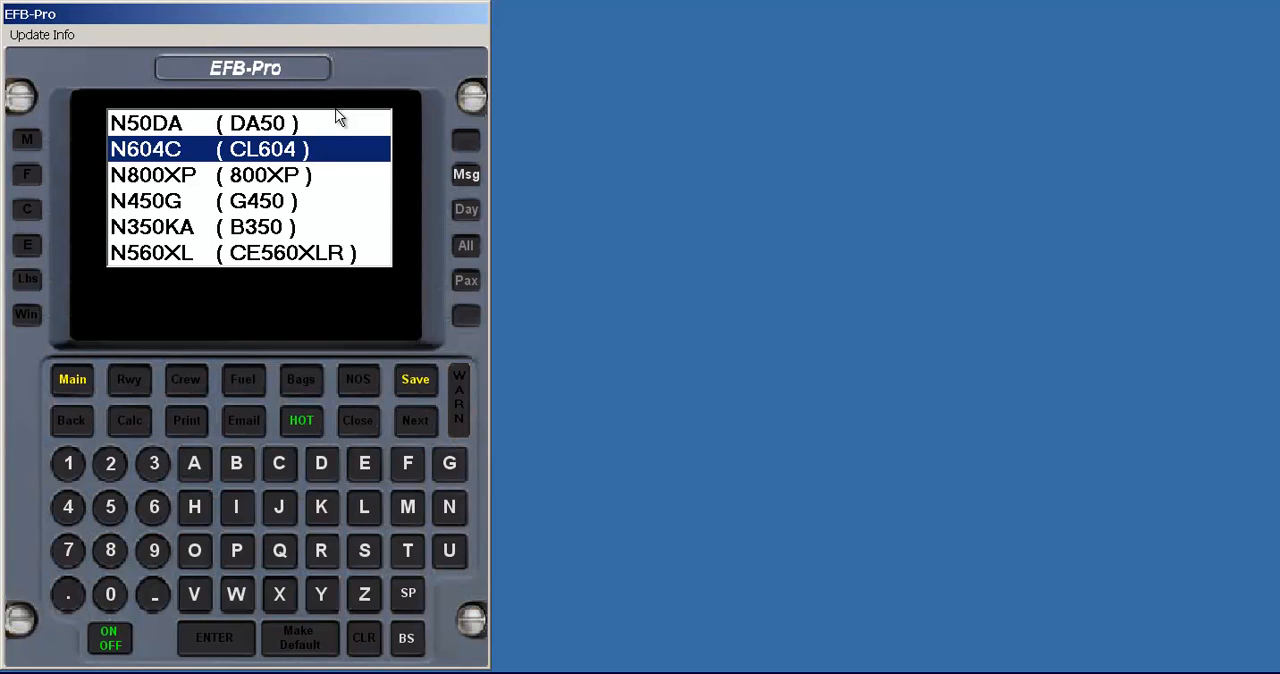
mouse_move(156, 296)
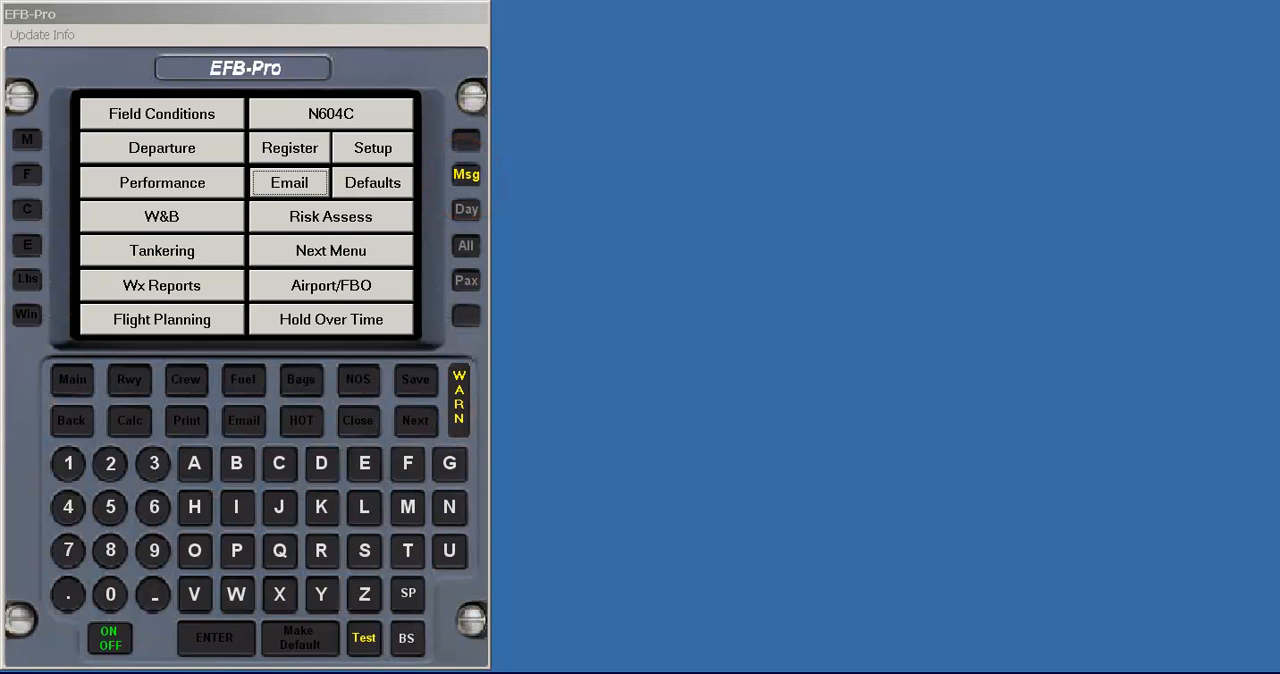
mouse_move(544, 358)
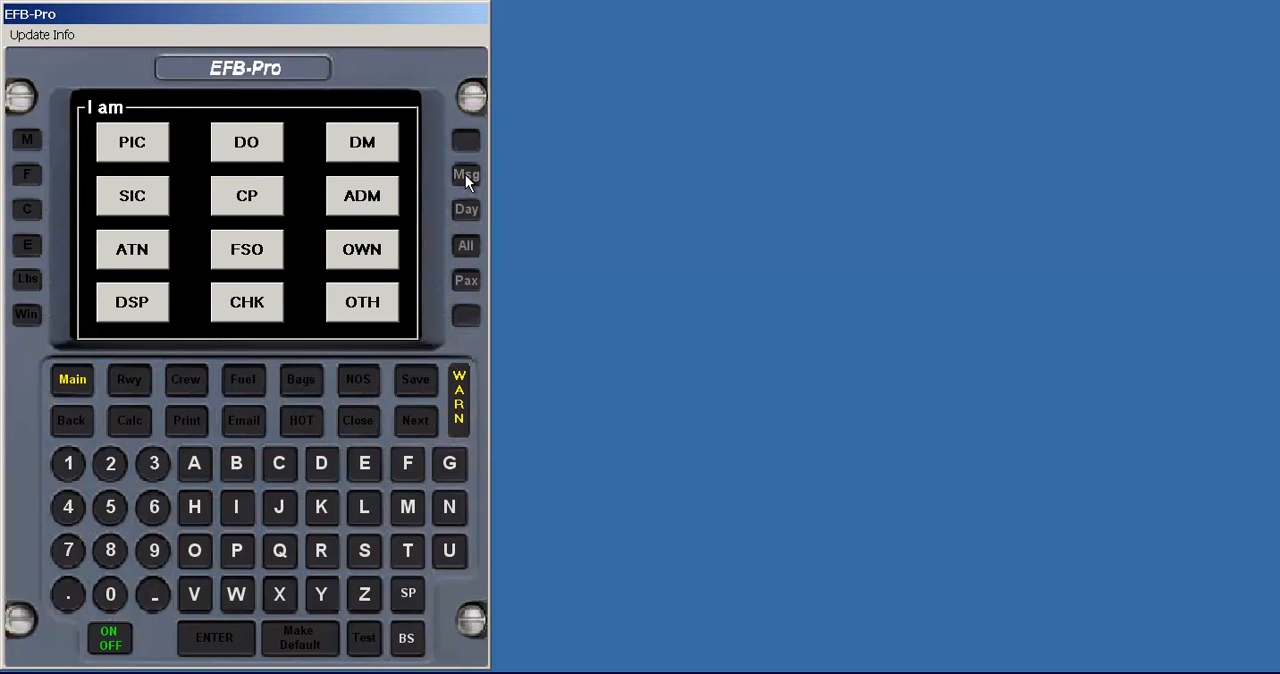
mouse_move(198, 164)
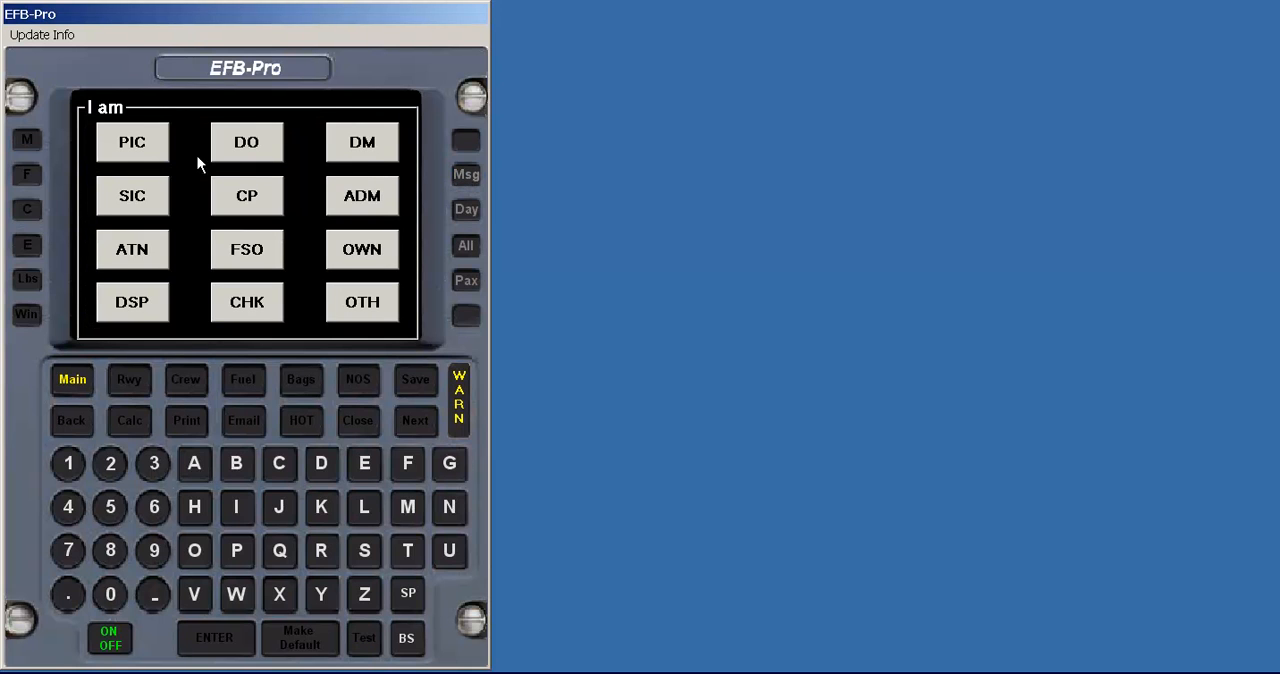
- As PIC, write a reply about staying at Beta Aviation and the paper
click(132, 140)
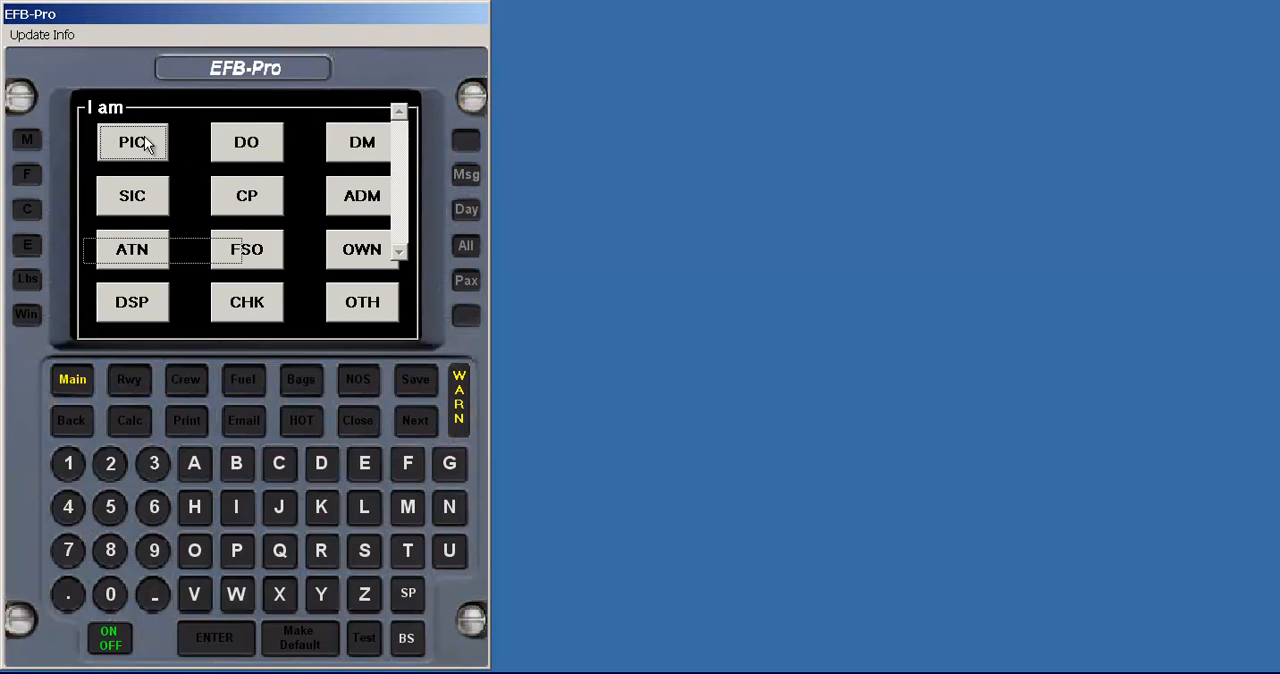
click(466, 172)
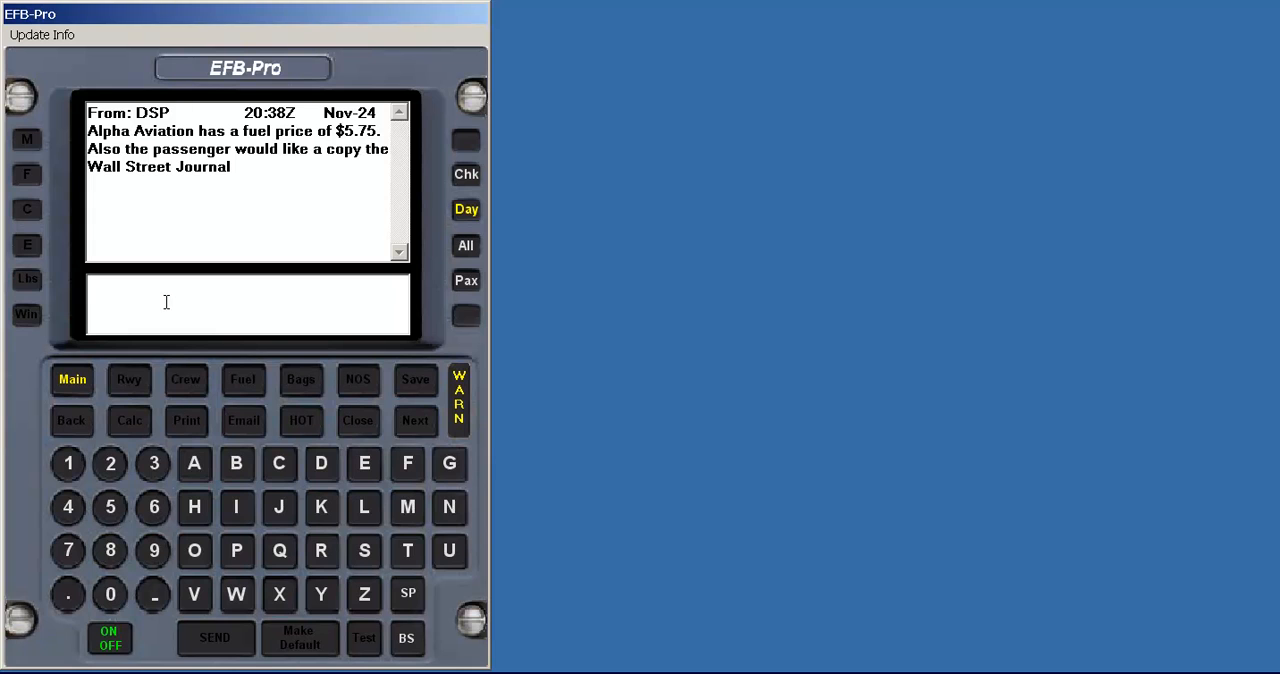
text(The passenger likes Beta Aviation so we'll stay there.  Judy)
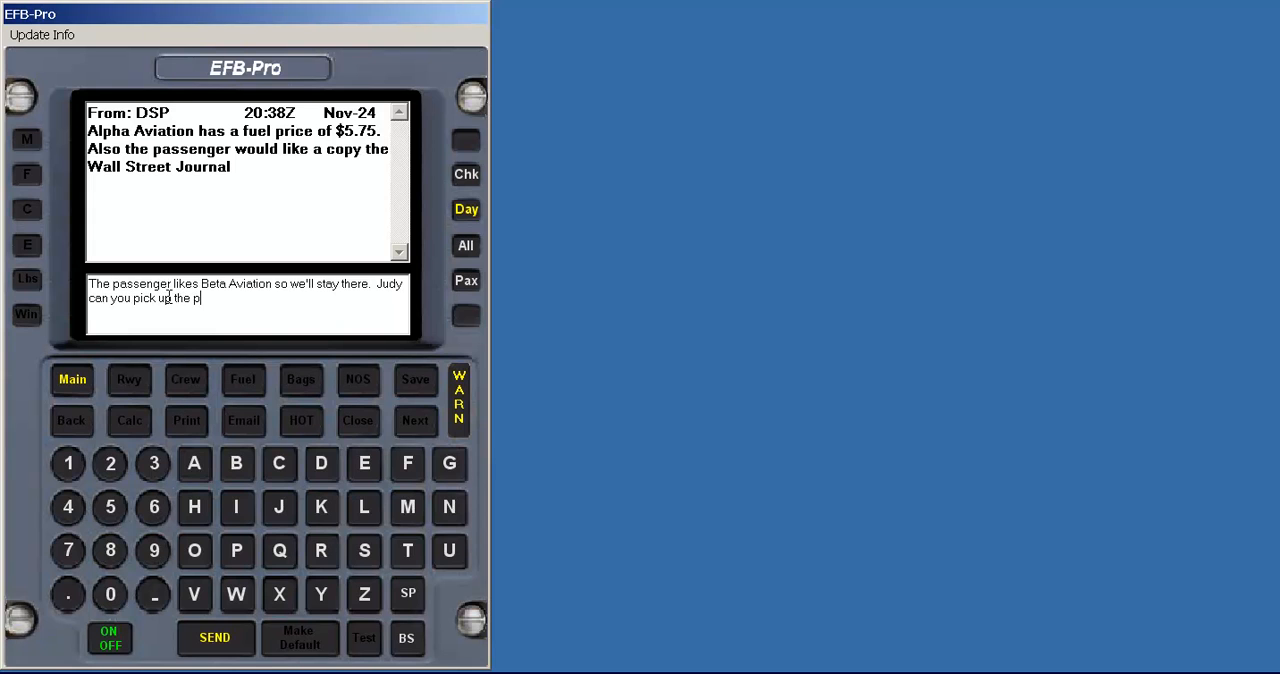
text(aper.)
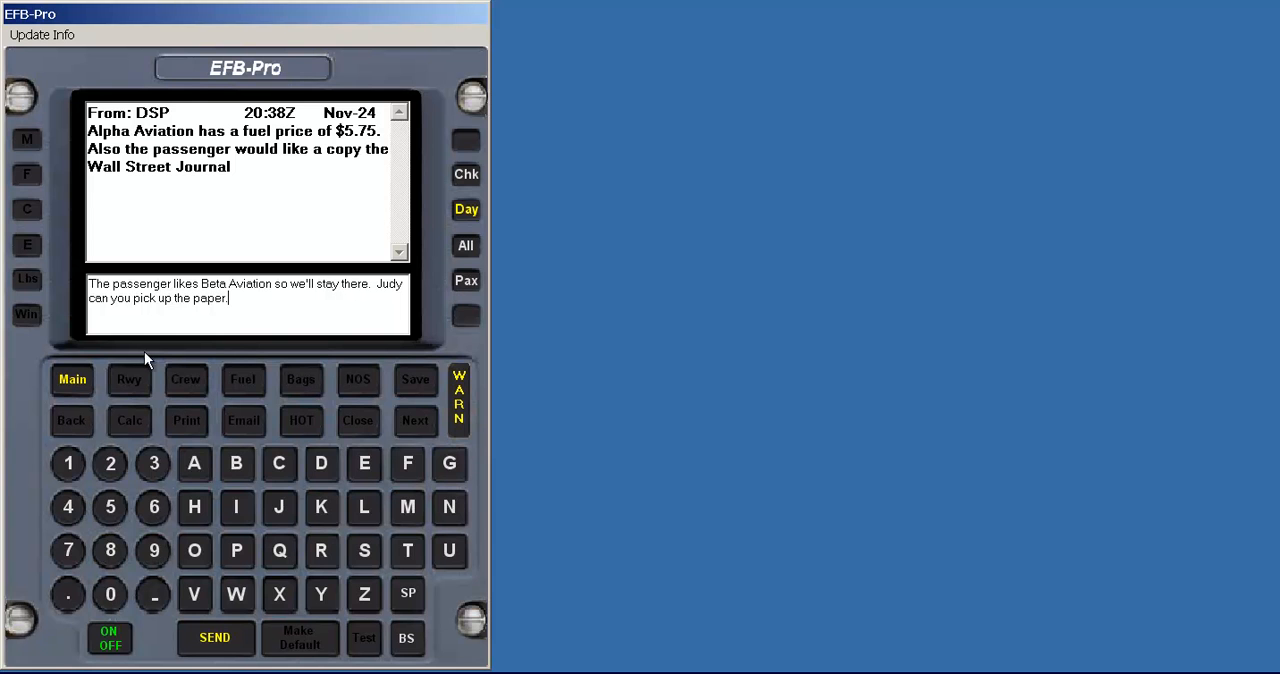
- Send the reply to the crew and return to the main menu
click(214, 636)
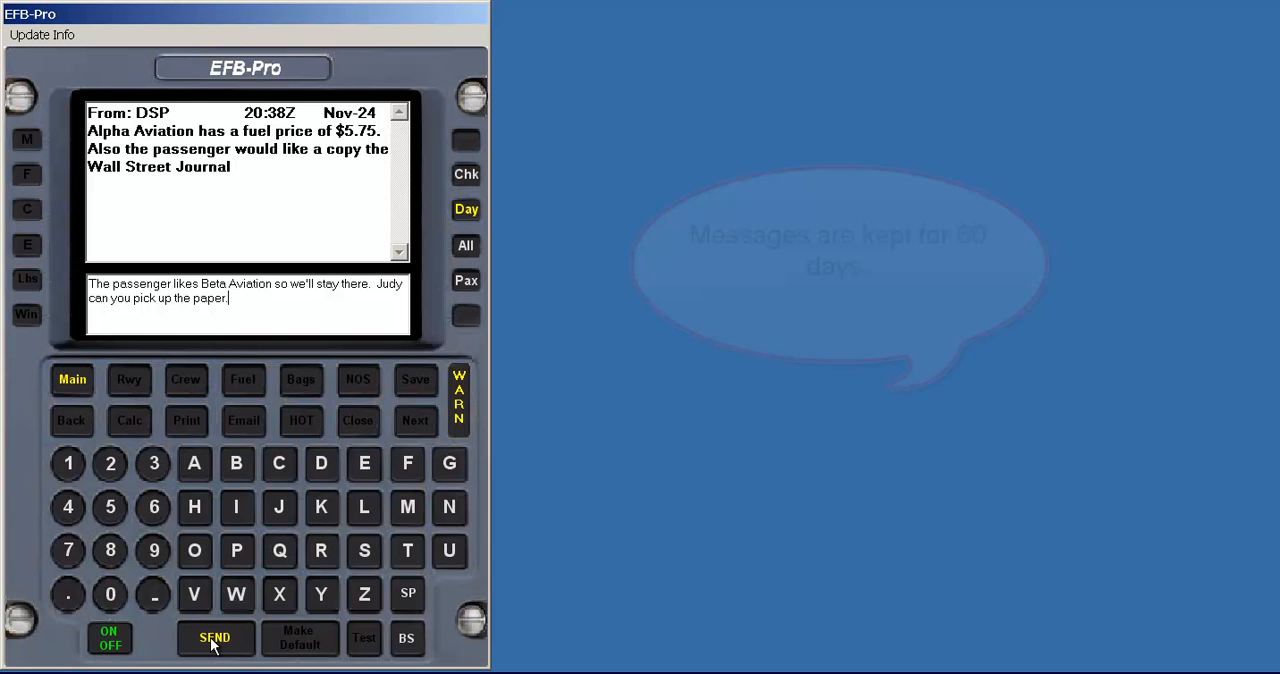
click(214, 638)
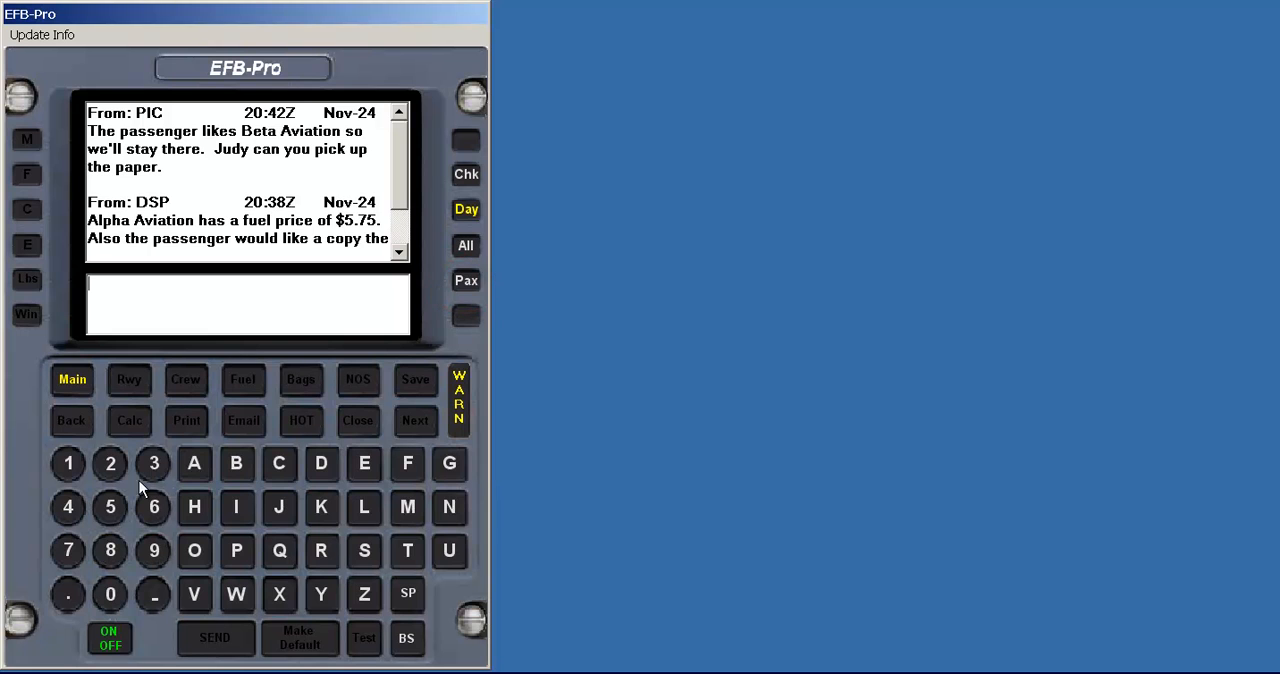
mouse_move(72, 380)
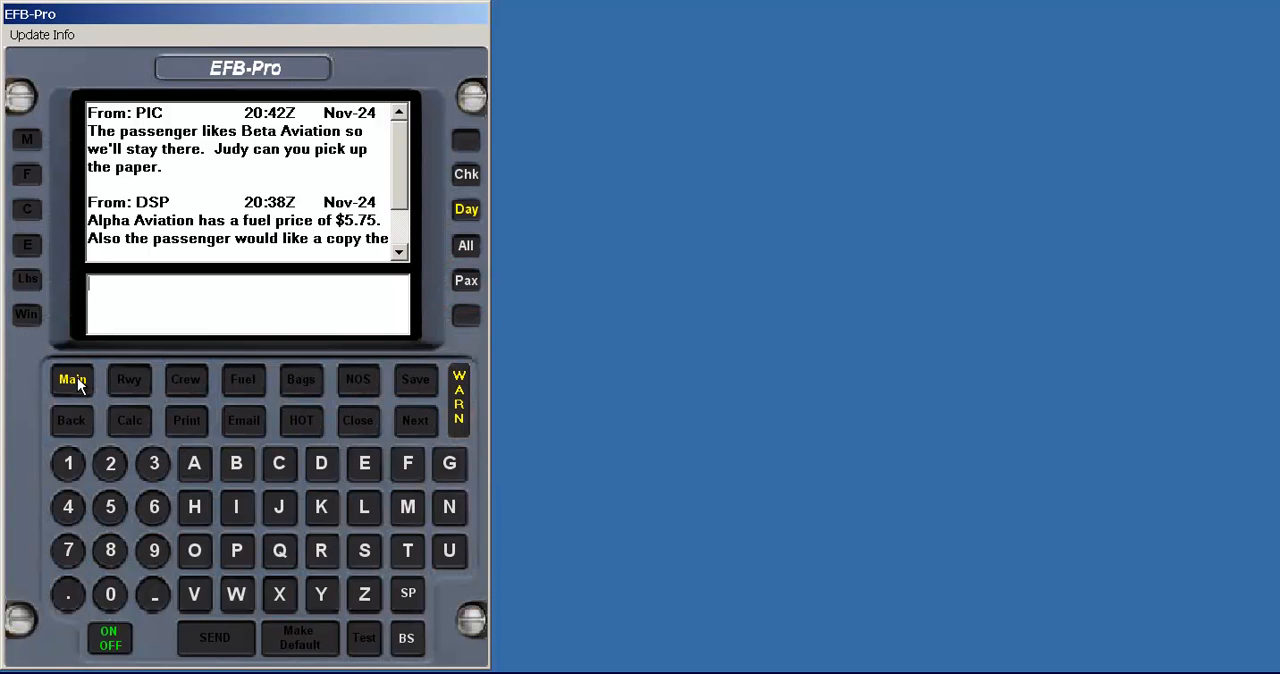
click(72, 380)
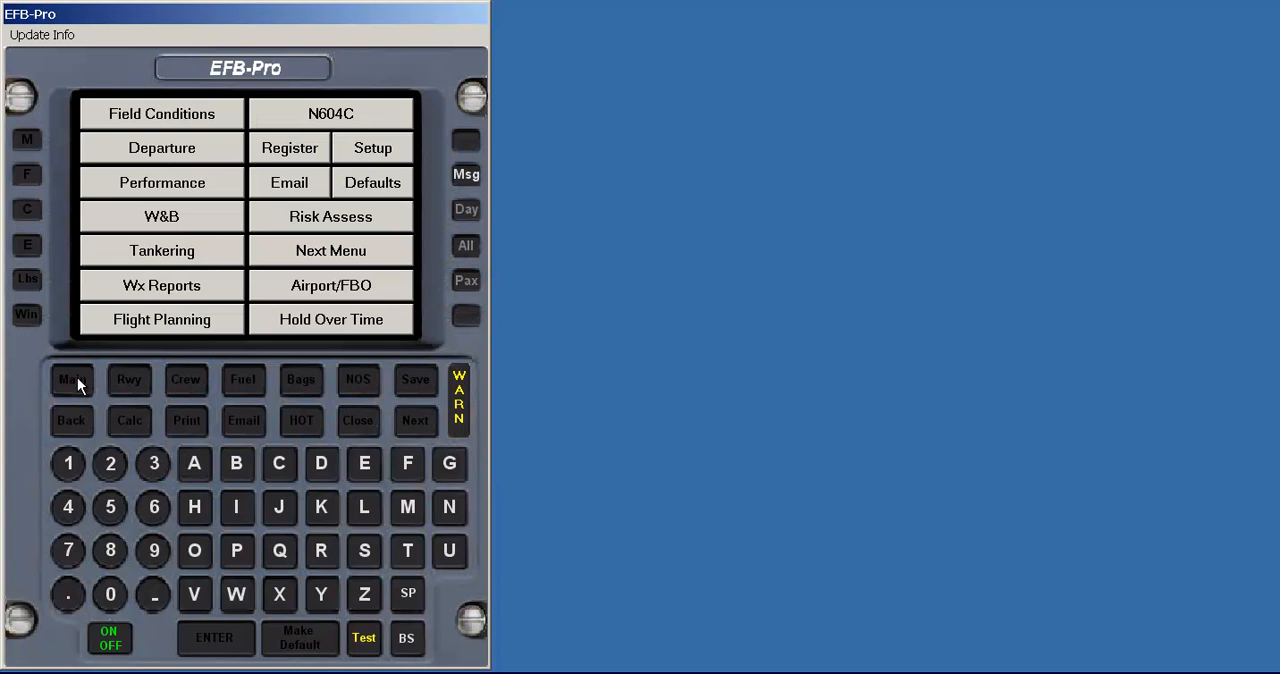